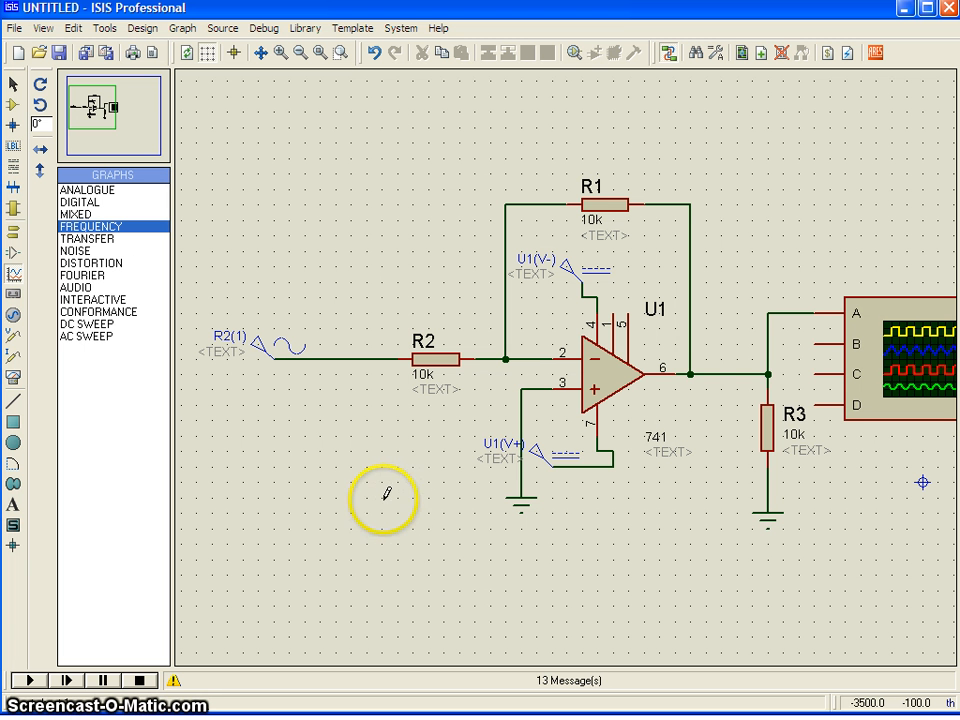
pyautogui.moveTo(600, 450)
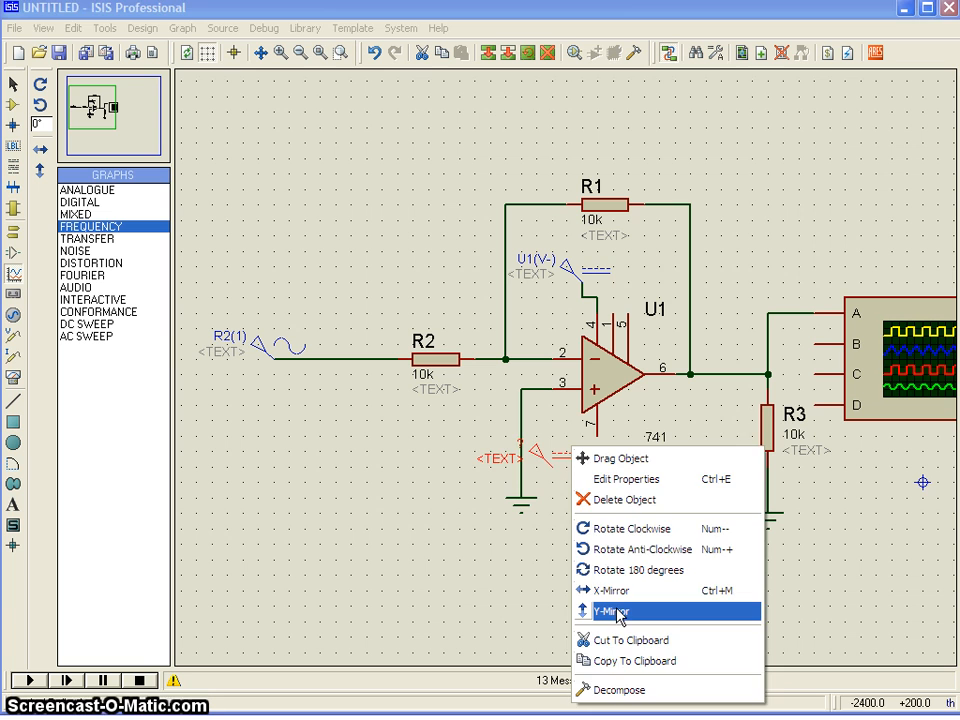
# Step: Y-mirror the U1 lower supply generator so it hangs below the 741 and bring up its actions
pyautogui.click(608, 612)
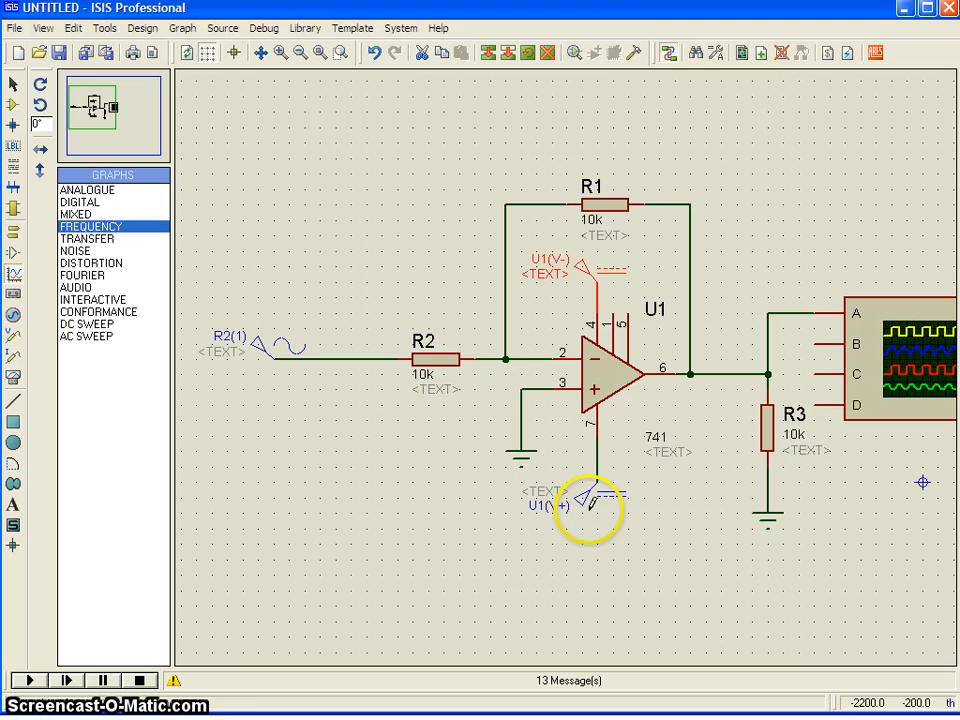
pyautogui.rightClick(588, 504)
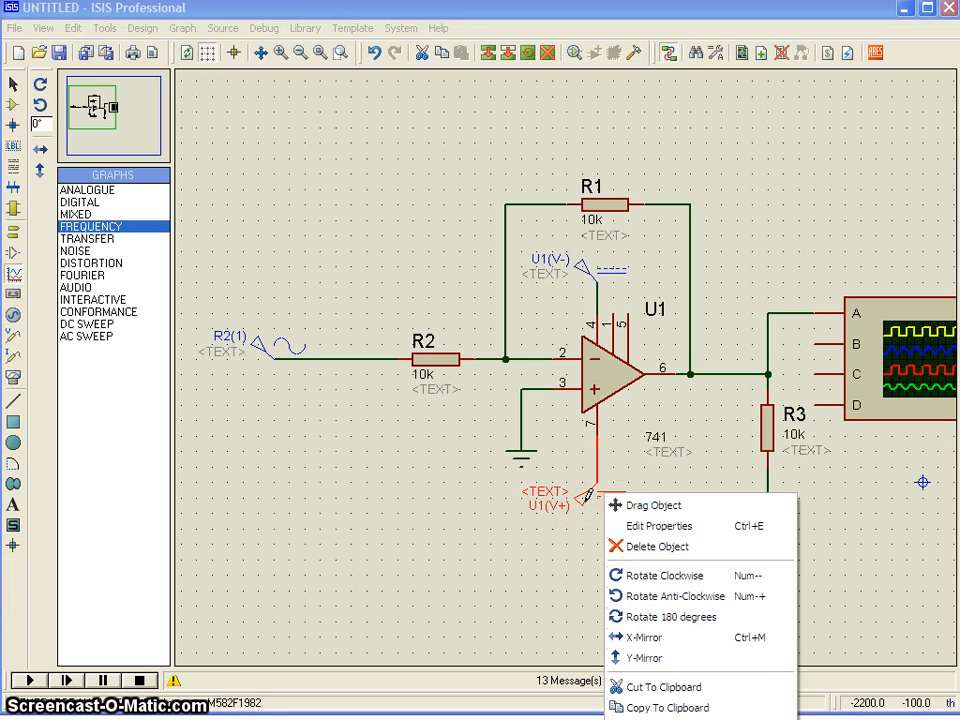
# Step: Set the lower supply generator's voltage to -12 V
pyautogui.click(660, 524)
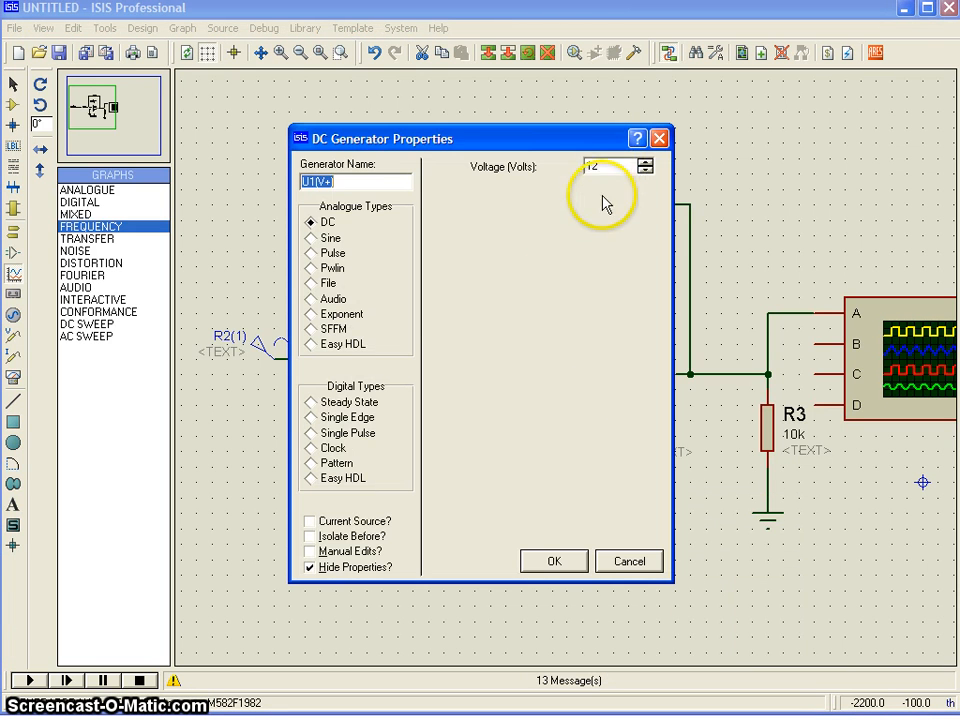
pyautogui.click(628, 560)
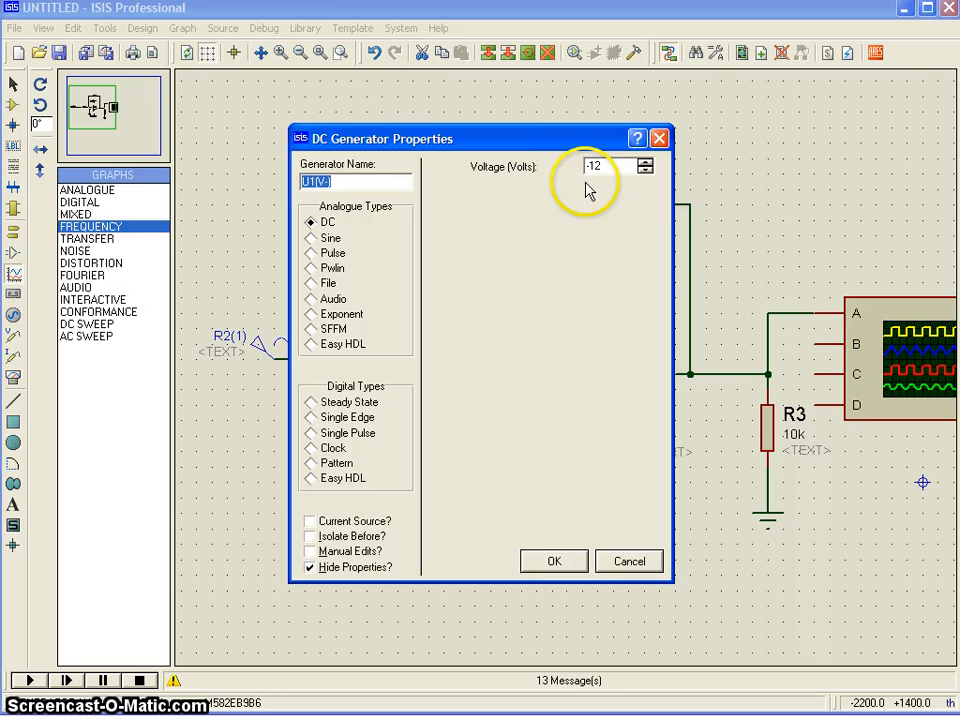
pyautogui.click(552, 560)
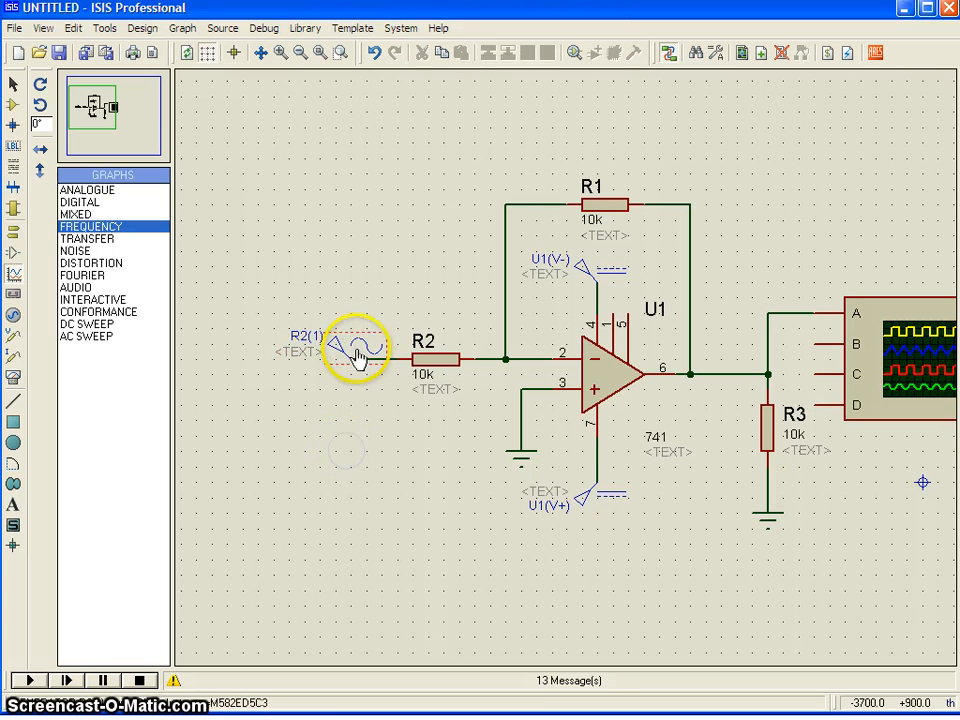
# Step: Review the R2(1) sine source's RMS/peak/amplitude options, keeping 500m amplitude at 1k
pyautogui.doubleClick(350, 350)
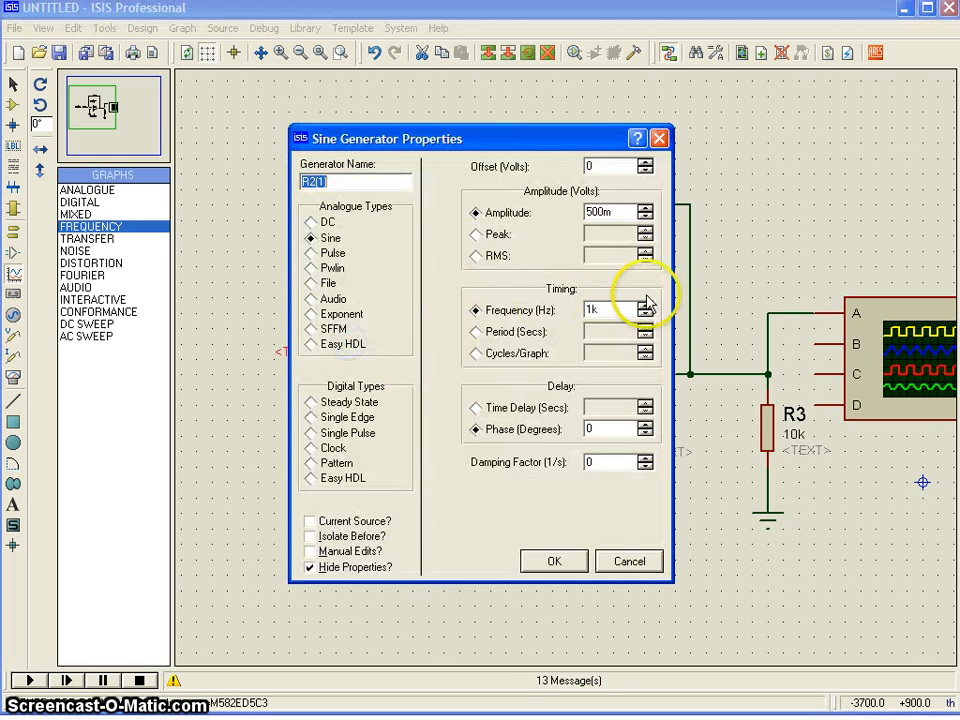
pyautogui.moveTo(608, 192)
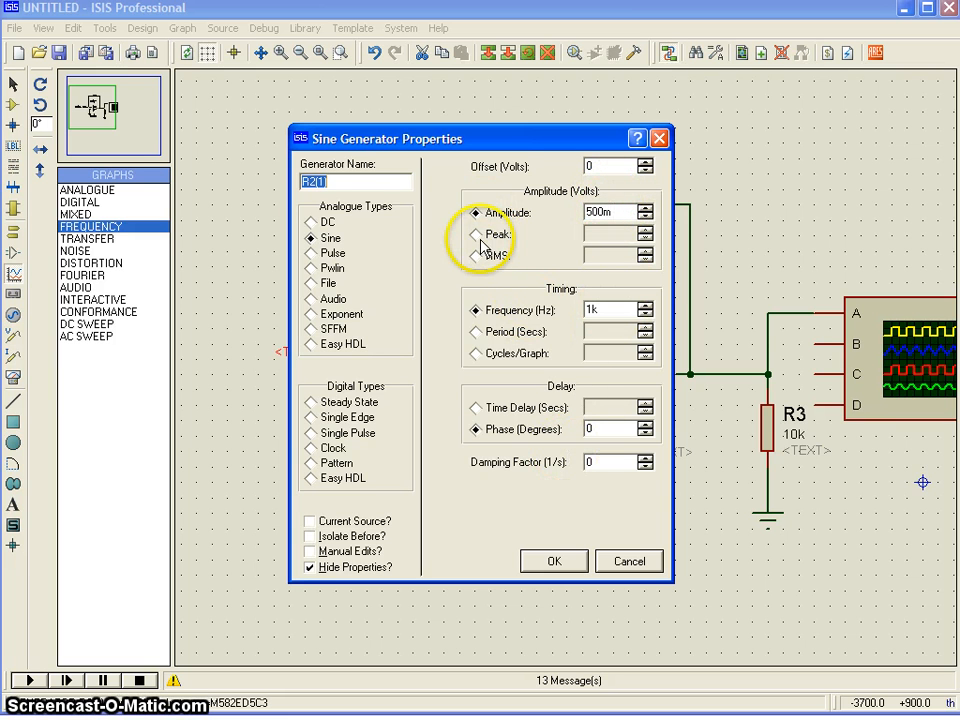
pyautogui.click(476, 256)
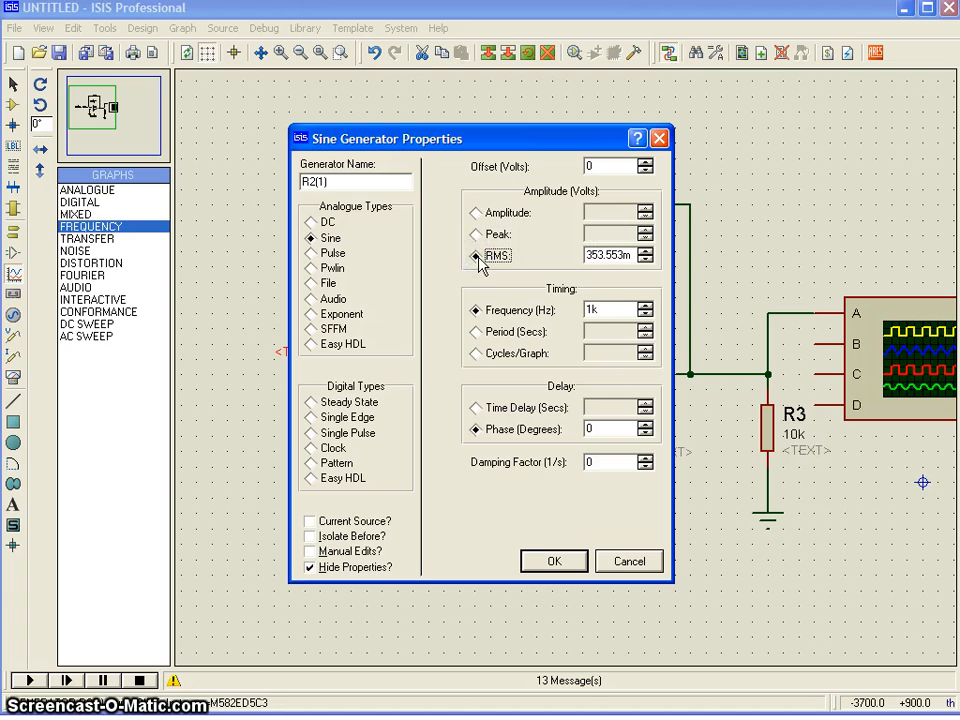
pyautogui.click(476, 232)
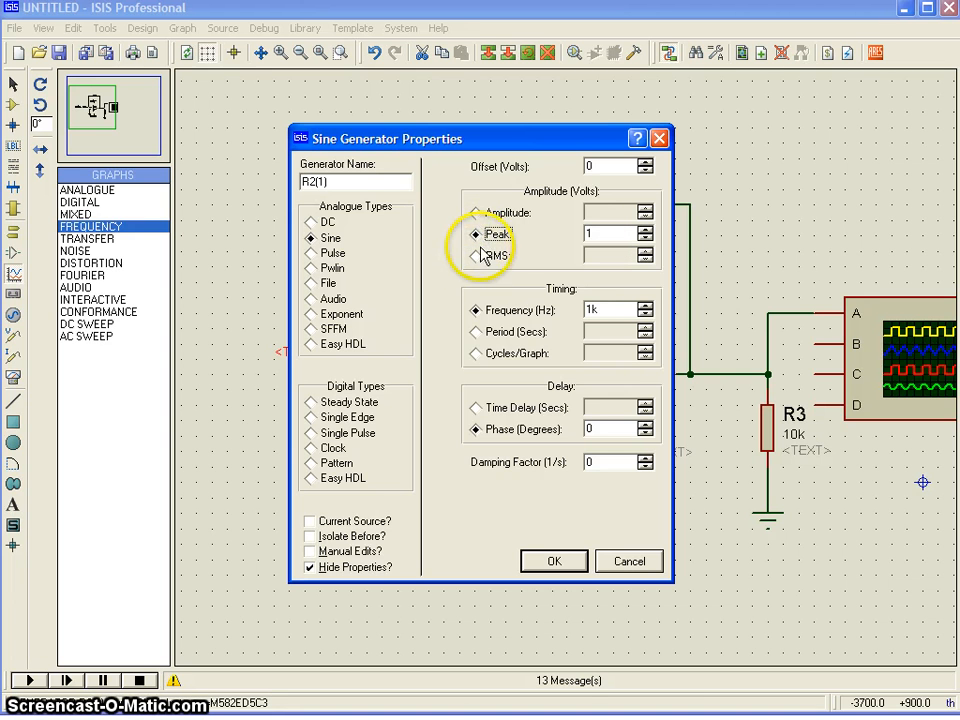
pyautogui.click(476, 212)
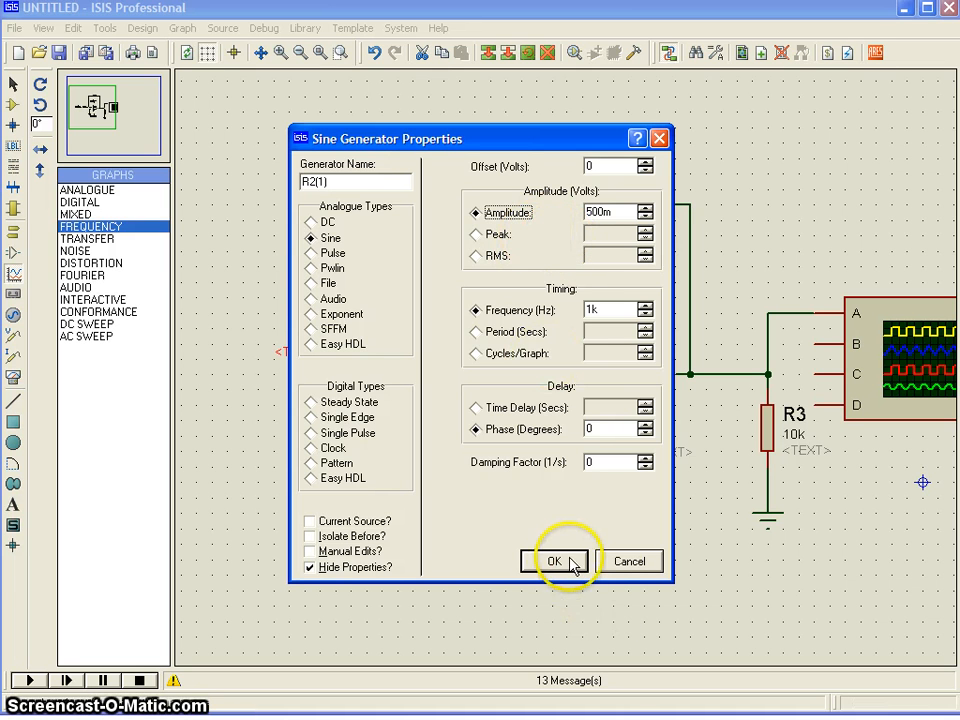
pyautogui.click(554, 560)
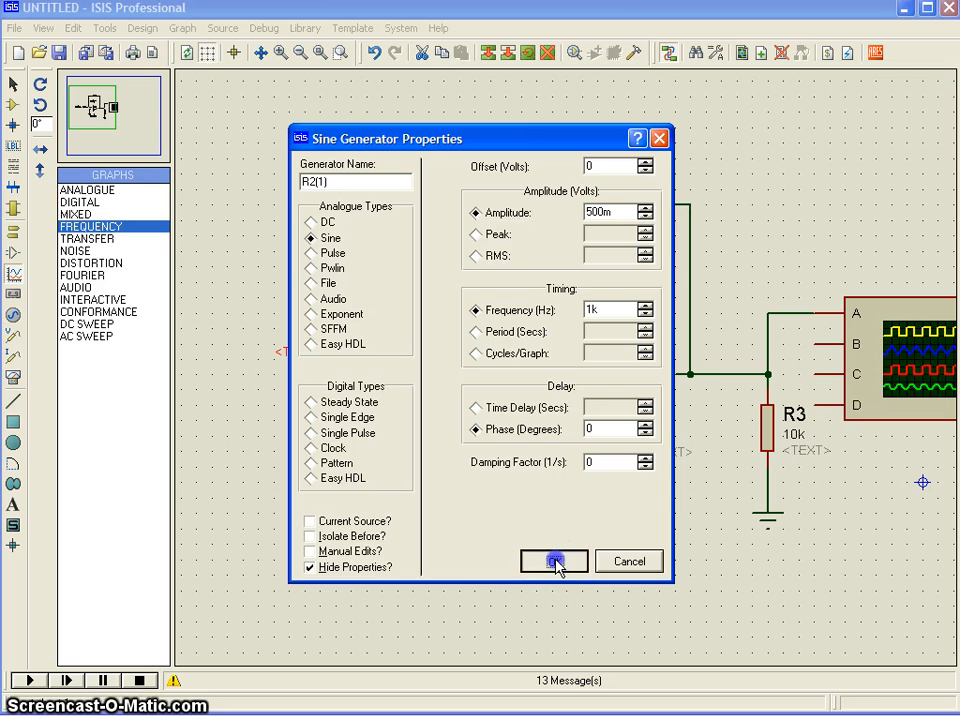
pyautogui.click(552, 560)
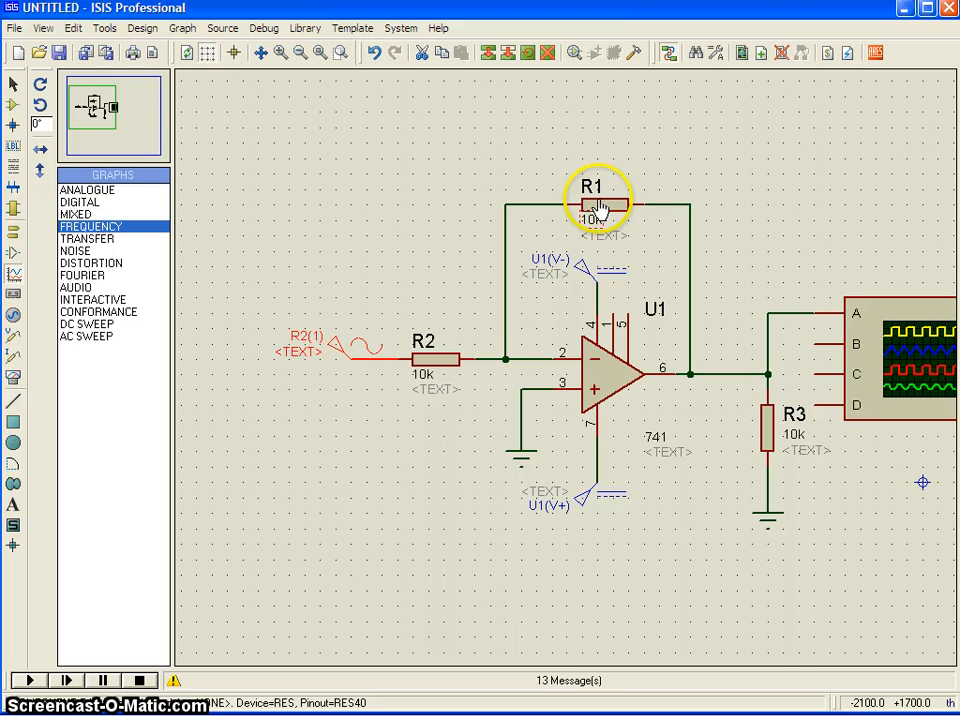
# Step: Rename feedback resistor R1 to RF and input resistor R2 to RIN
pyautogui.rightClick(592, 200)
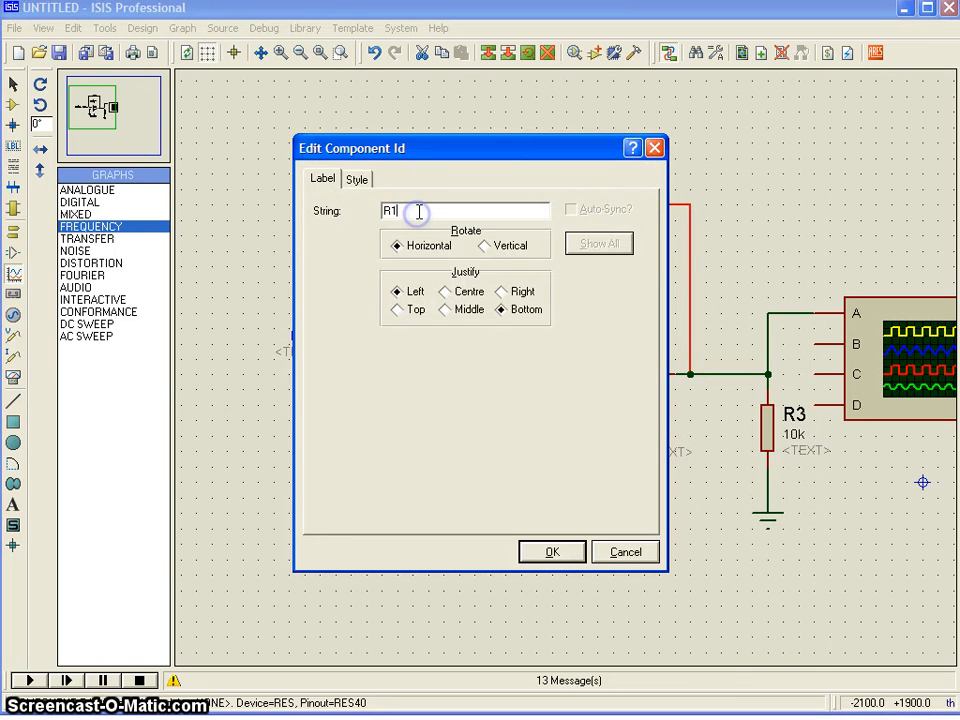
pyautogui.write('RF')
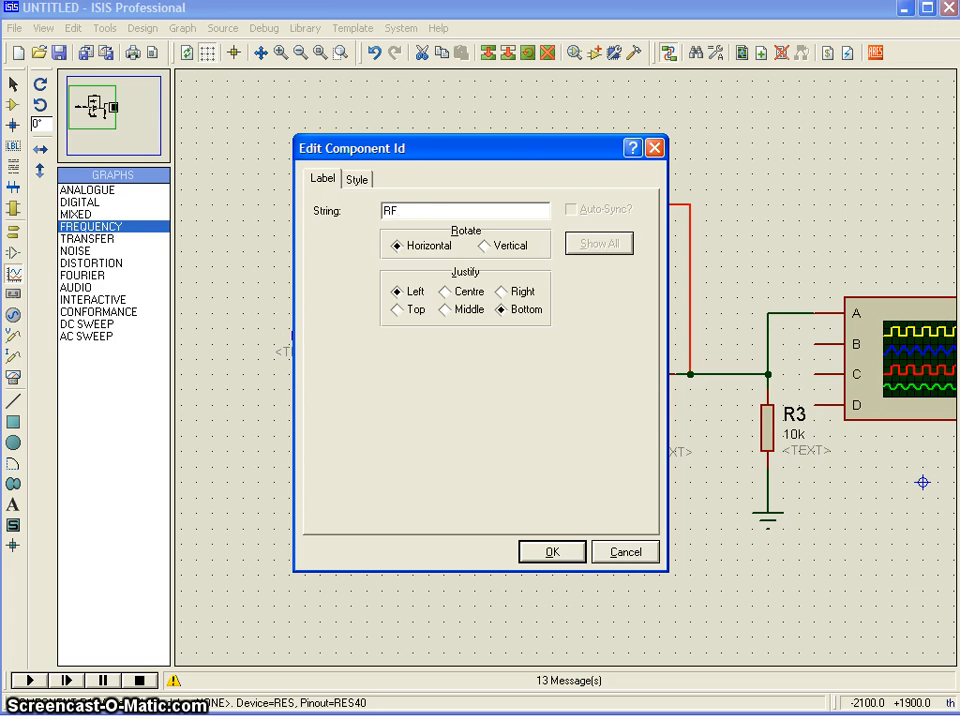
pyautogui.press('BackSpace')
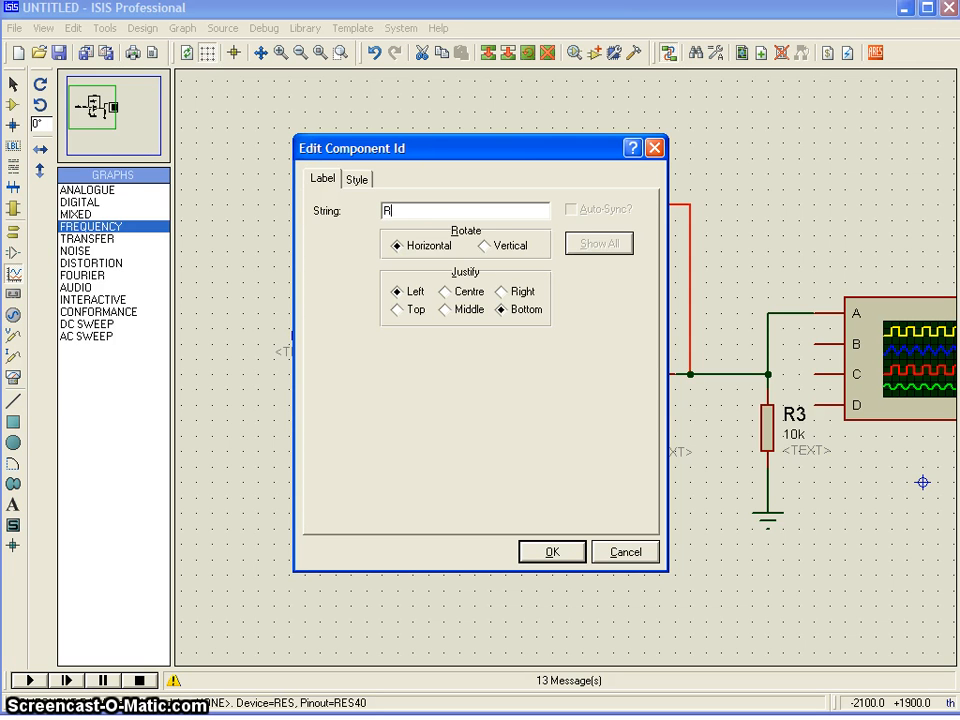
pyautogui.write('F')
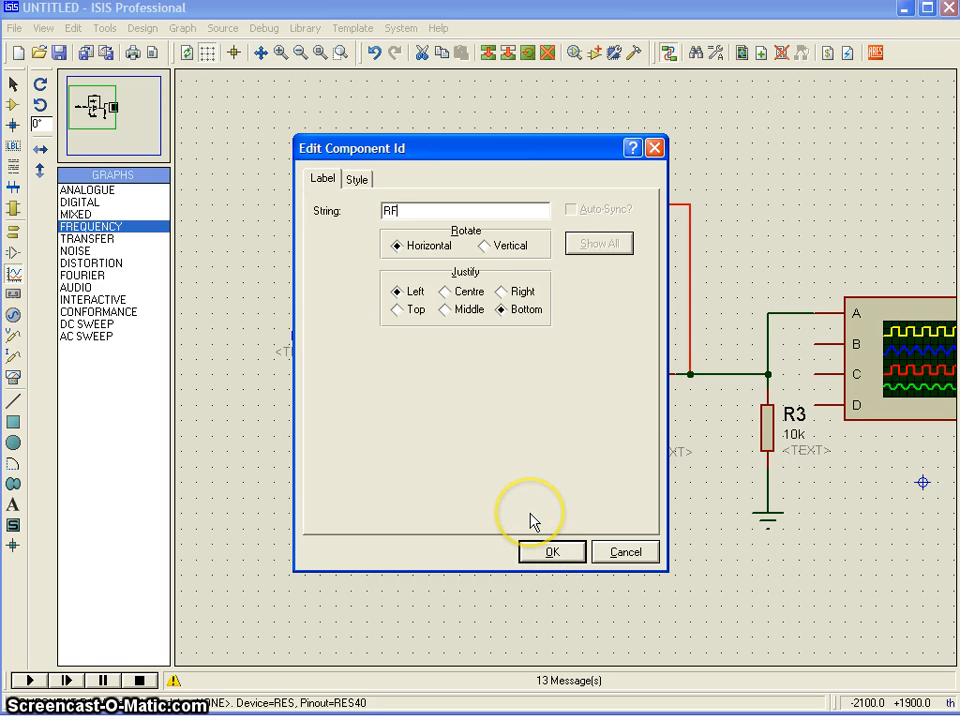
pyautogui.click(552, 552)
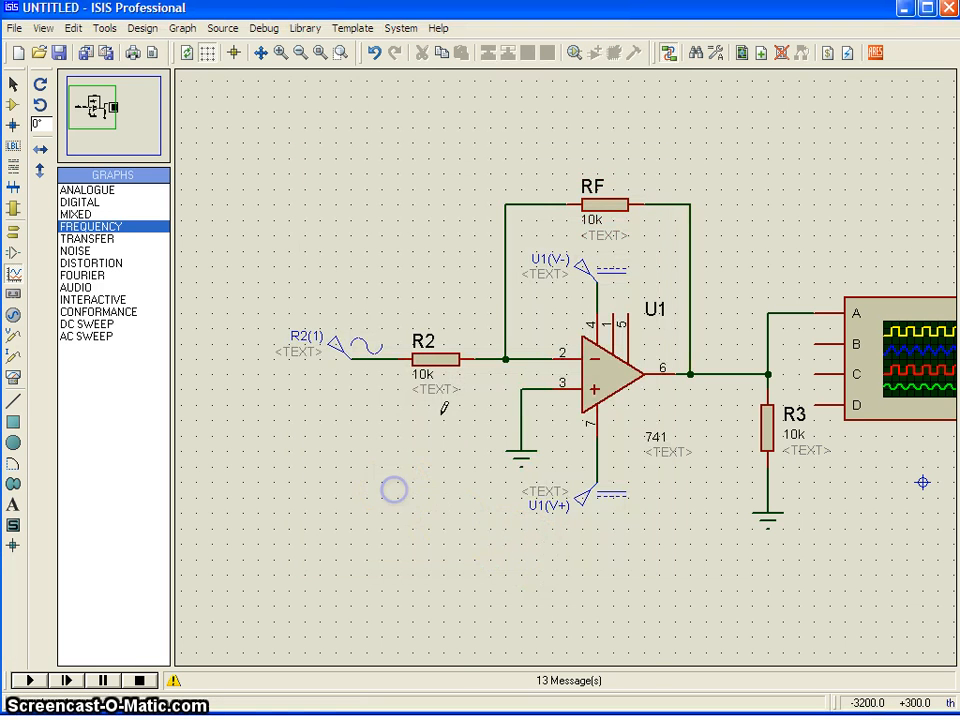
pyautogui.doubleClick(424, 340)
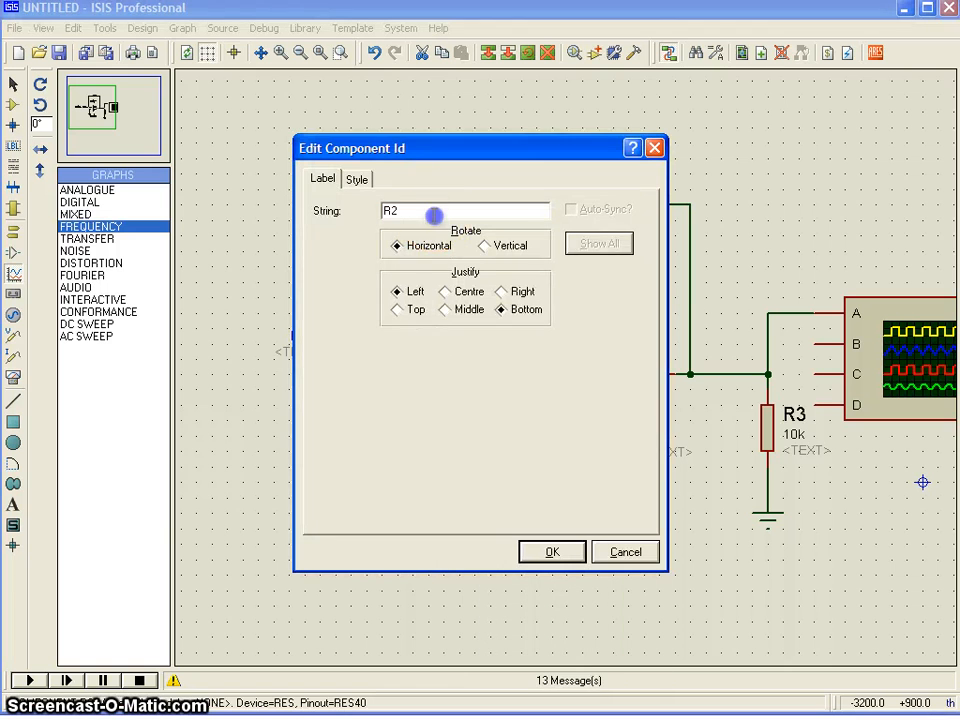
pyautogui.write('RIN')
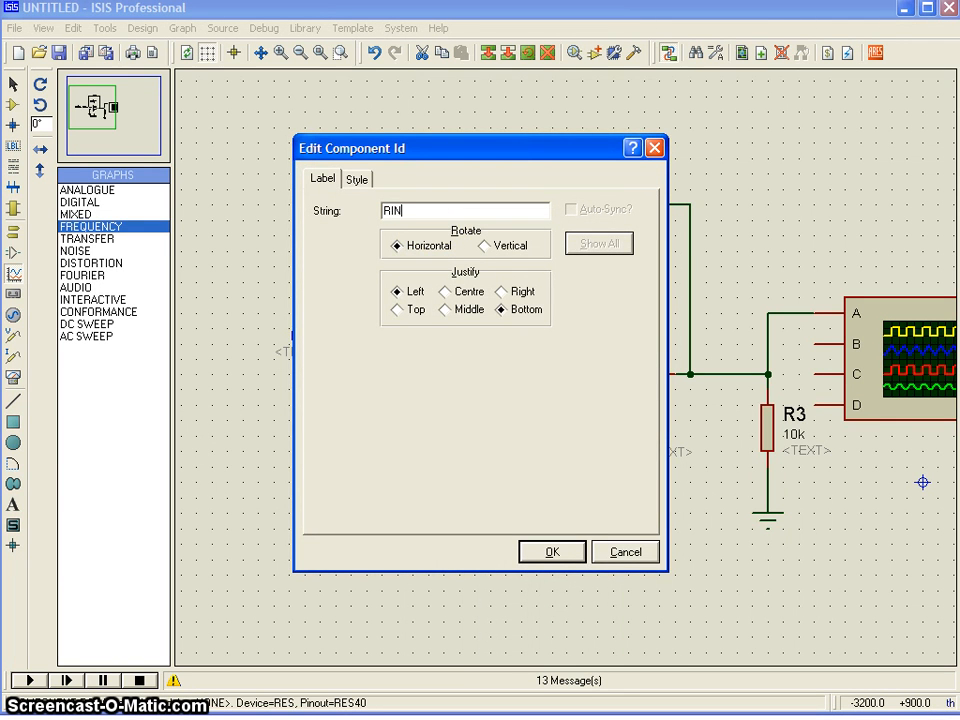
pyautogui.click(552, 552)
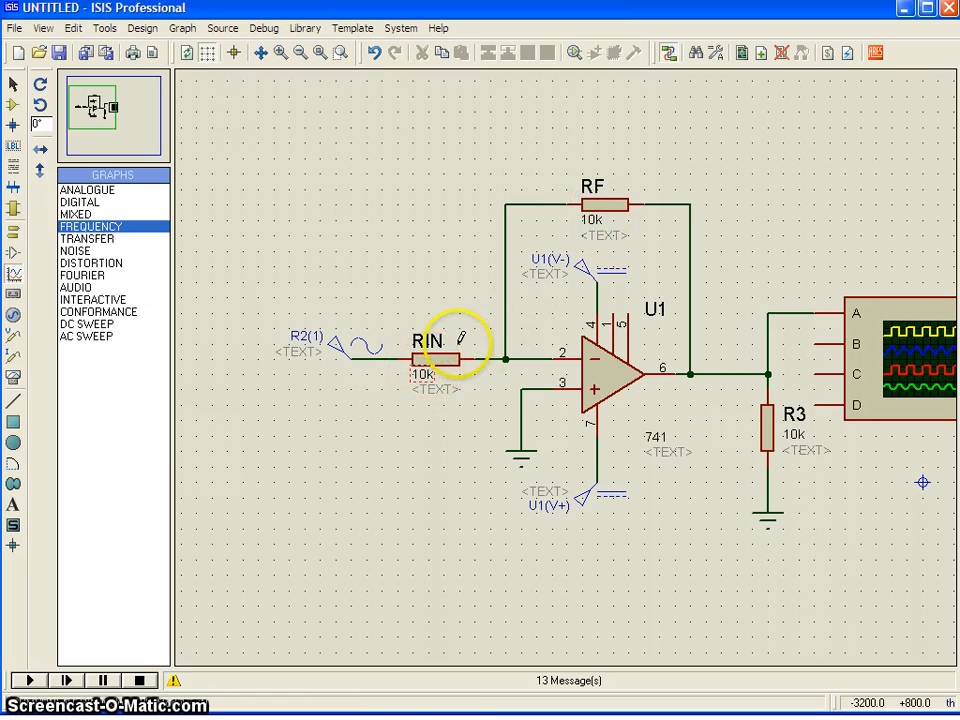
# Step: Set resistor RIN and load resistor R3 to 1k each
pyautogui.click(432, 360)
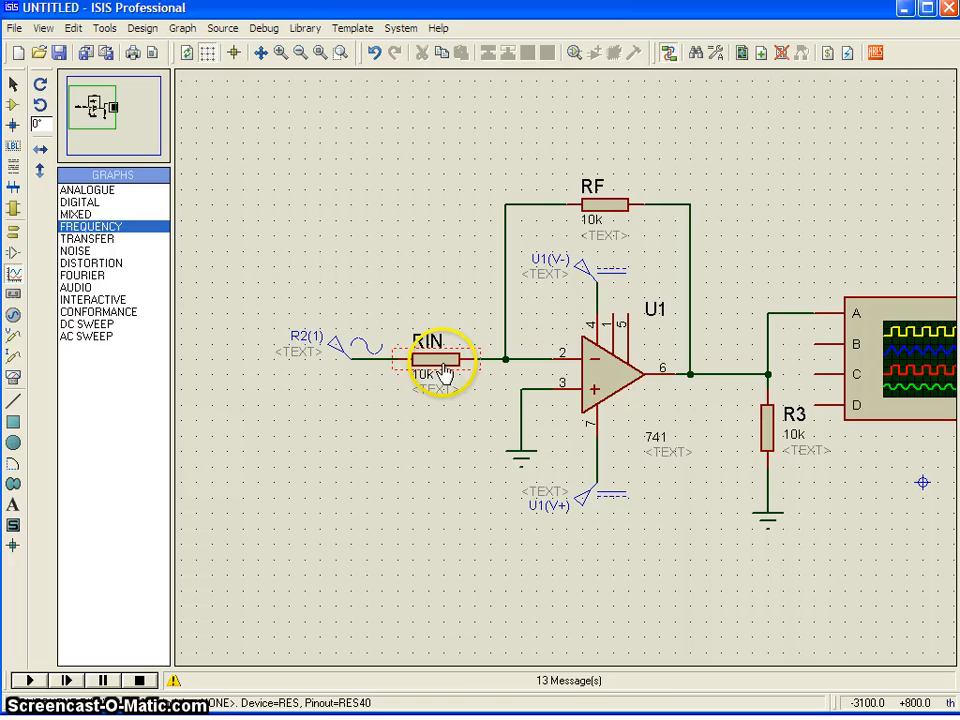
pyautogui.doubleClick(440, 360)
pyautogui.write('1k')
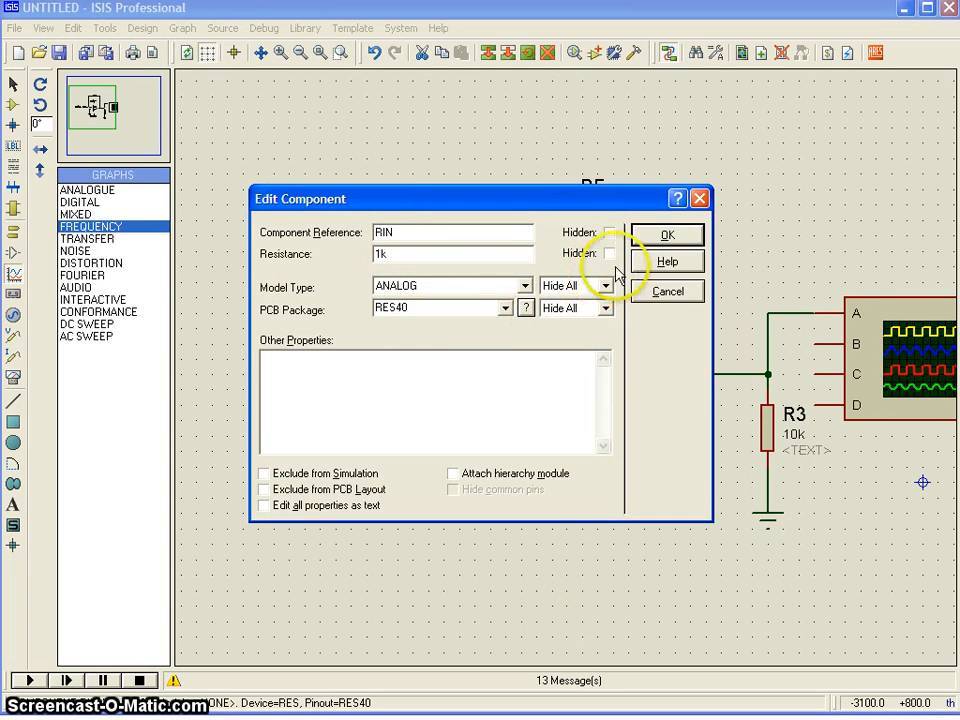
pyautogui.click(666, 232)
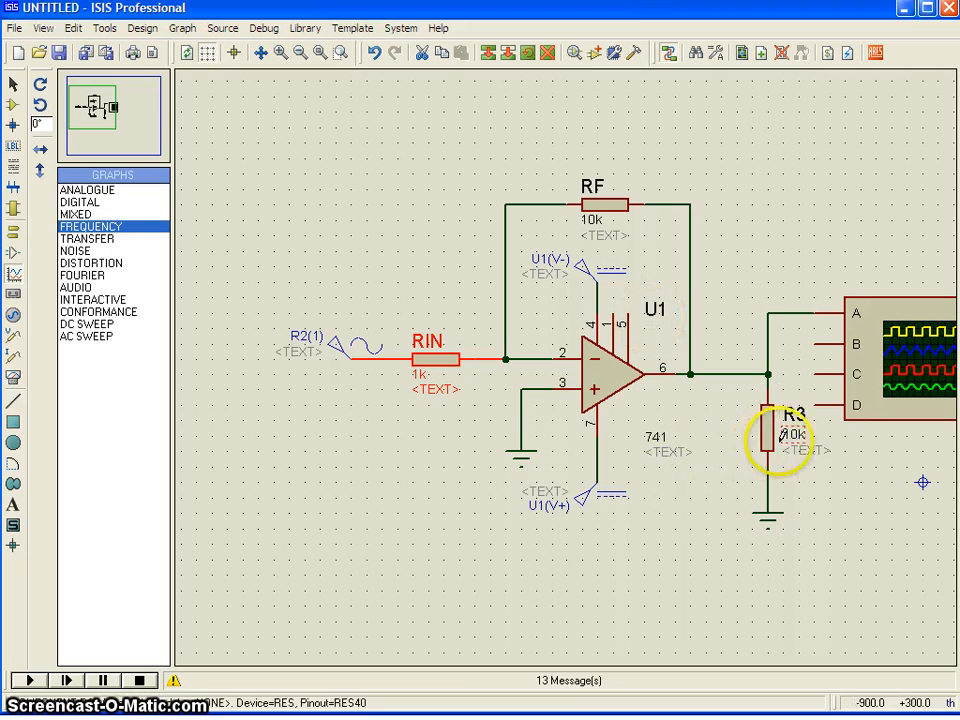
pyautogui.doubleClick(768, 438)
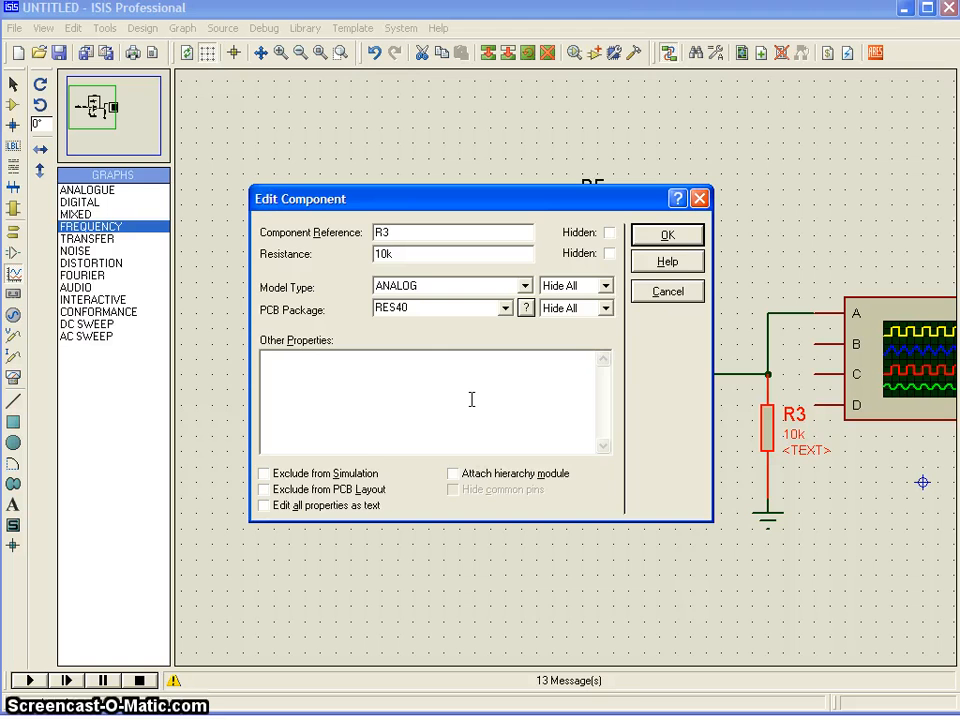
pyautogui.click(666, 234)
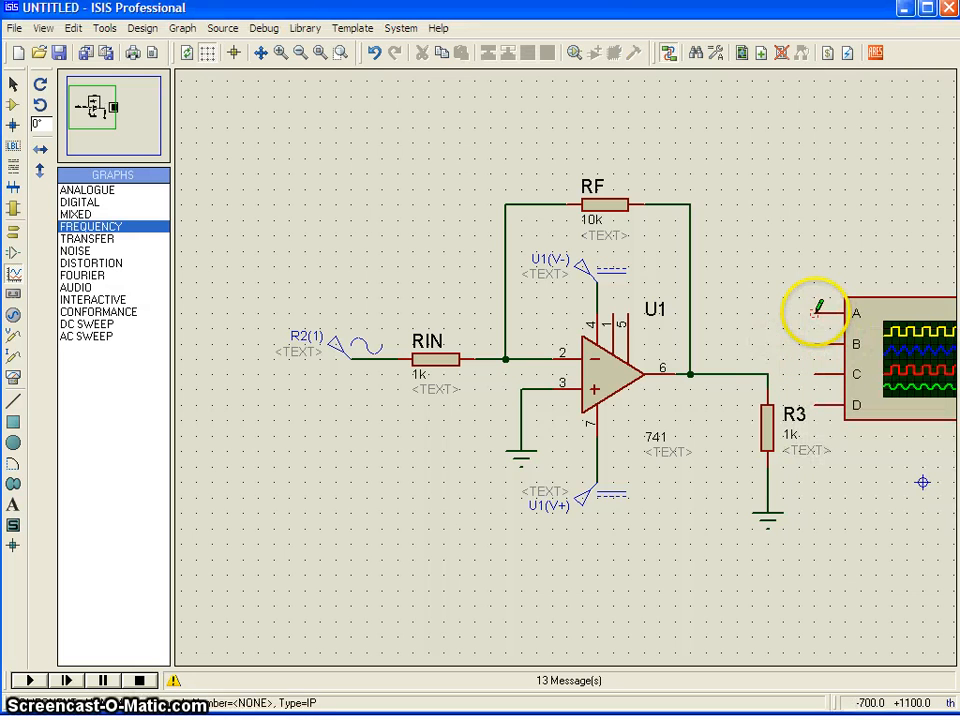
# Step: Wire scope channel A to the circuit and save the design as Demo3 in the ProtDemo folder
pyautogui.moveTo(816, 308); pyautogui.dragTo(708, 168)
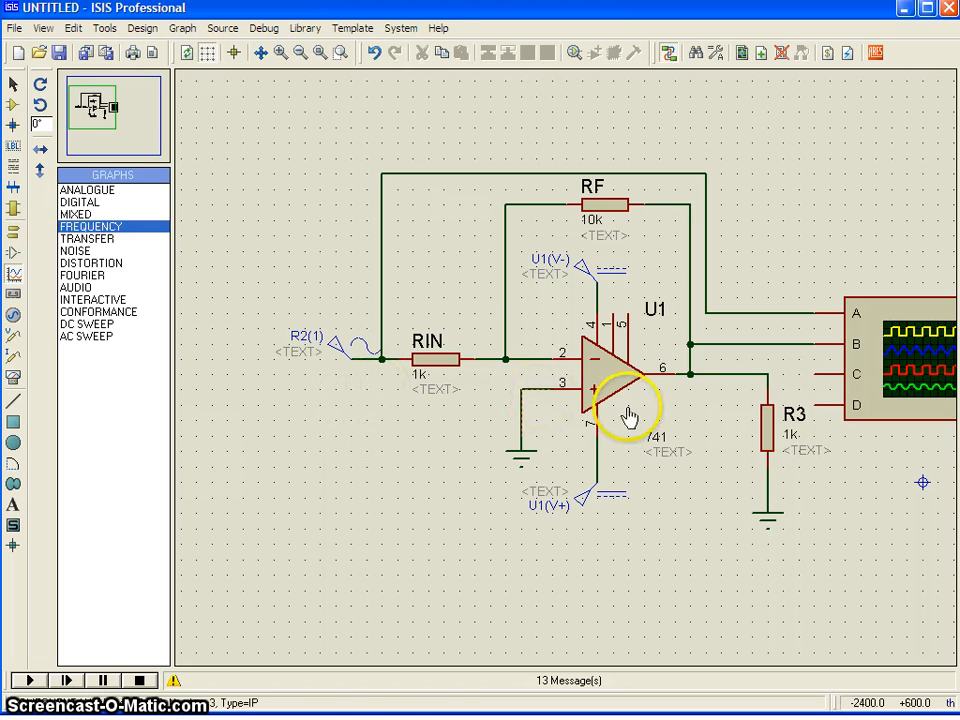
pyautogui.moveTo(248, 332)
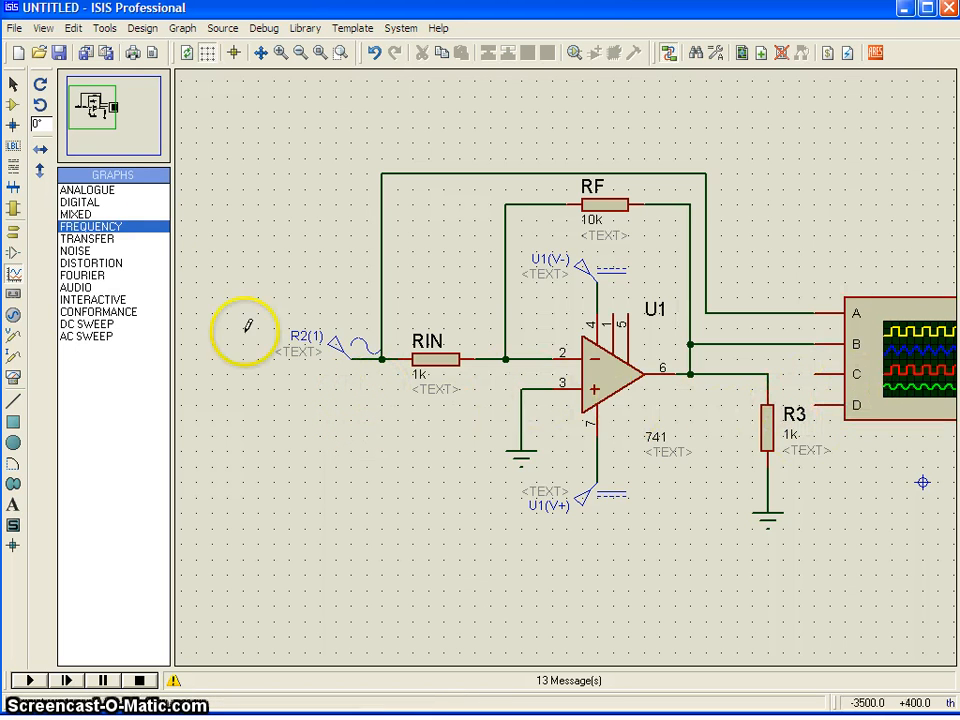
pyautogui.moveTo(60, 52)
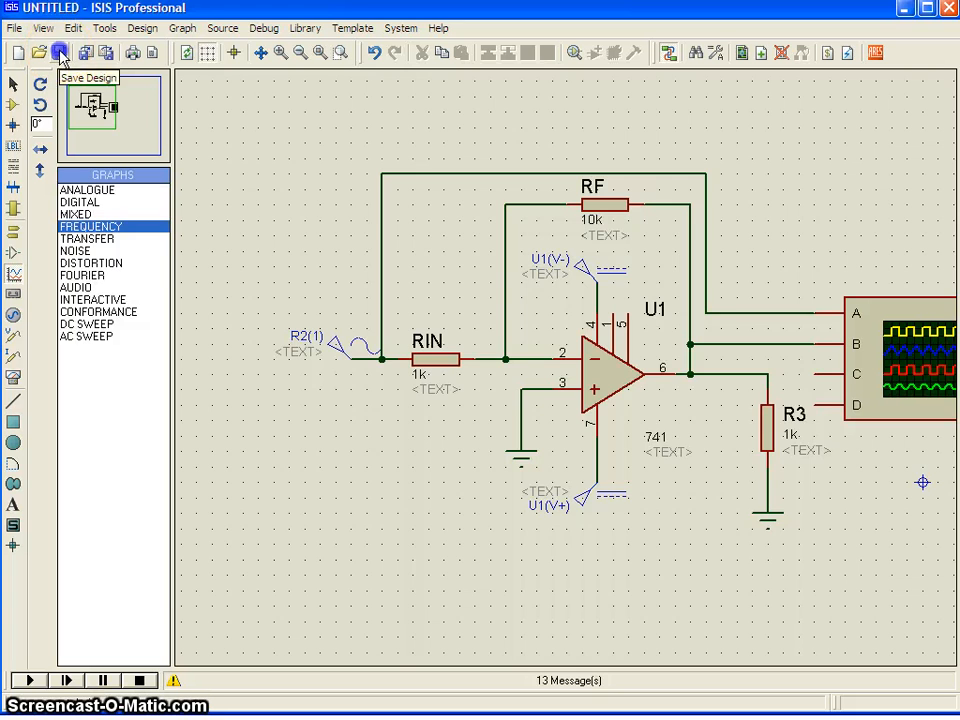
pyautogui.click(60, 52)
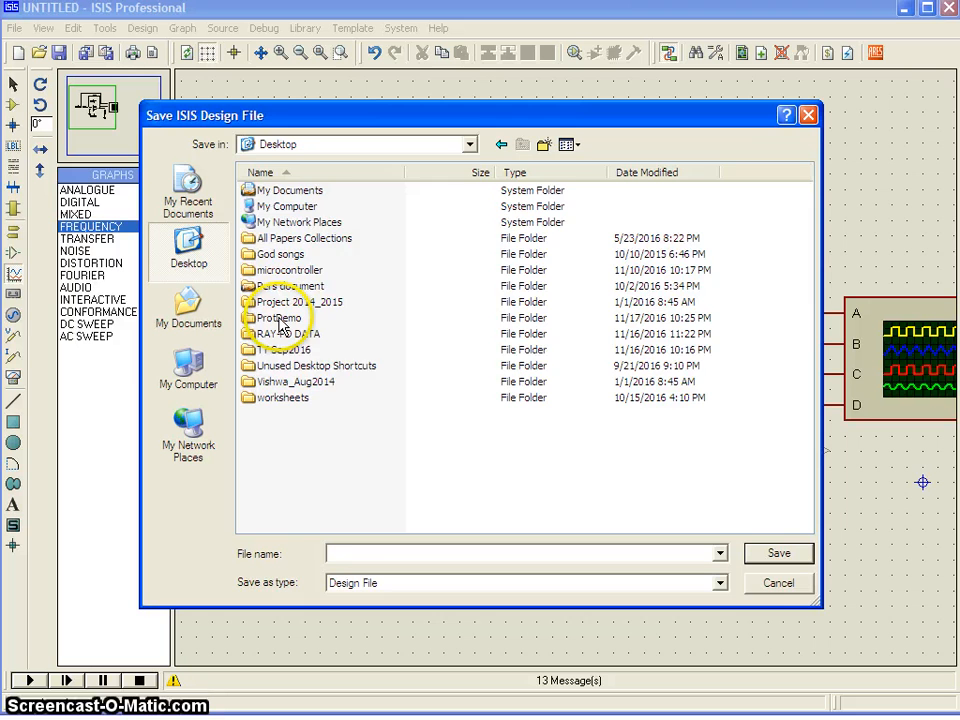
pyautogui.doubleClick(280, 316)
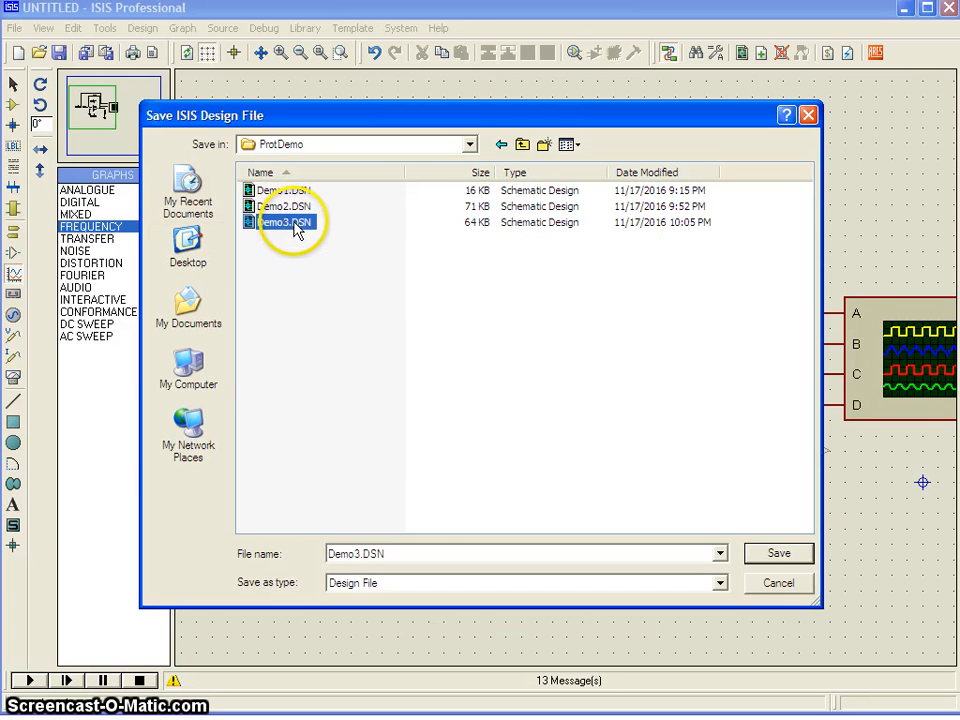
pyautogui.click(776, 552)
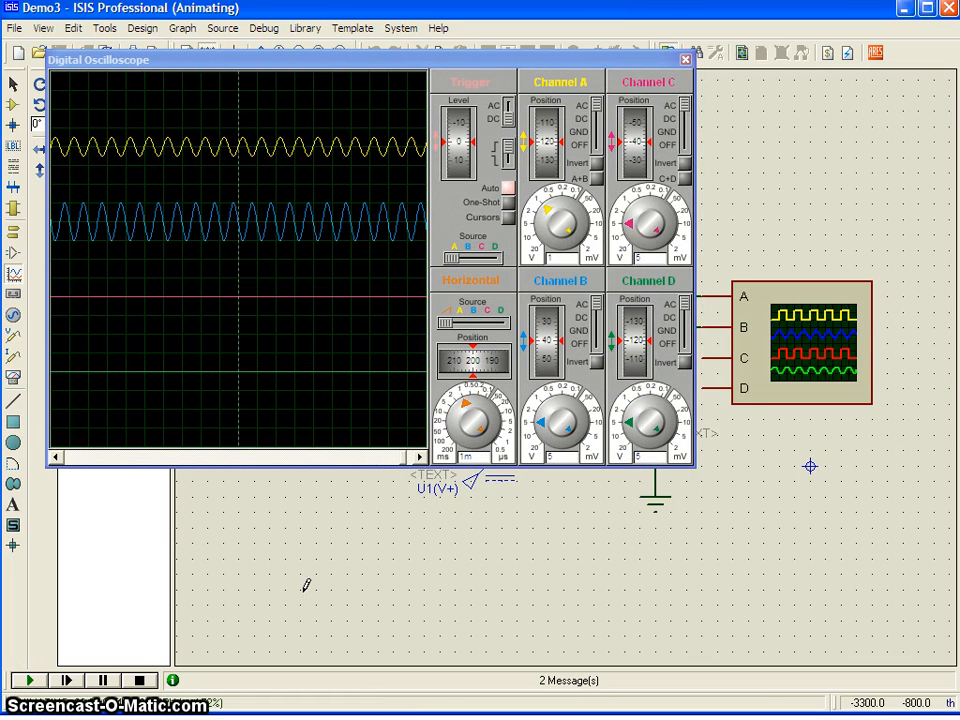
pyautogui.moveTo(520, 356)
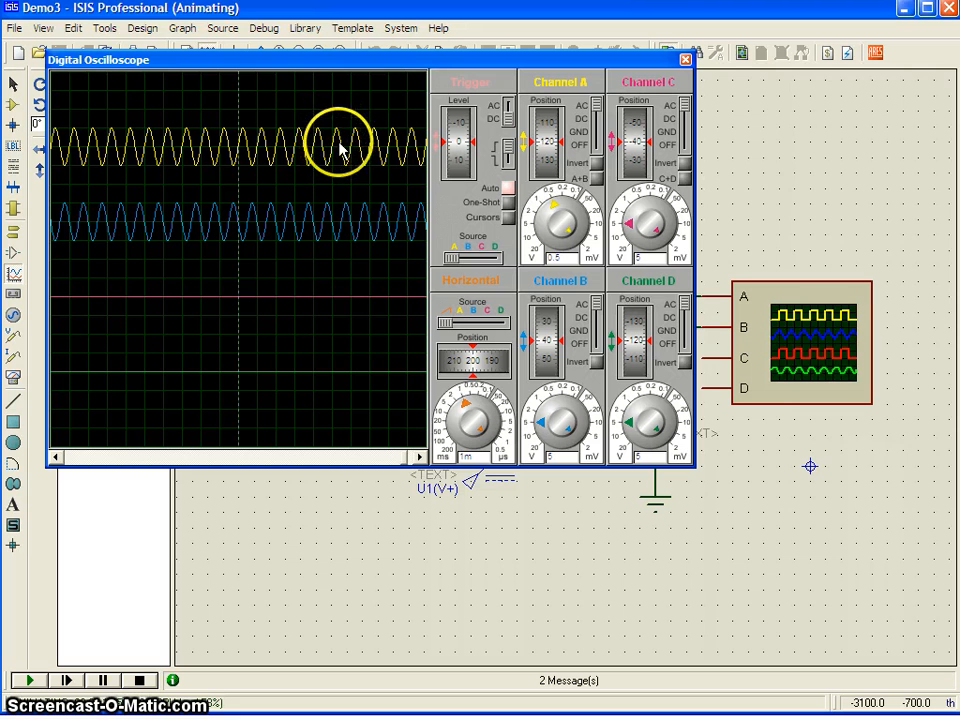
pyautogui.moveTo(344, 160)
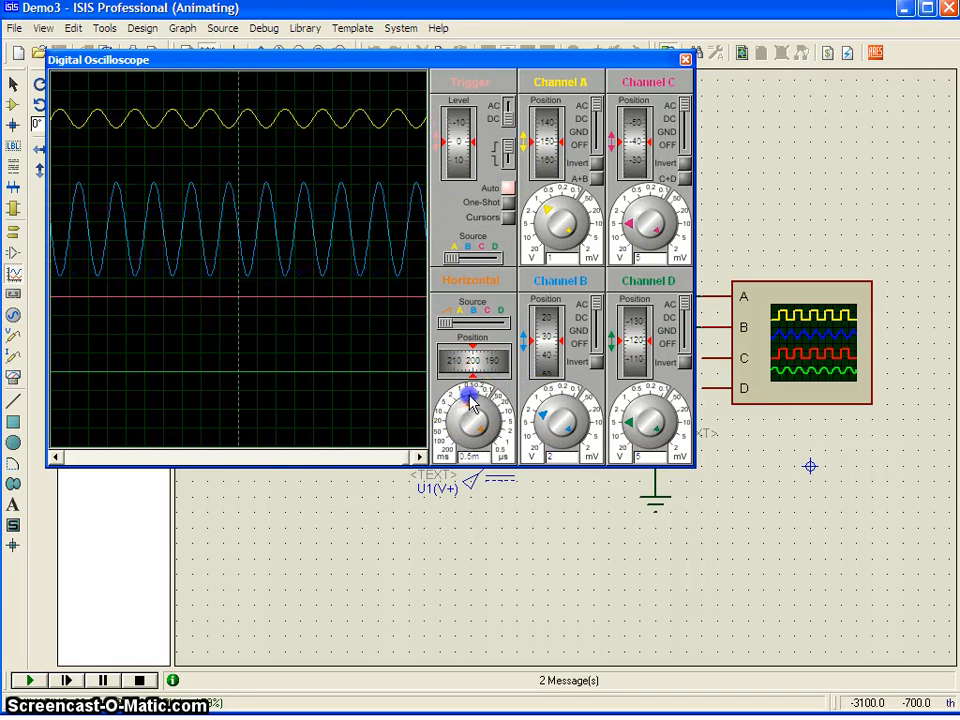
# Step: Stretch the oscilloscope timebase so the sine traces show fewer, wider cycles
pyautogui.click(472, 420)
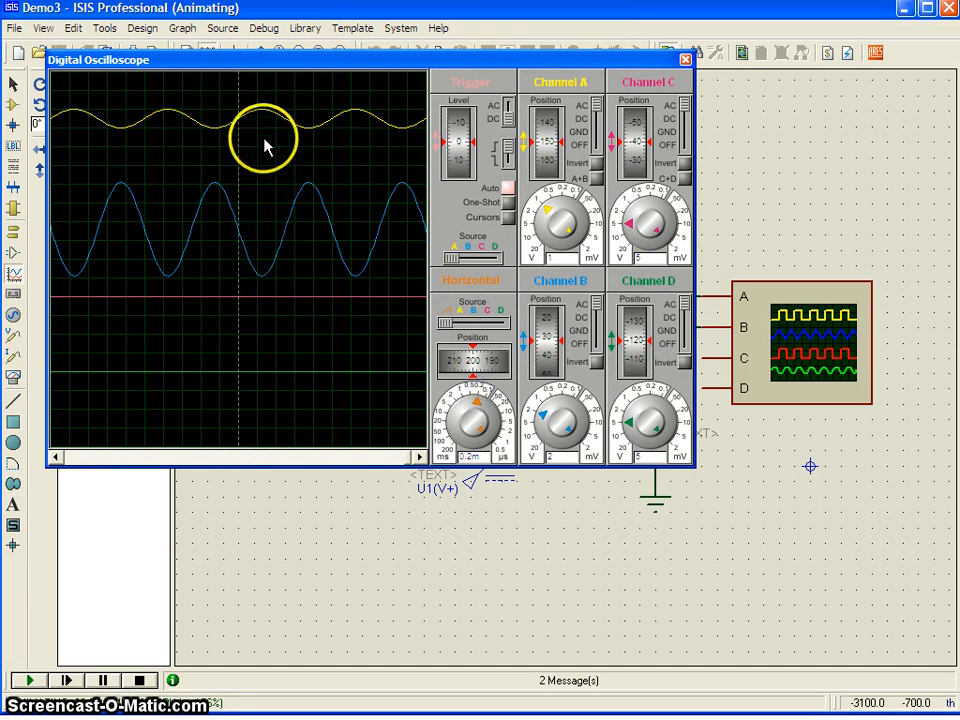
pyautogui.moveTo(390, 132)
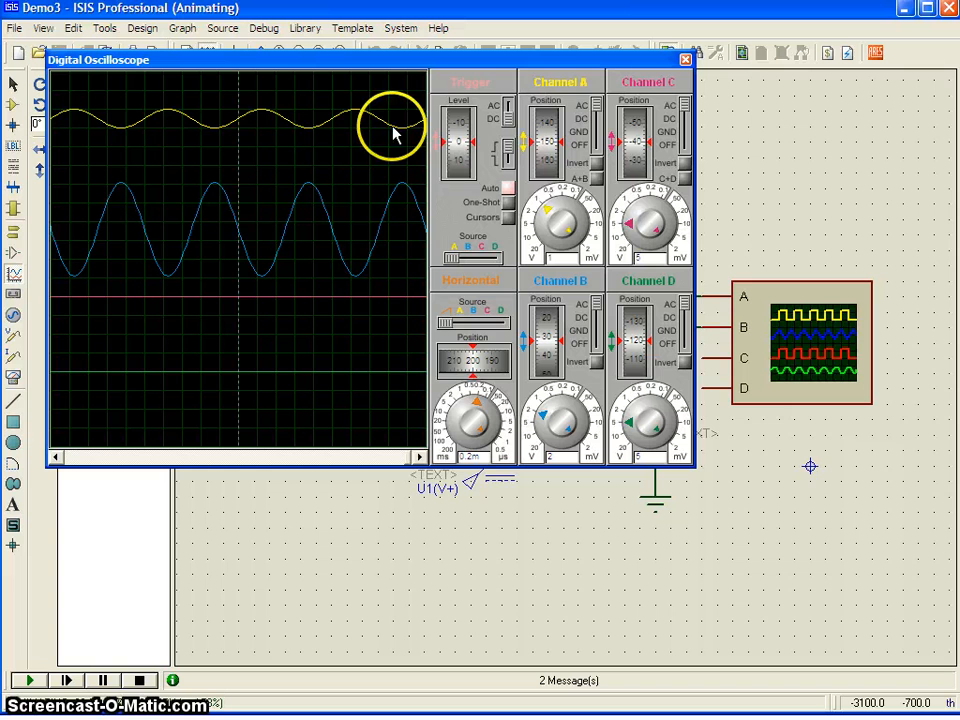
pyautogui.moveTo(568, 72)
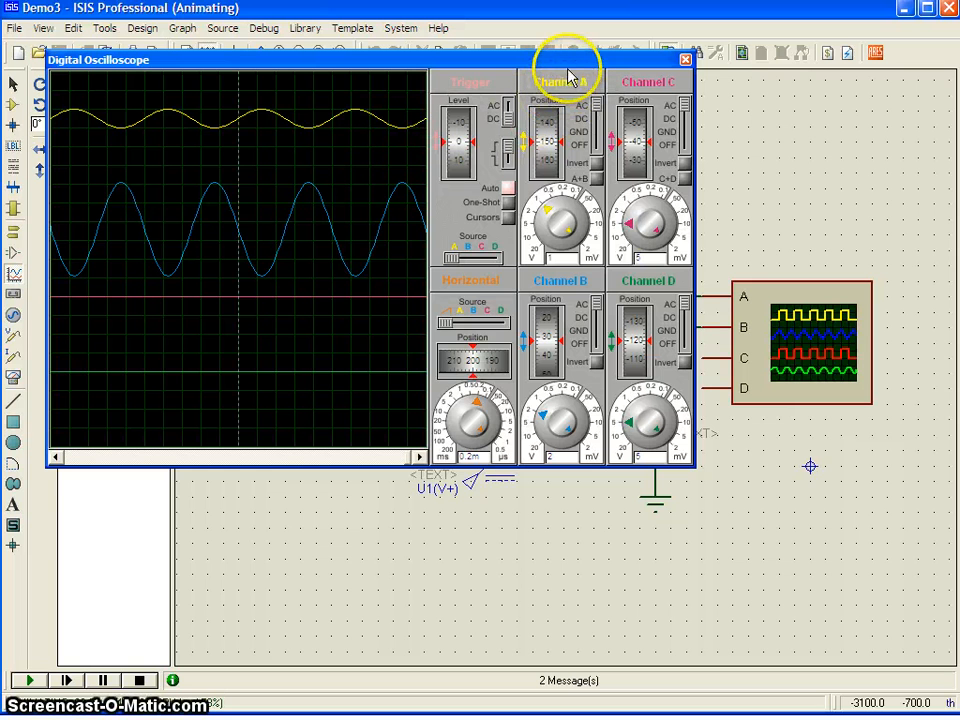
pyautogui.moveTo(284, 290)
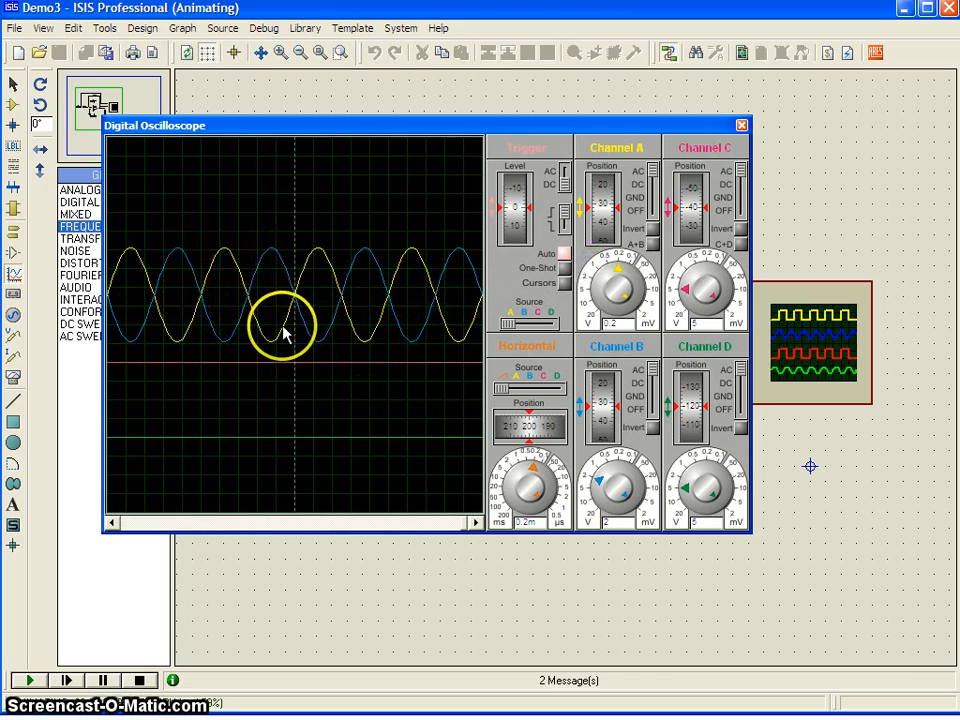
pyautogui.moveTo(220, 348)
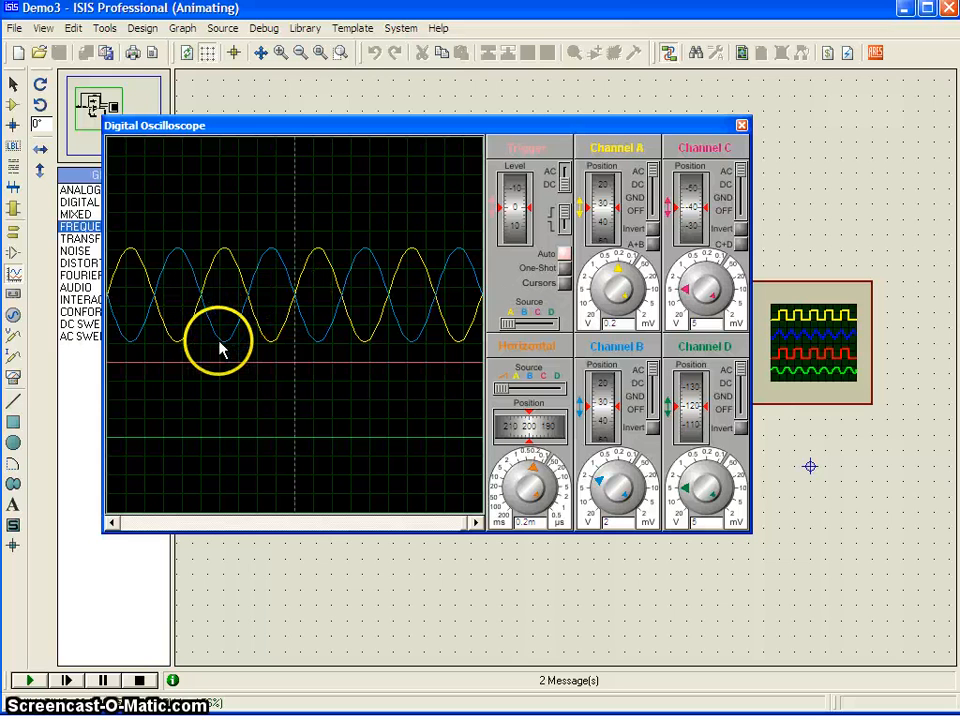
pyautogui.moveTo(290, 300)
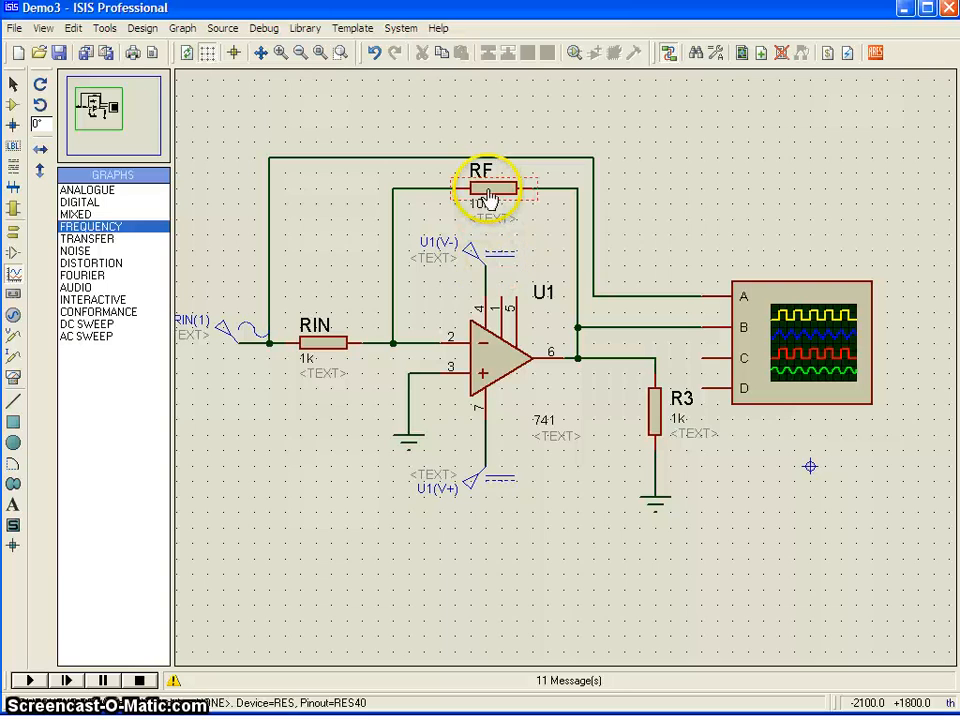
# Step: Set feedback resistor RF to 20k and rerun, adjusting the output channel's volts per division
pyautogui.doubleClick(488, 190)
pyautogui.write('20k')
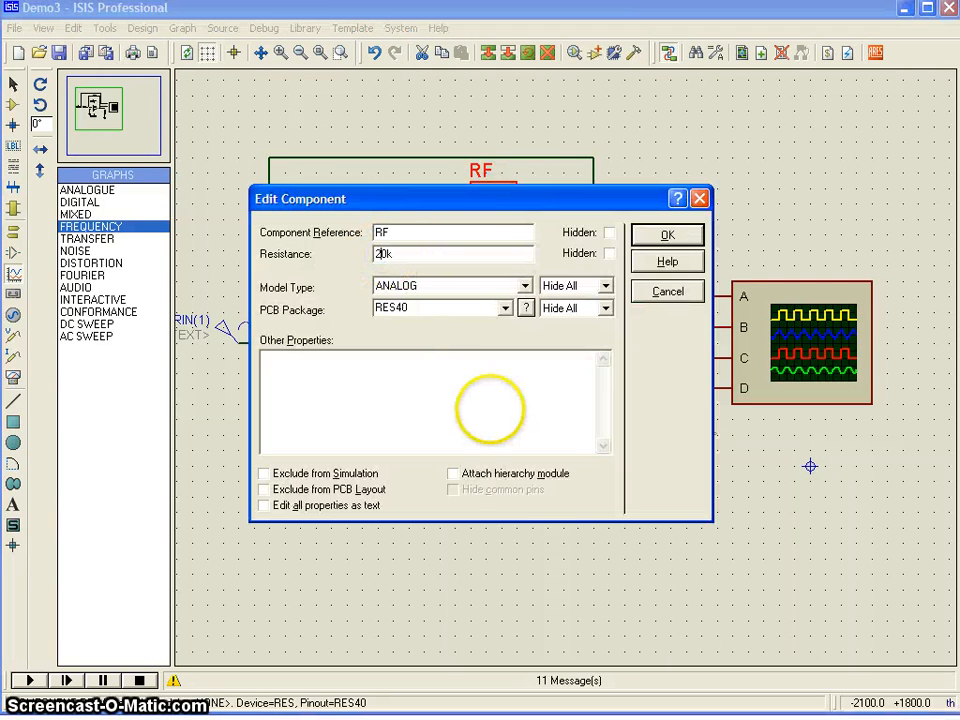
pyautogui.click(666, 234)
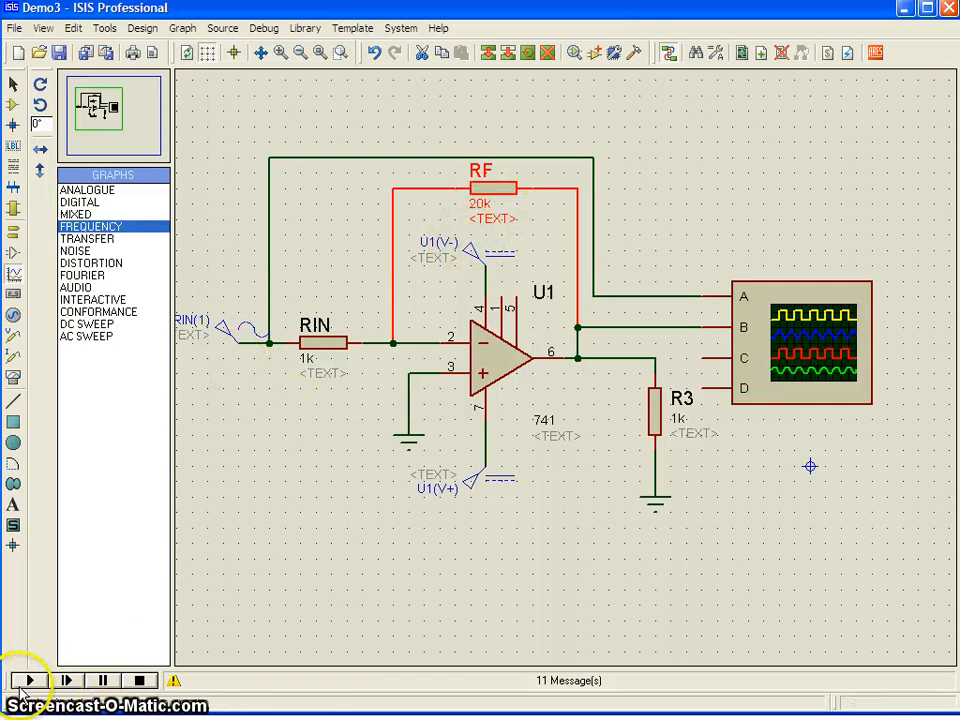
pyautogui.click(28, 680)
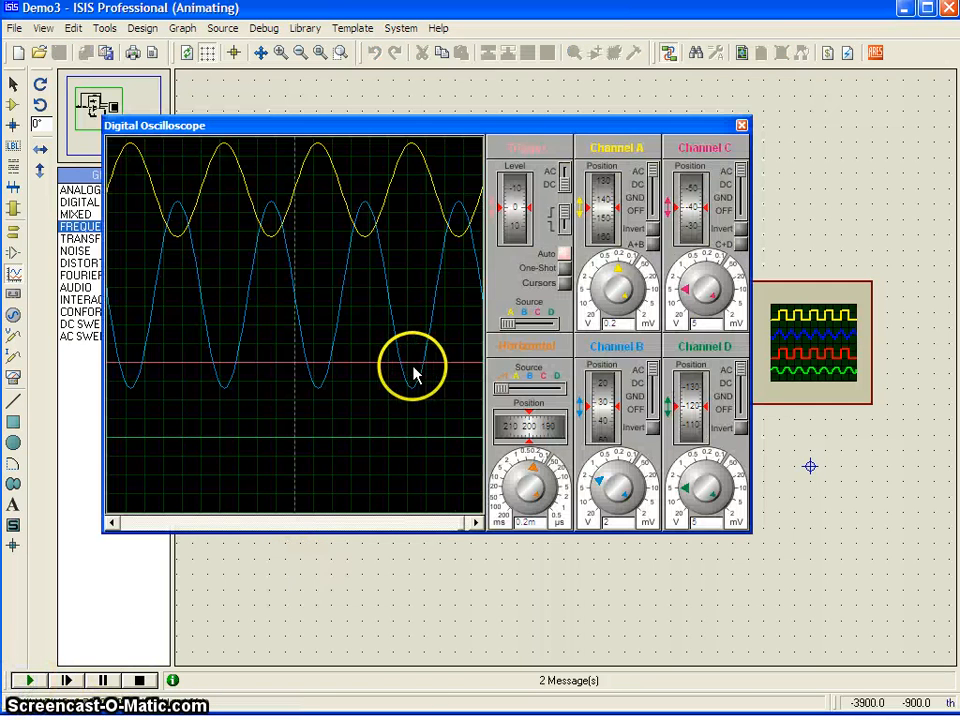
pyautogui.moveTo(604, 488)
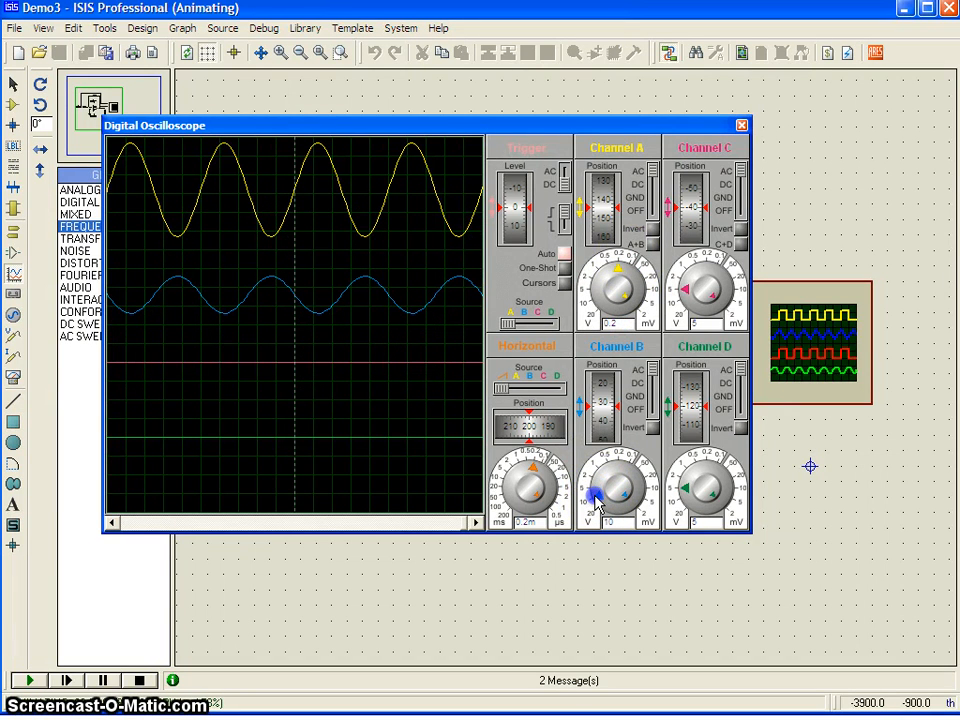
pyautogui.click(532, 486)
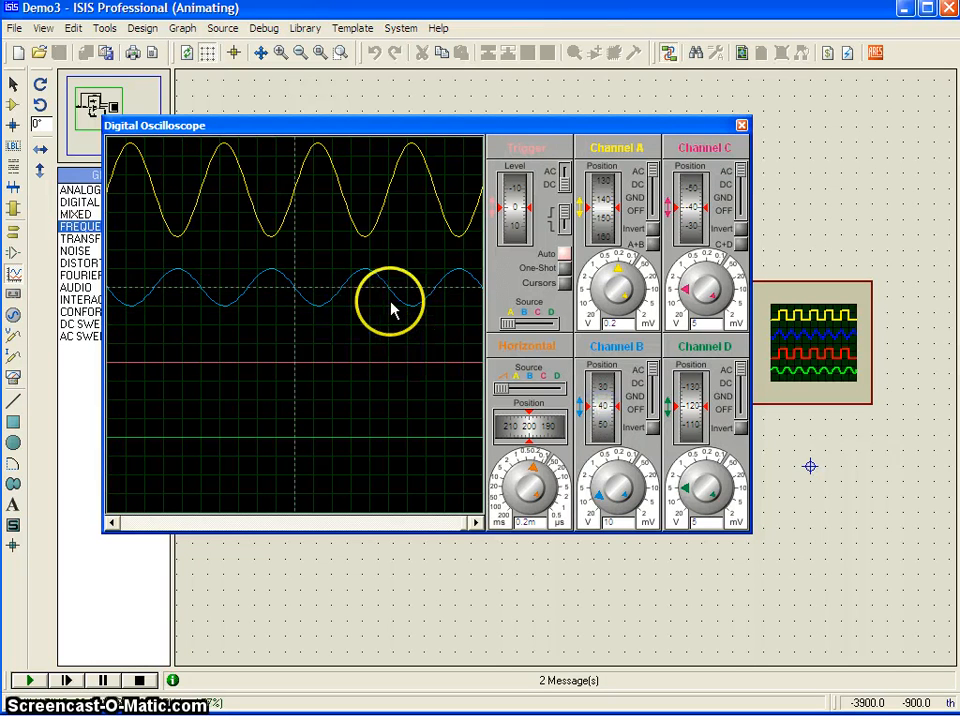
# Step: Stop the simulation and check the U1(V-) supply generator's properties, cancelling unchanged
pyautogui.click(140, 680)
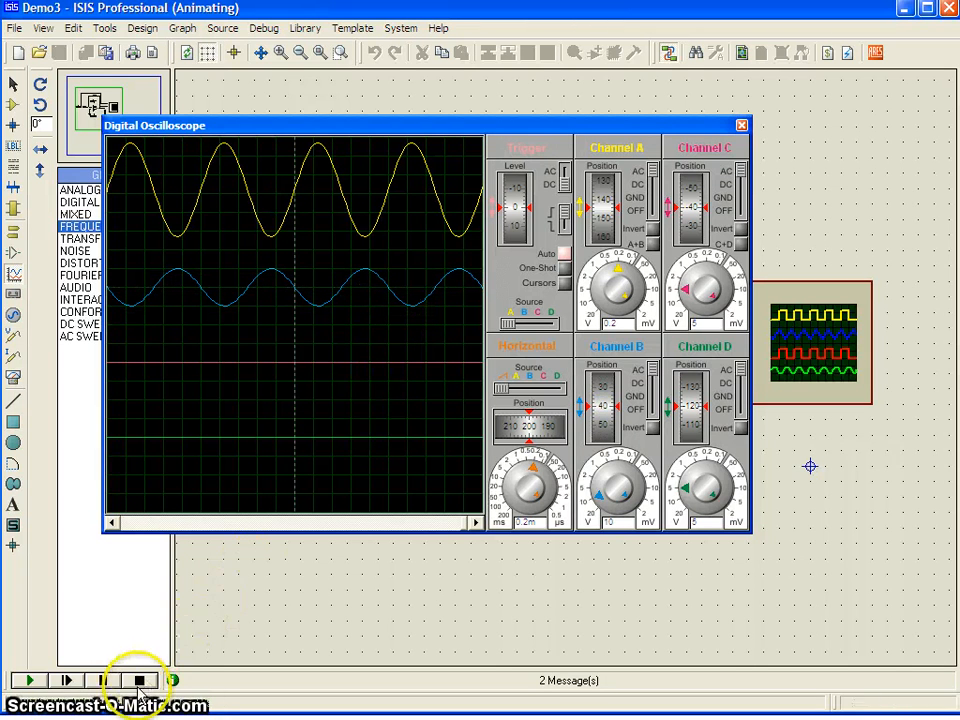
pyautogui.click(140, 680)
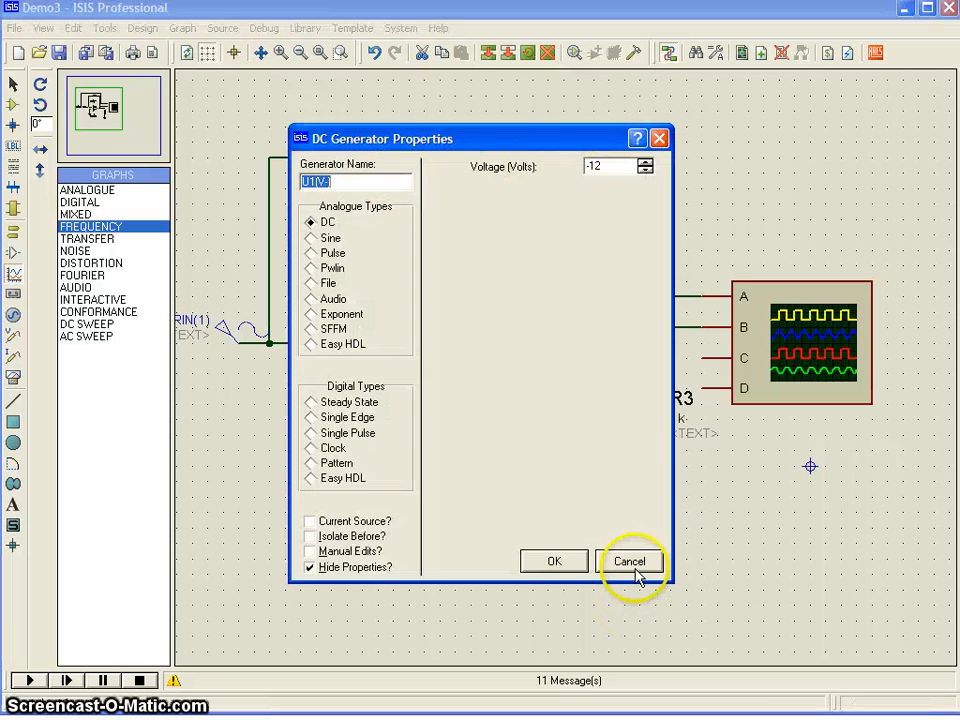
pyautogui.click(630, 560)
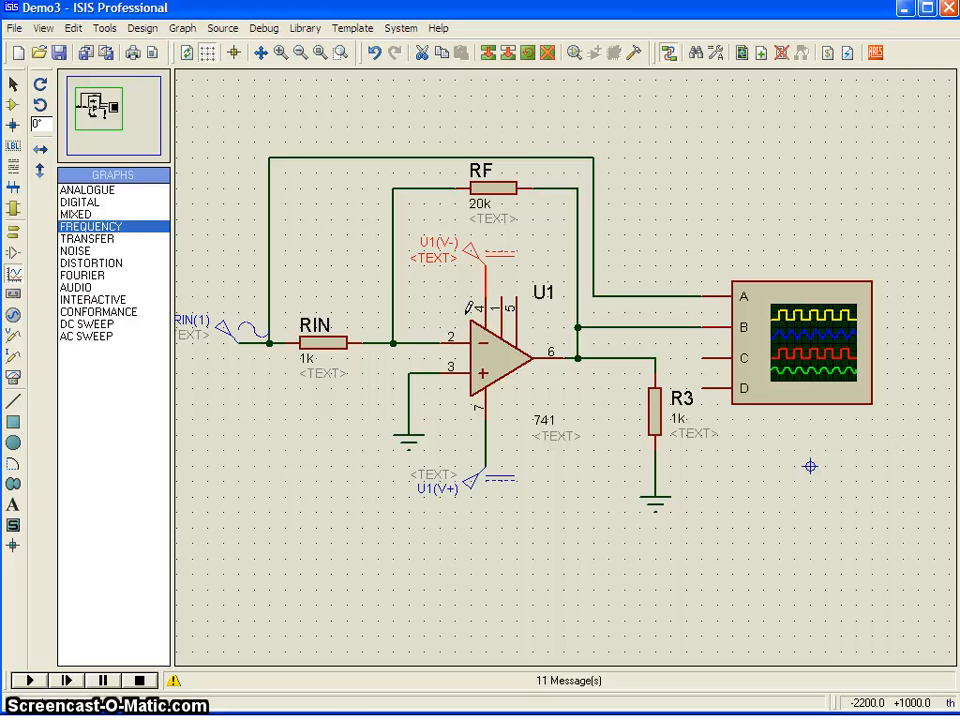
# Step: Raise feedback resistor RF to 100k
pyautogui.click(492, 188)
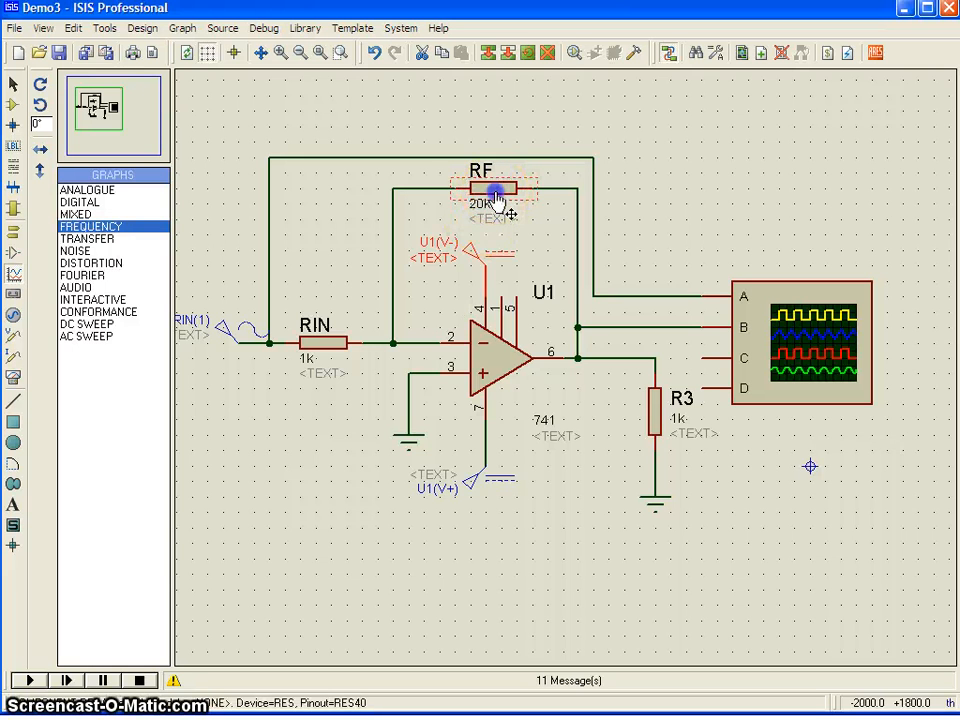
pyautogui.doubleClick(492, 188)
pyautogui.write('100k')
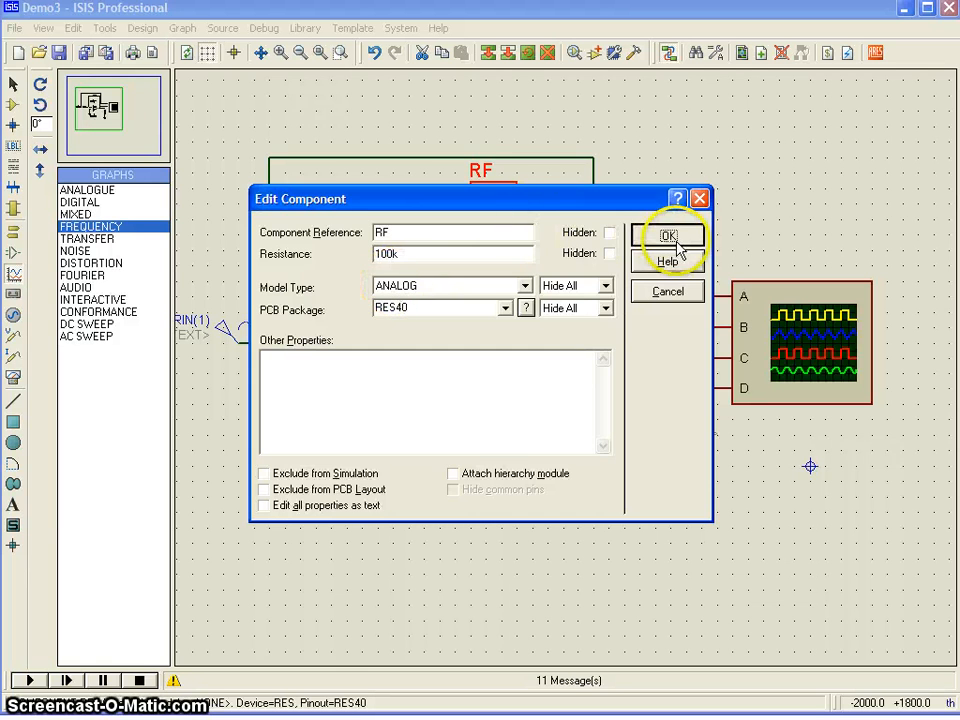
pyautogui.click(668, 236)
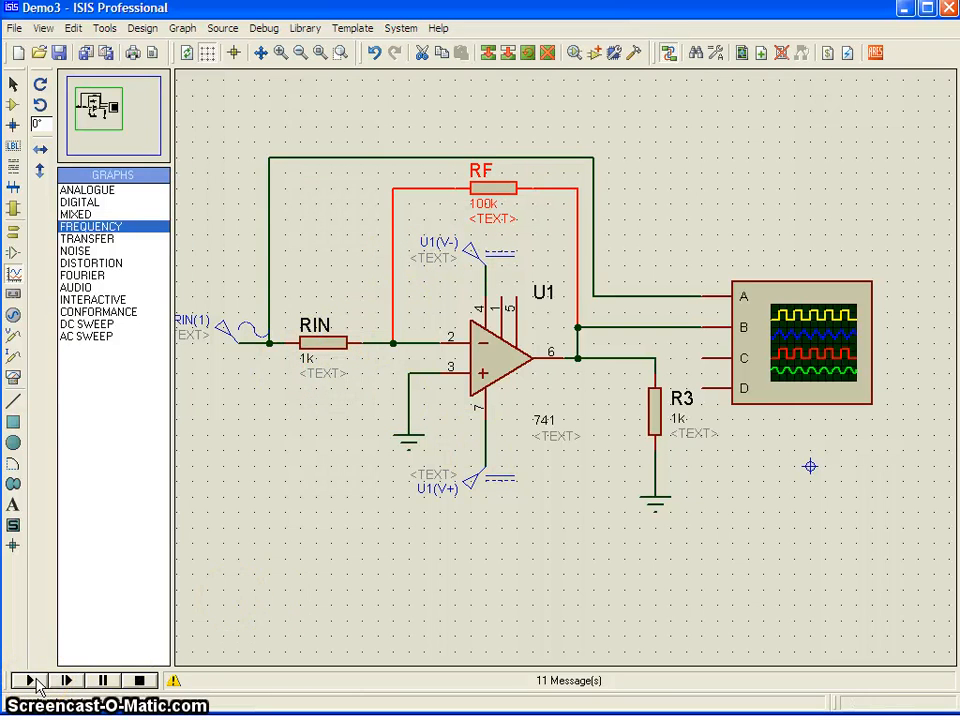
# Step: Run the simulation with RF at 100k, then stop it back on the schematic
pyautogui.click(30, 680)
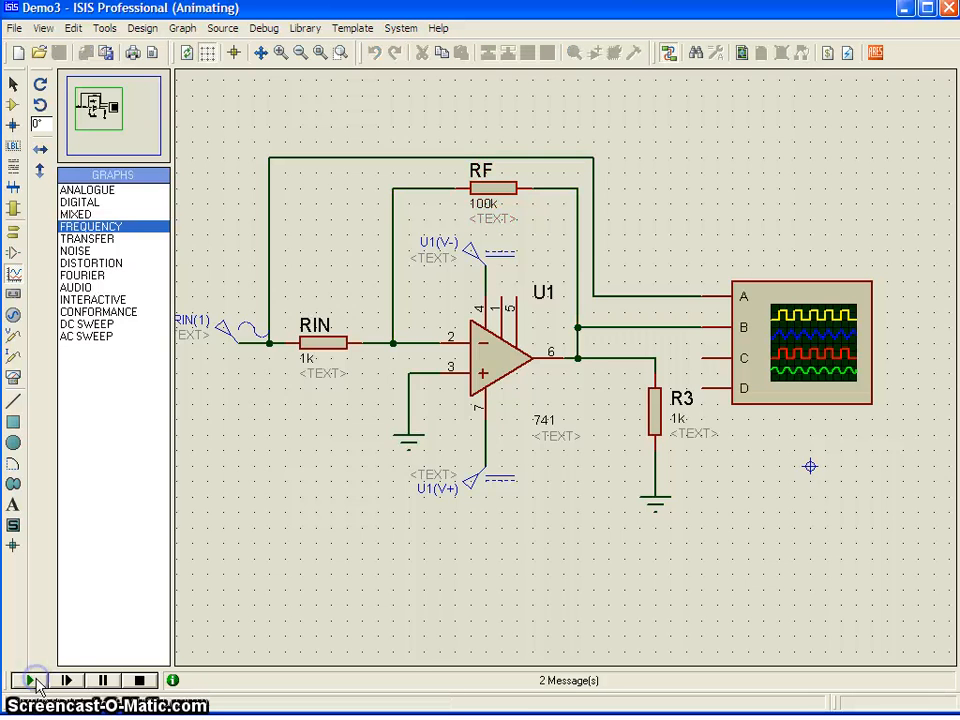
pyautogui.click(28, 680)
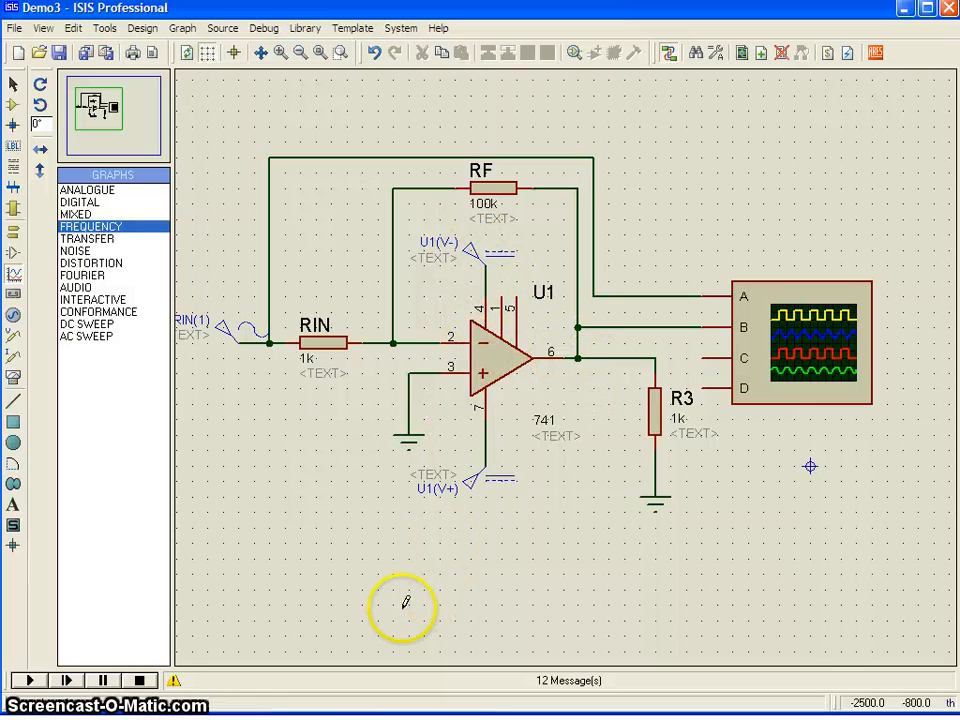
pyautogui.moveTo(140, 680)
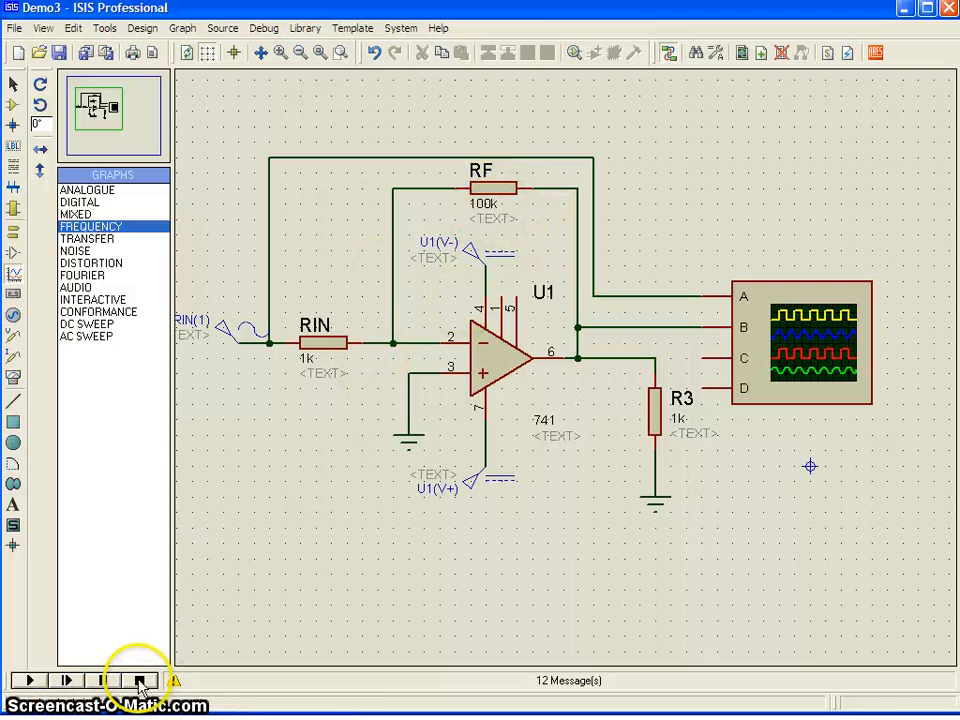
pyautogui.click(140, 680)
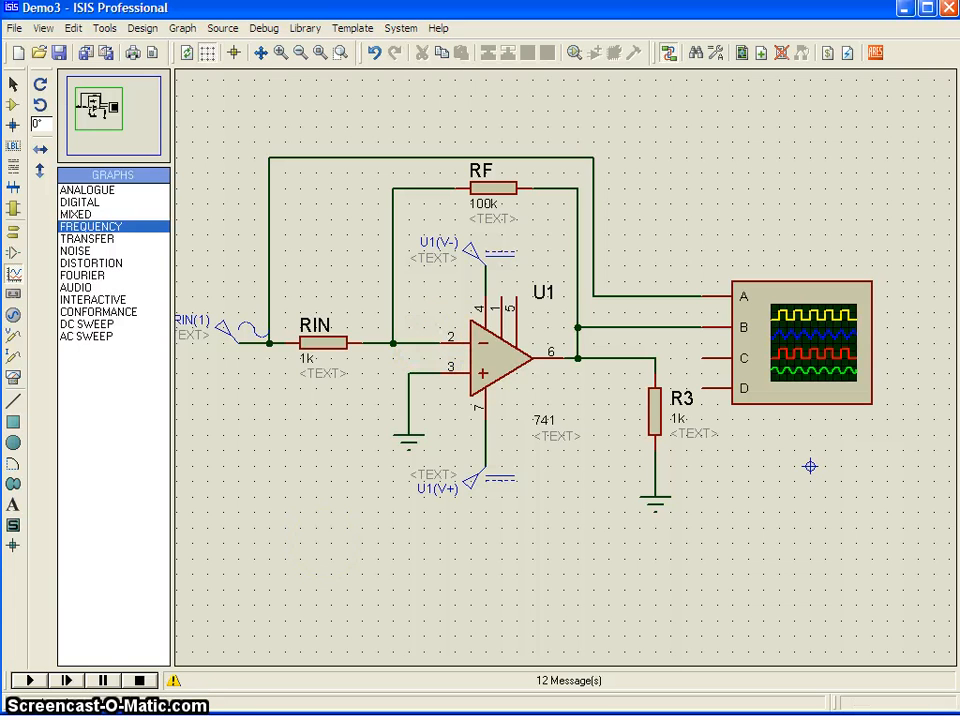
pyautogui.moveTo(140, 680)
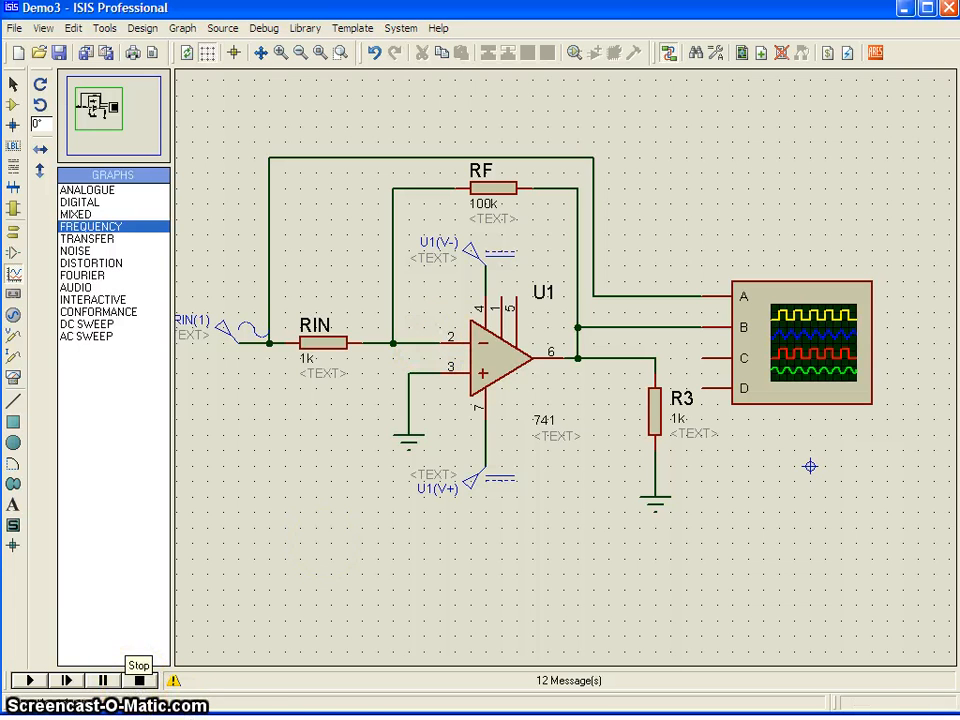
pyautogui.rightClick(486, 184)
pyautogui.write('10k')
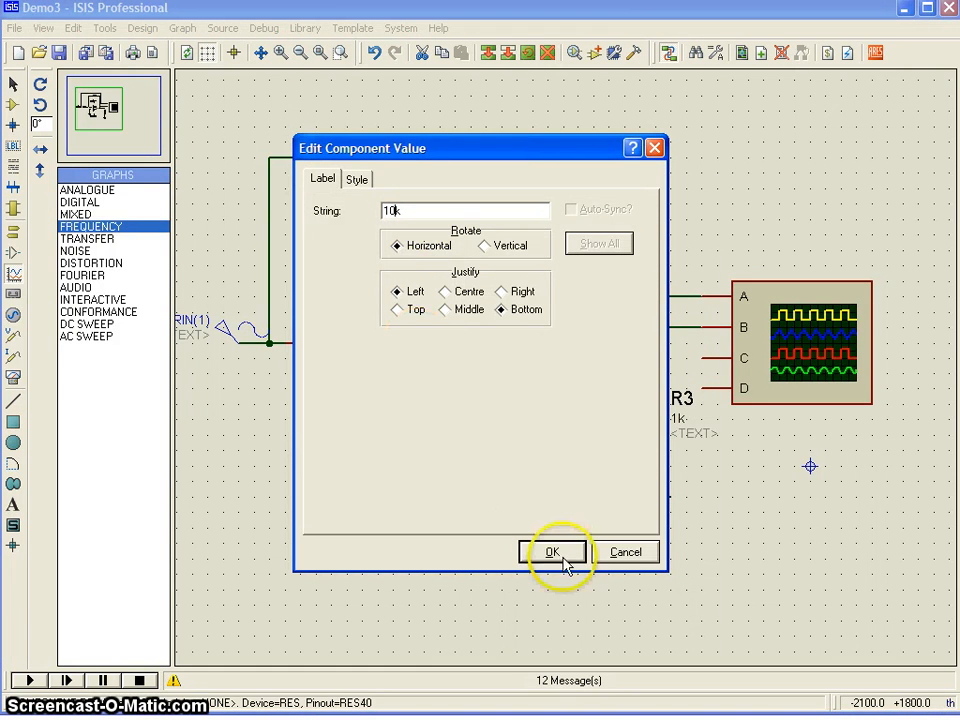
pyautogui.click(552, 552)
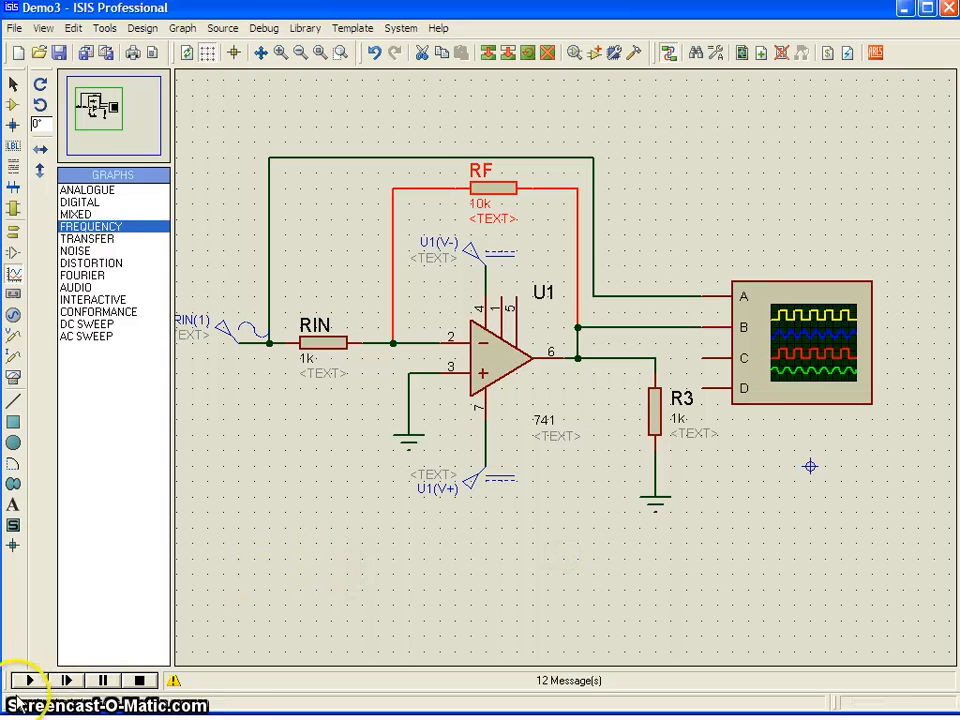
pyautogui.click(28, 680)
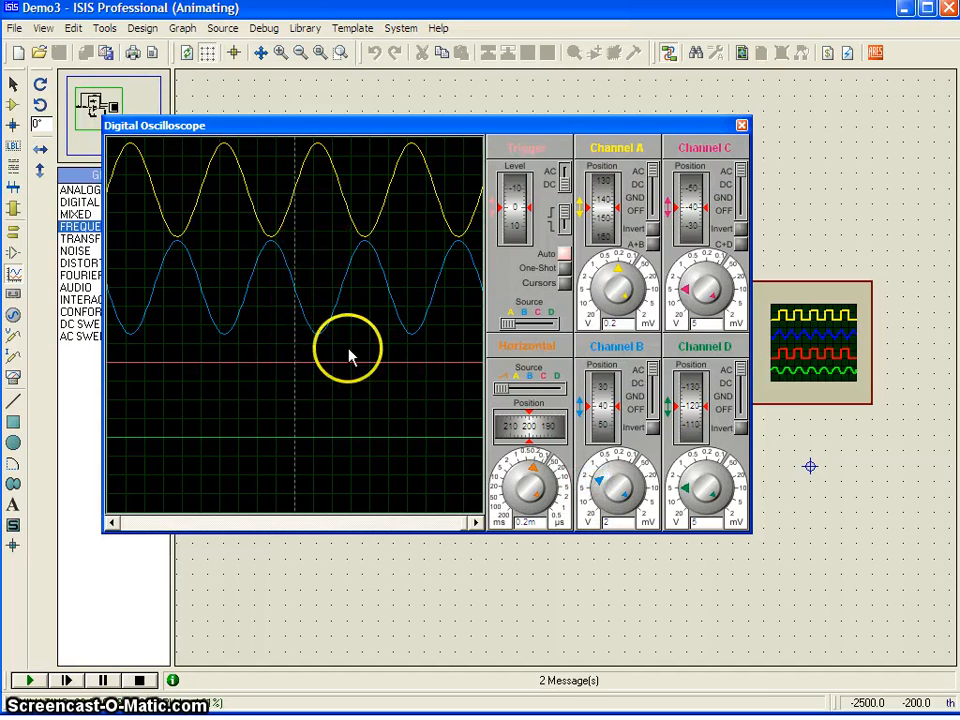
pyautogui.click(140, 680)
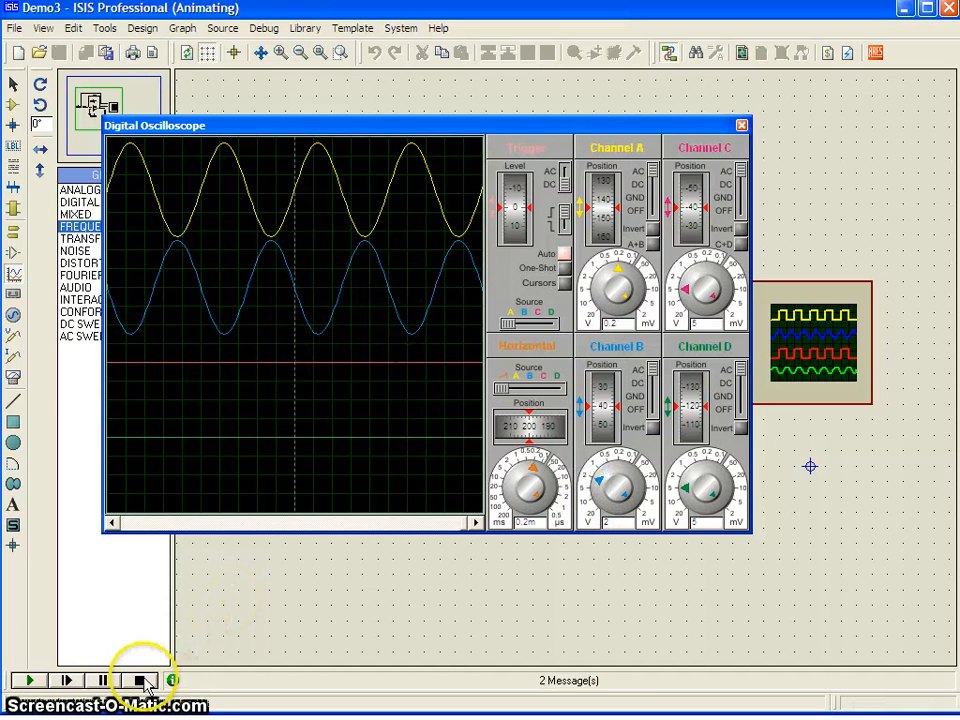
pyautogui.click(140, 680)
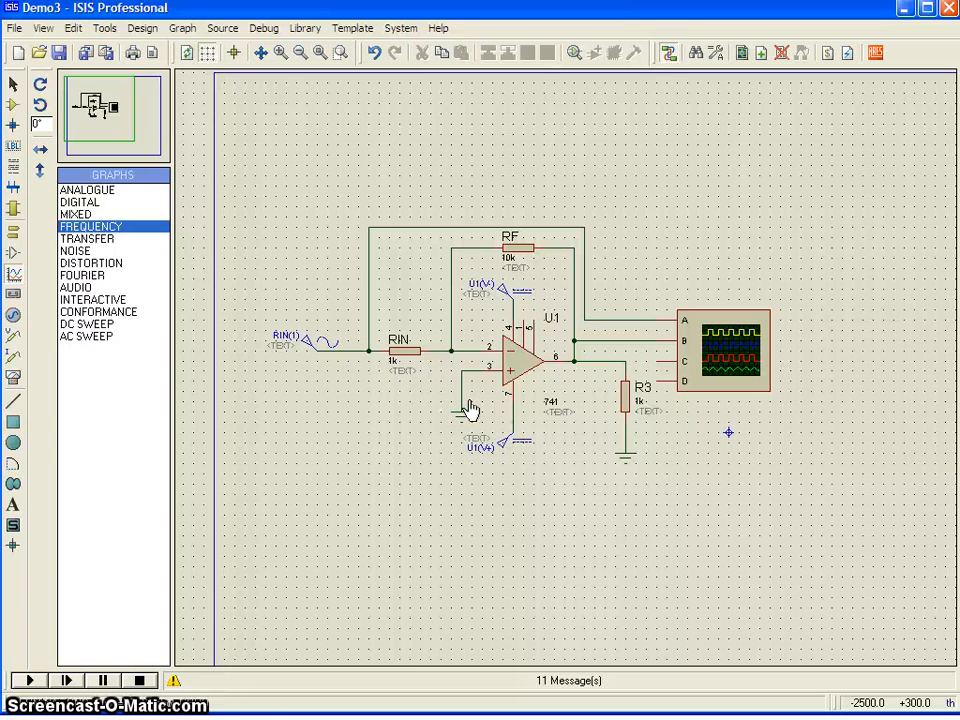
# Step: Set the input sine source's frequency to 100k and run the simulation again
pyautogui.click(300, 344)
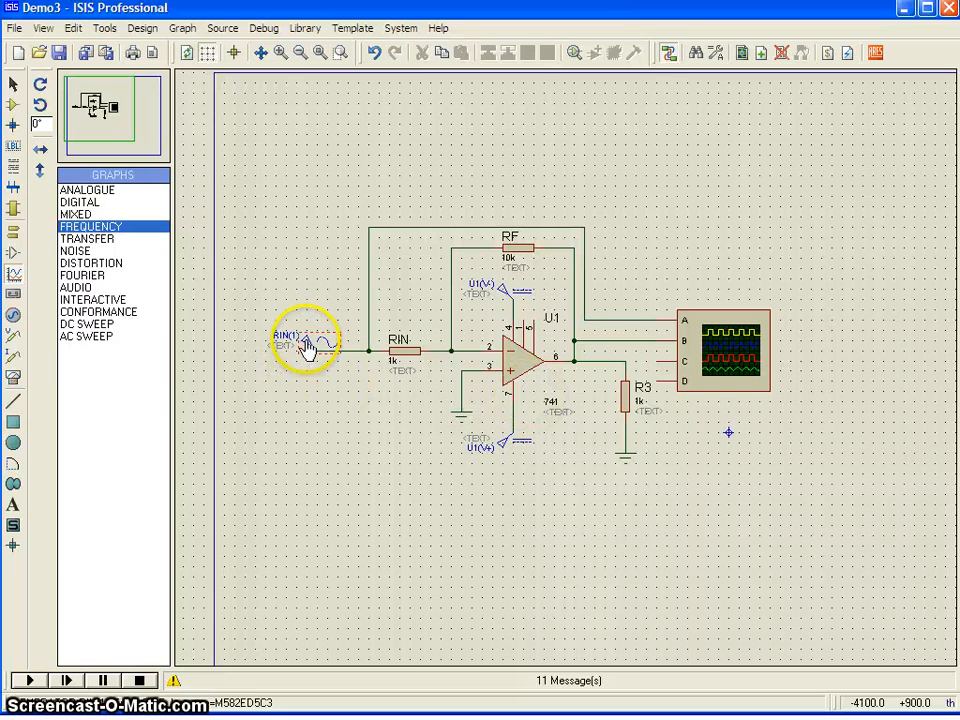
pyautogui.doubleClick(304, 340)
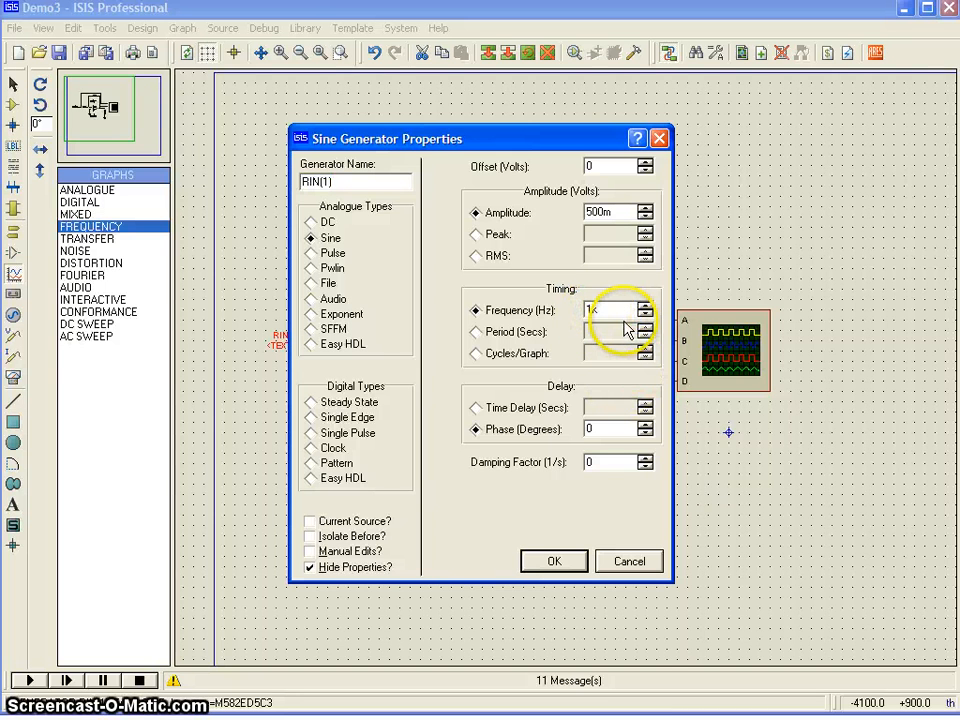
pyautogui.write('100k')
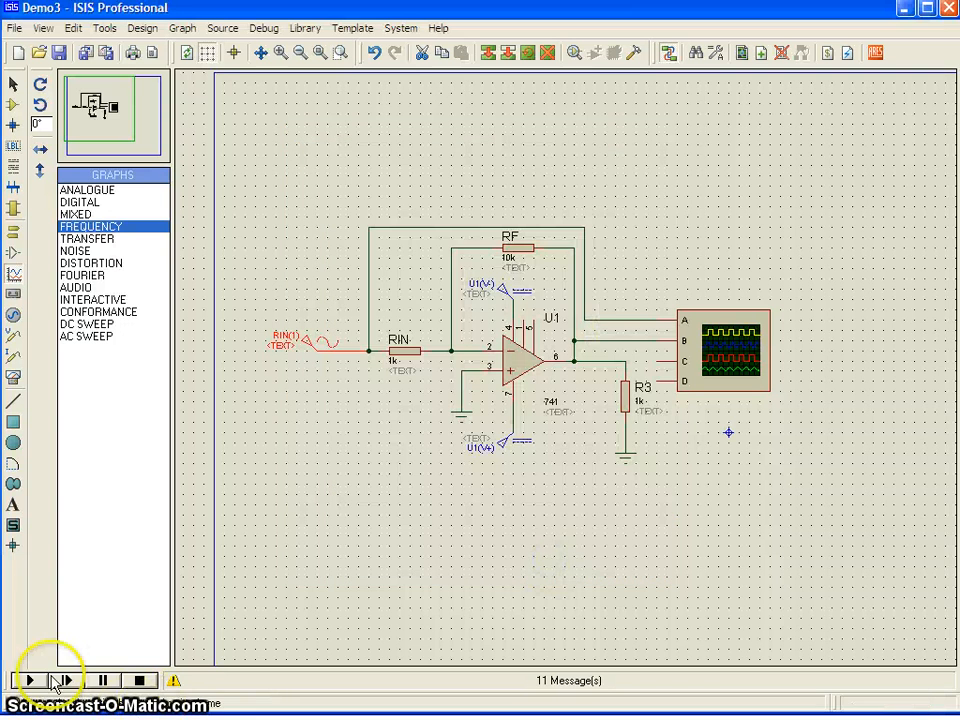
pyautogui.click(28, 680)
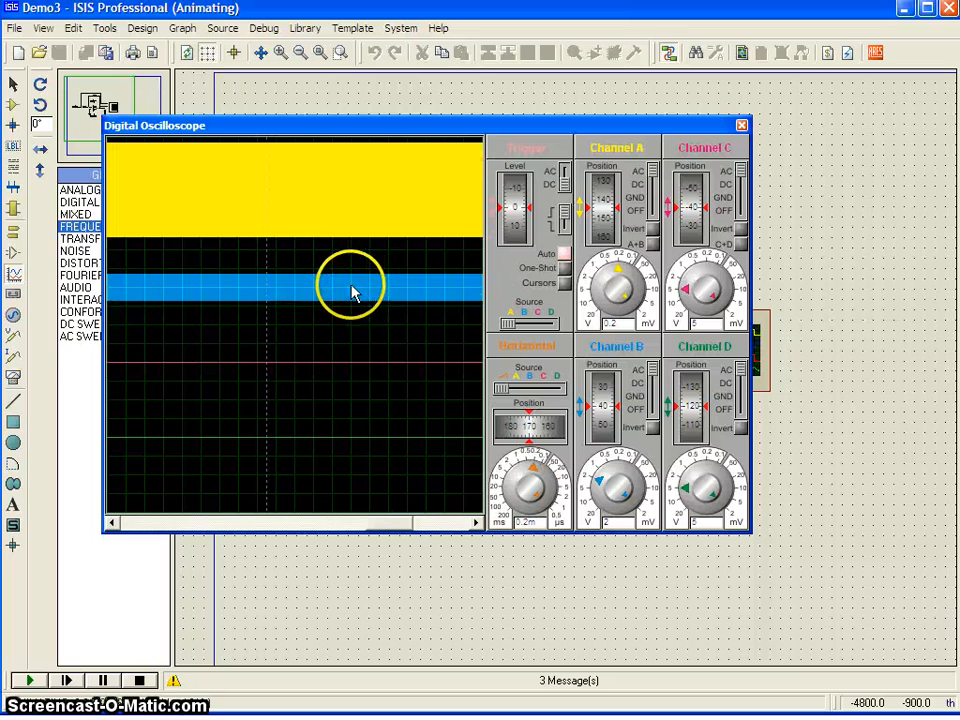
pyautogui.moveTo(370, 180)
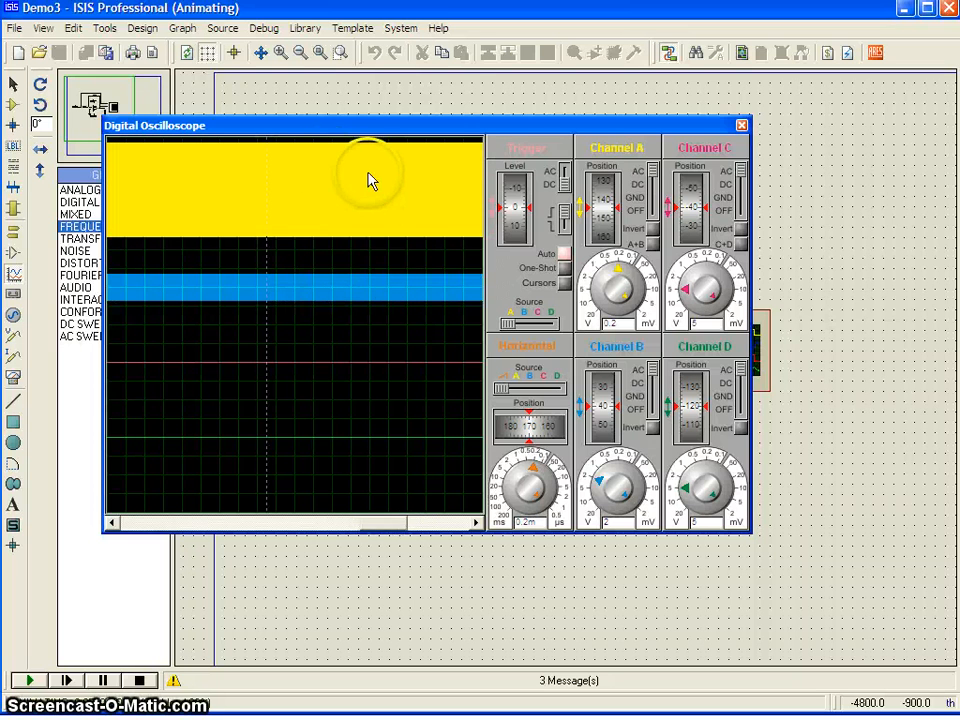
pyautogui.moveTo(340, 200)
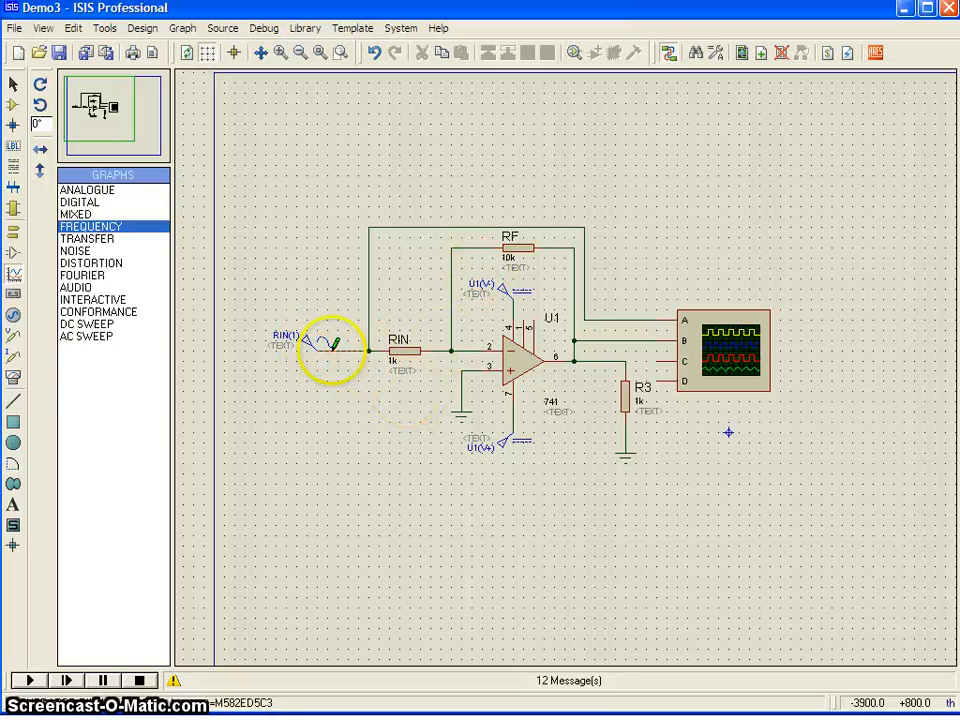
# Step: Reopen and close the sine source's properties, returning to the stopped schematic
pyautogui.doubleClick(330, 350)
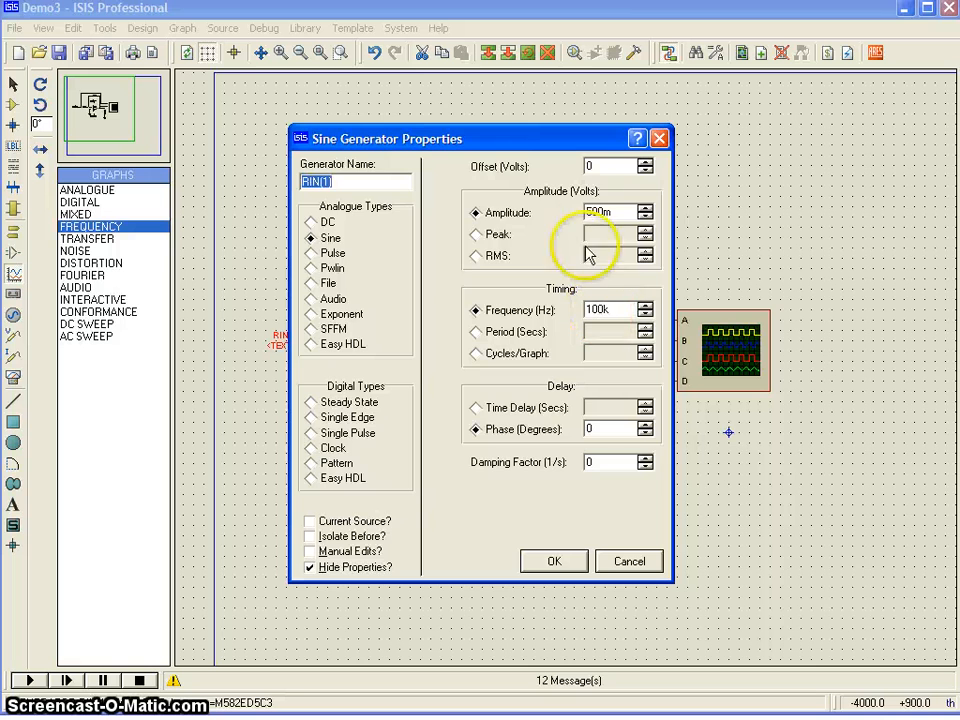
pyautogui.click(552, 560)
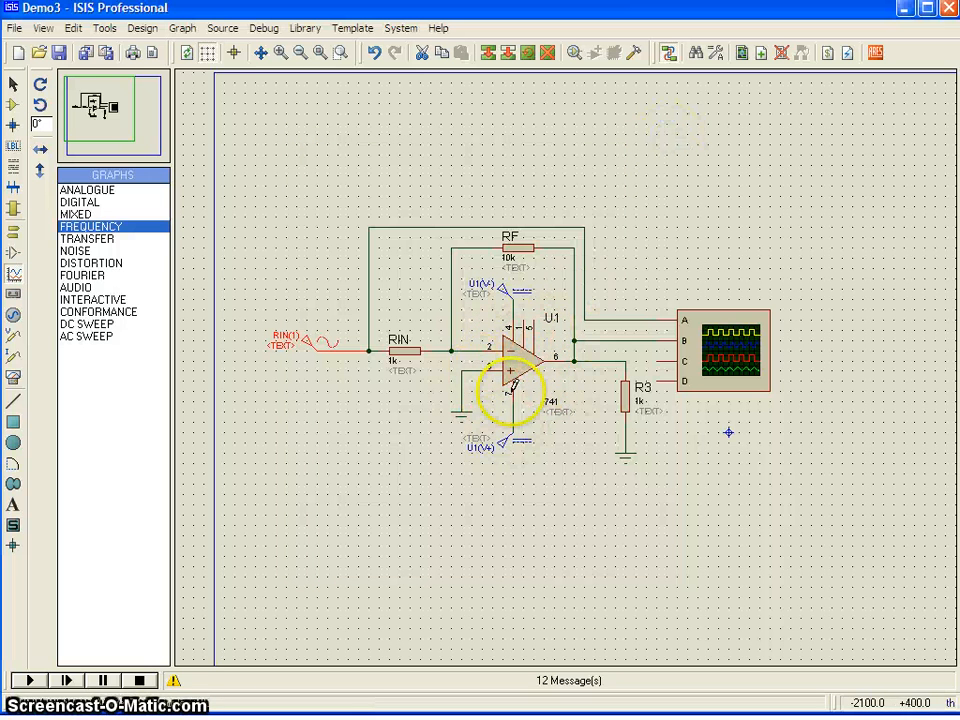
pyautogui.moveTo(524, 364)
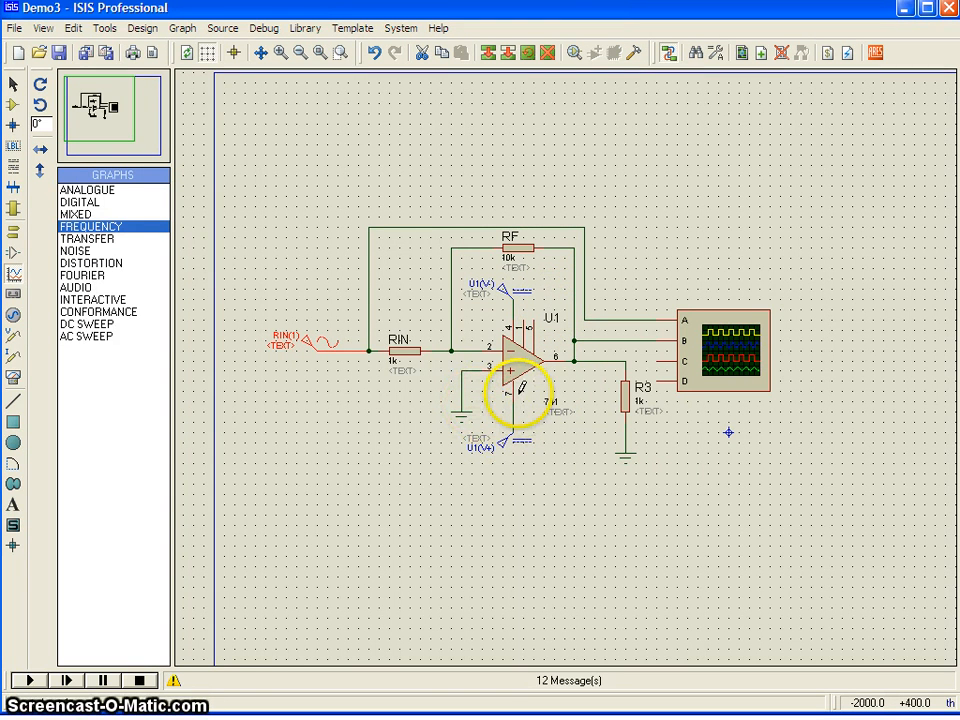
pyautogui.click(504, 344)
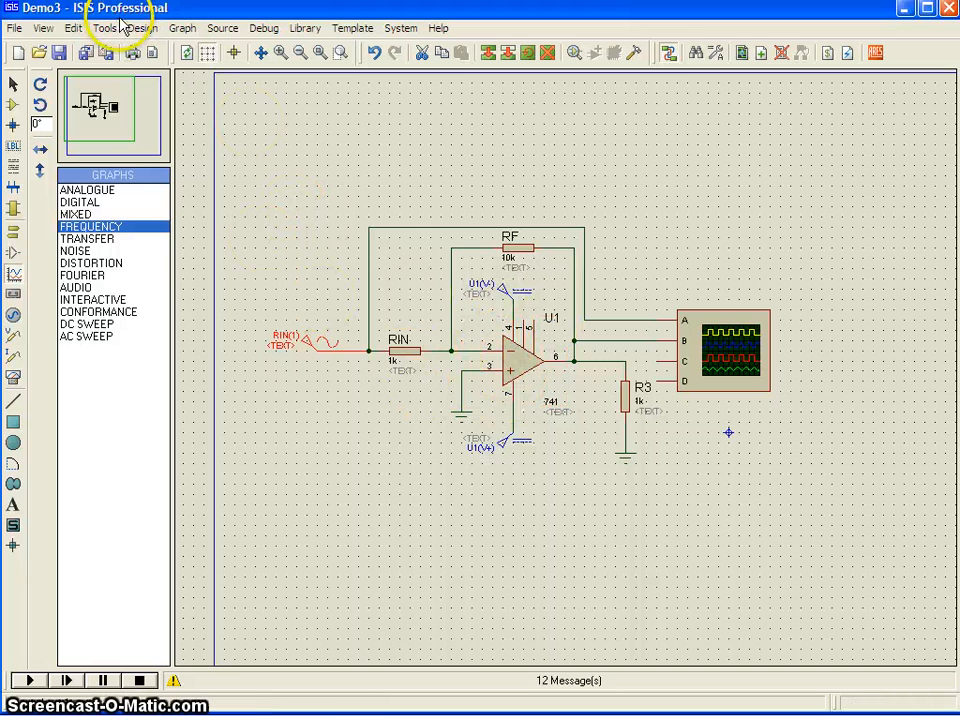
pyautogui.click(530, 356)
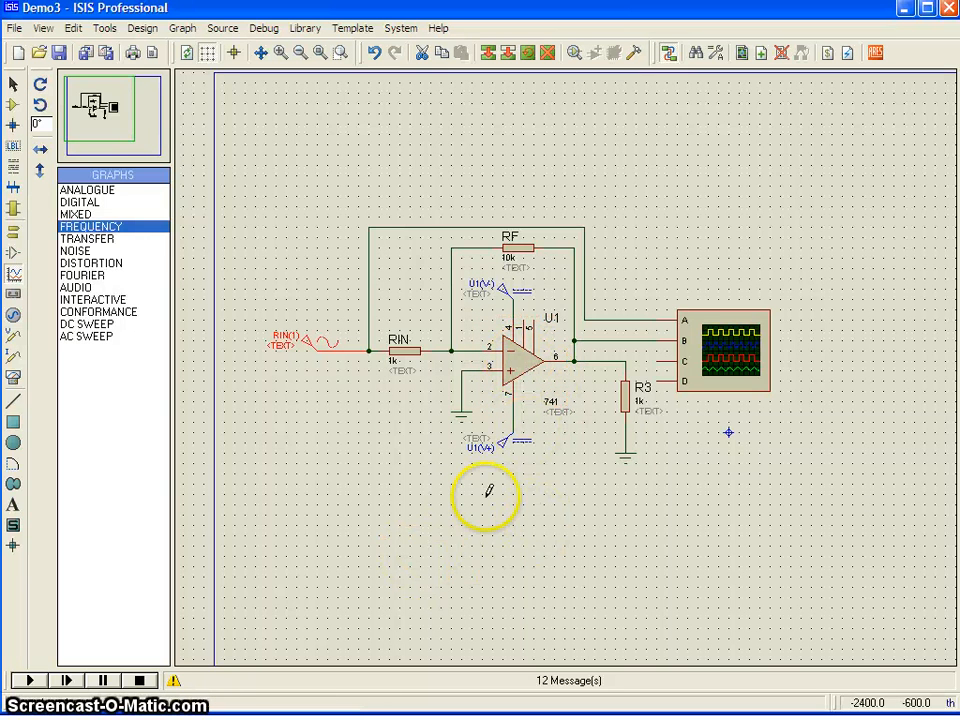
# Step: Put the sine source's frequency back and confirm it
pyautogui.click(300, 344)
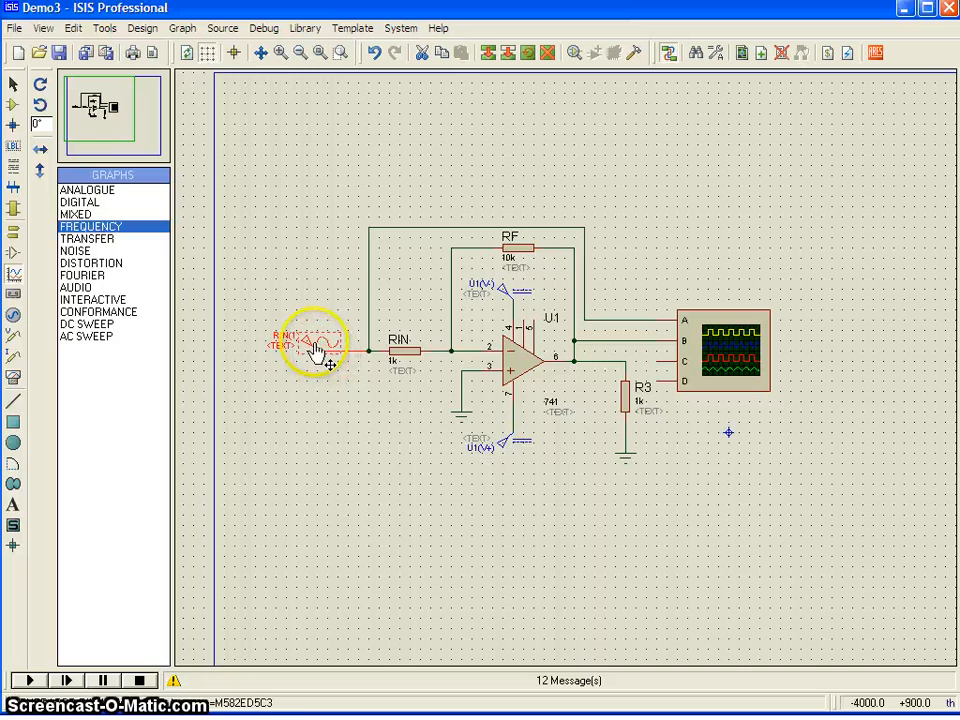
pyautogui.doubleClick(316, 344)
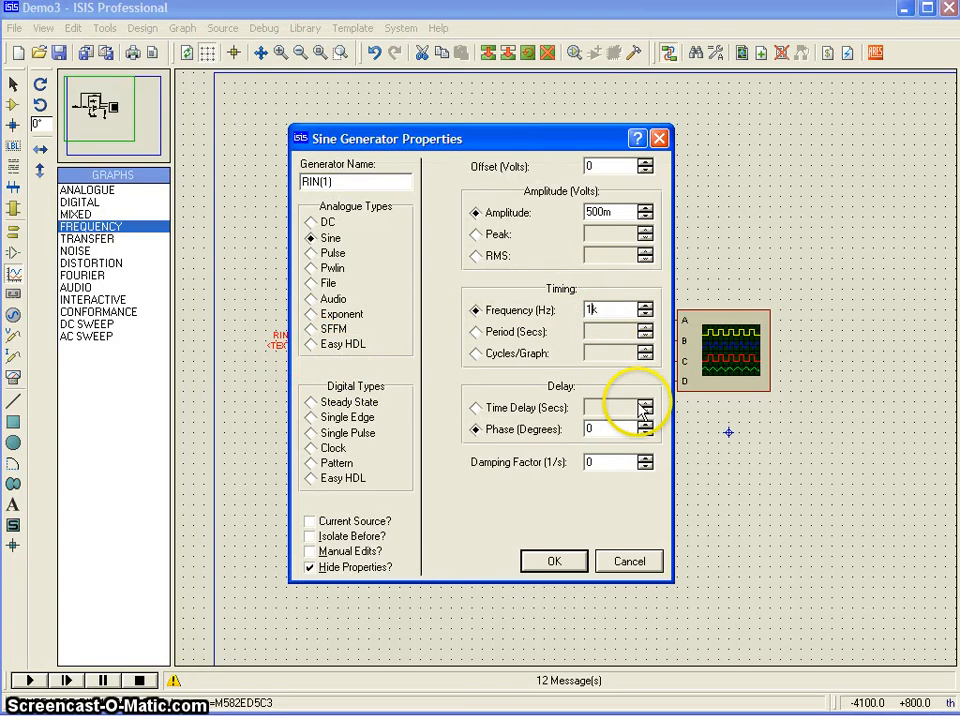
pyautogui.click(552, 560)
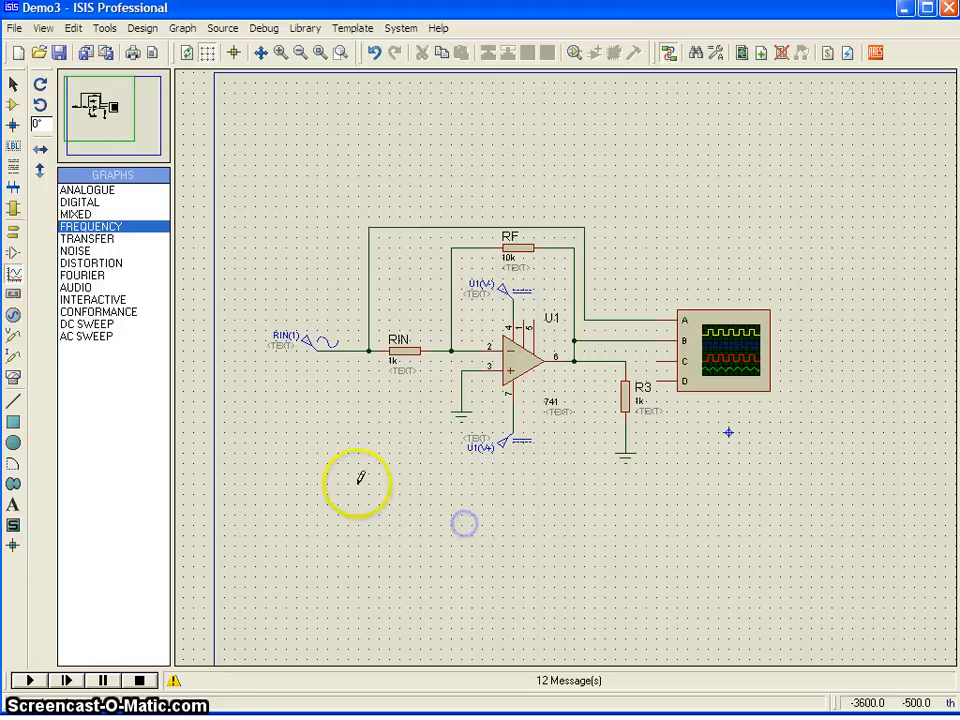
# Step: Lay out a FREQUENCY RESPONSE graph (10 Hz to 1M) below the schematic and confirm its settings
pyautogui.moveTo(356, 470); pyautogui.dragTo(908, 660)
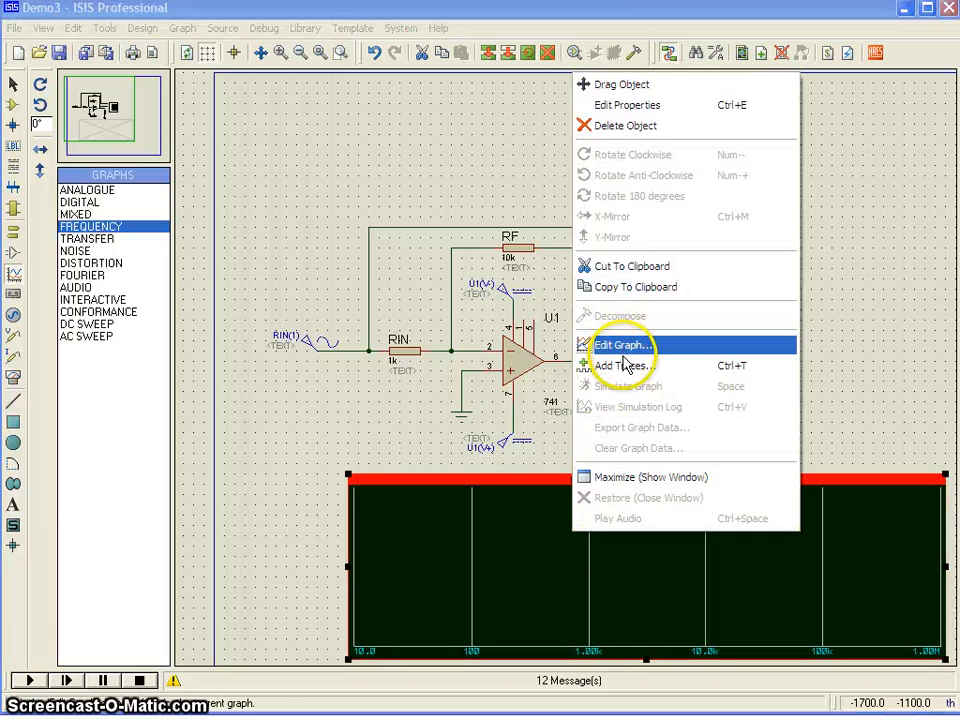
pyautogui.click(618, 344)
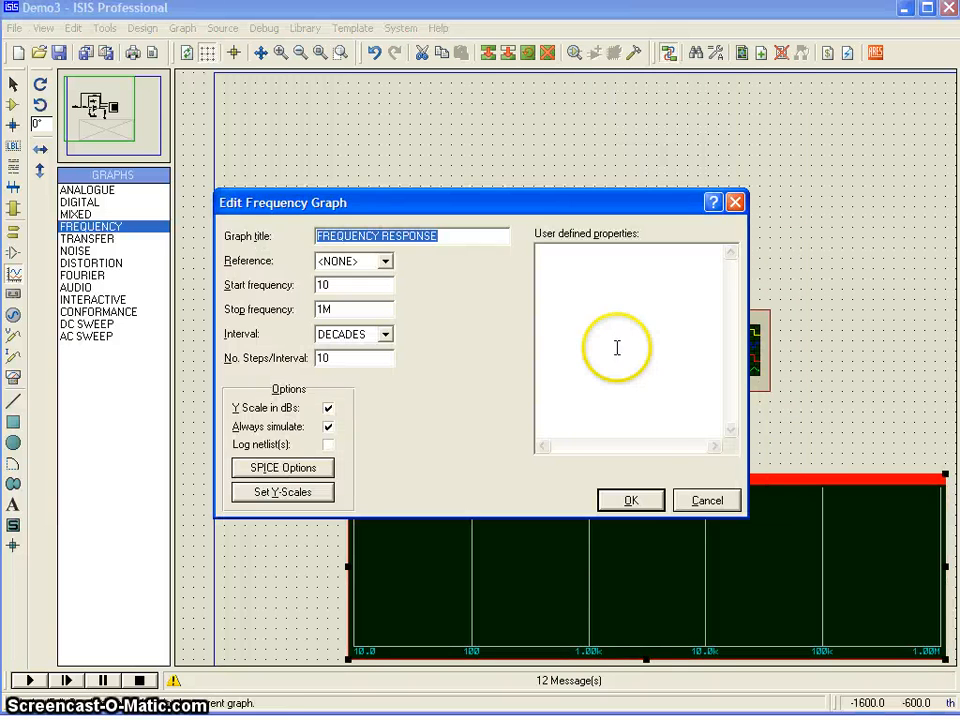
pyautogui.click(630, 500)
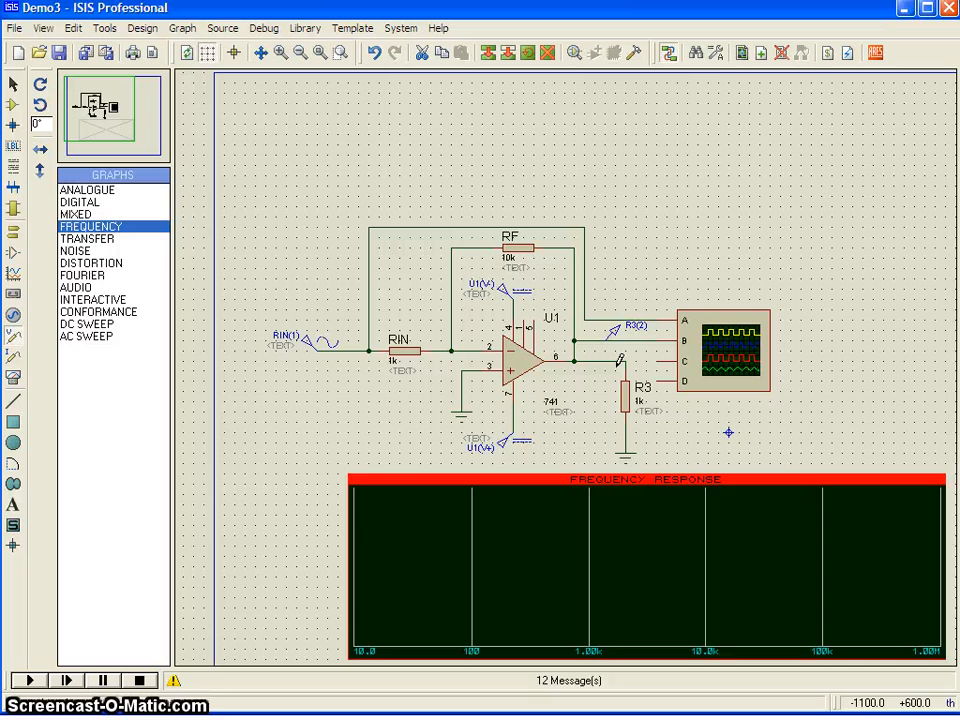
pyautogui.click(636, 524)
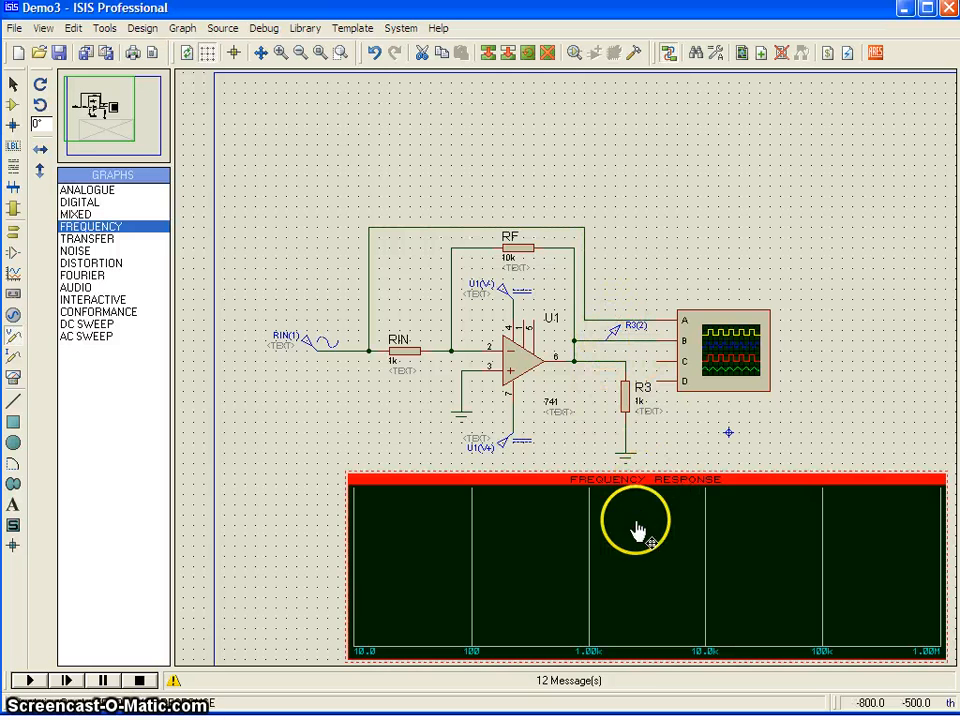
# Step: Add a trace named Freq Resp from output probe R3(2) to the frequency graph
pyautogui.rightClick(636, 520)
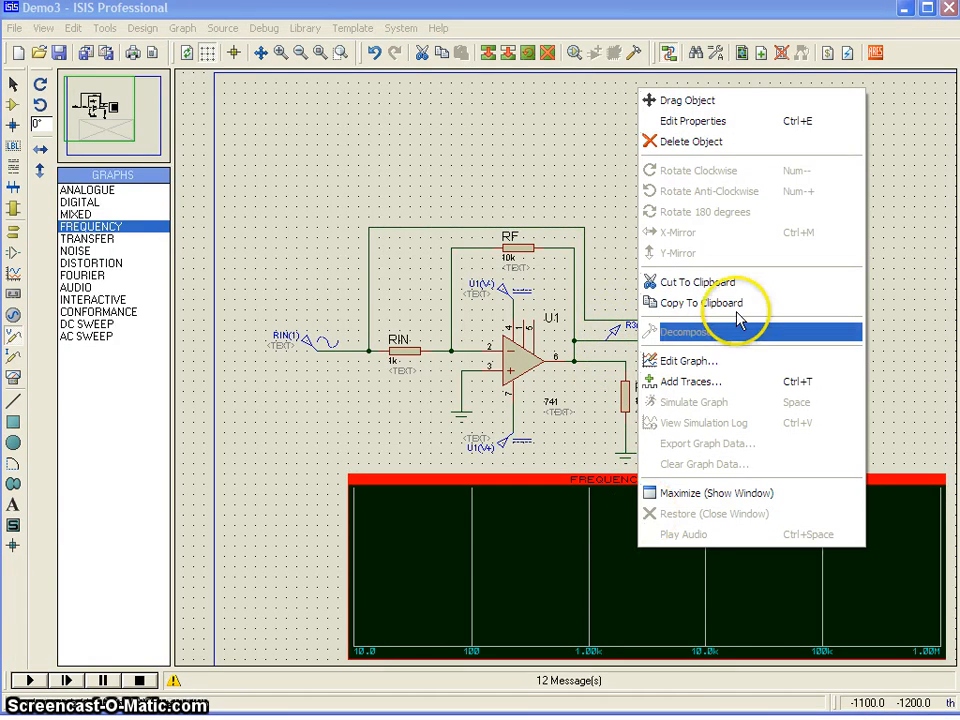
pyautogui.moveTo(708, 380)
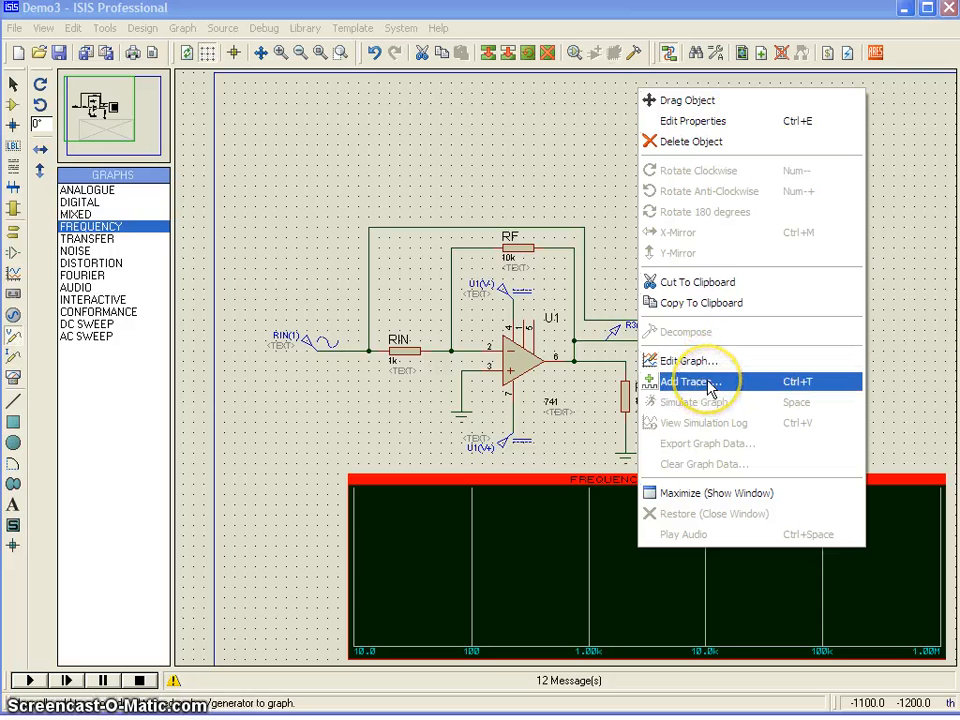
pyautogui.click(684, 380)
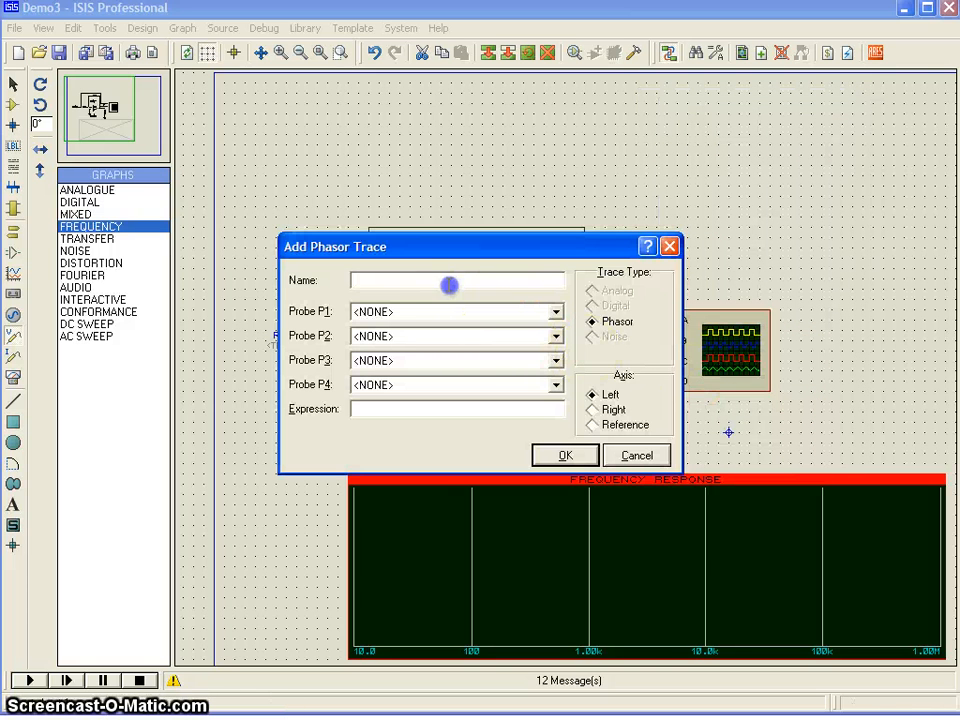
pyautogui.write('F')
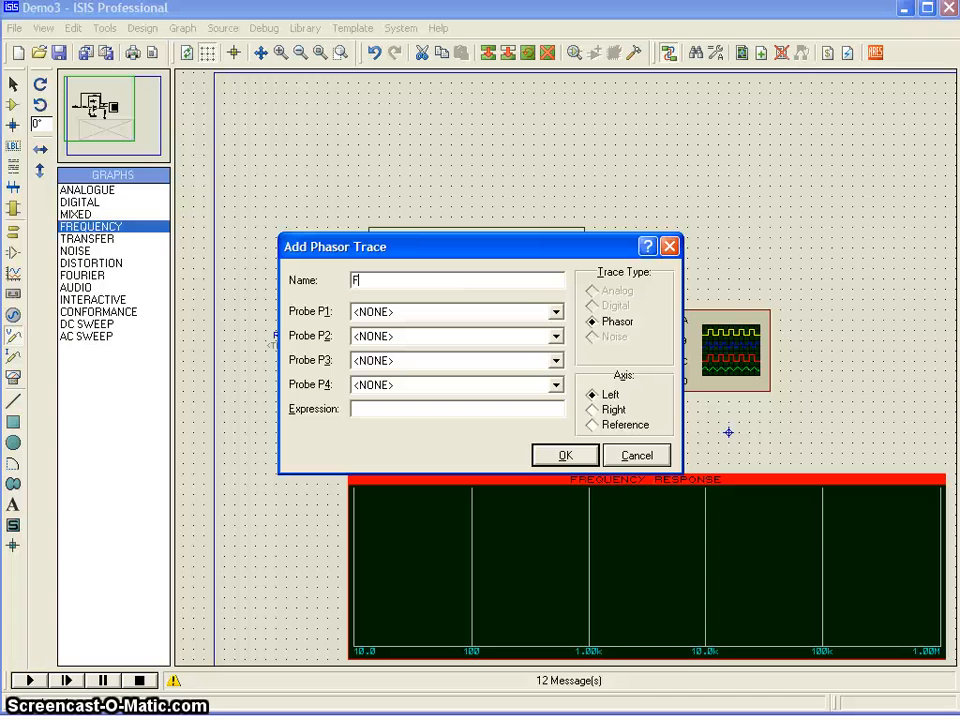
pyautogui.write('req')
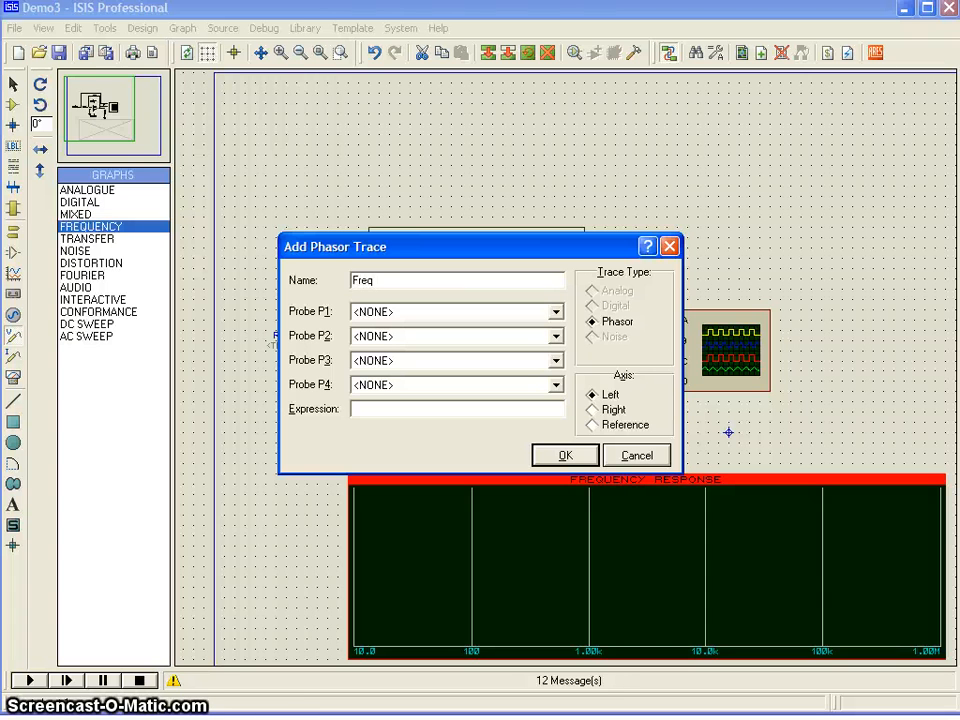
pyautogui.write('Resp')
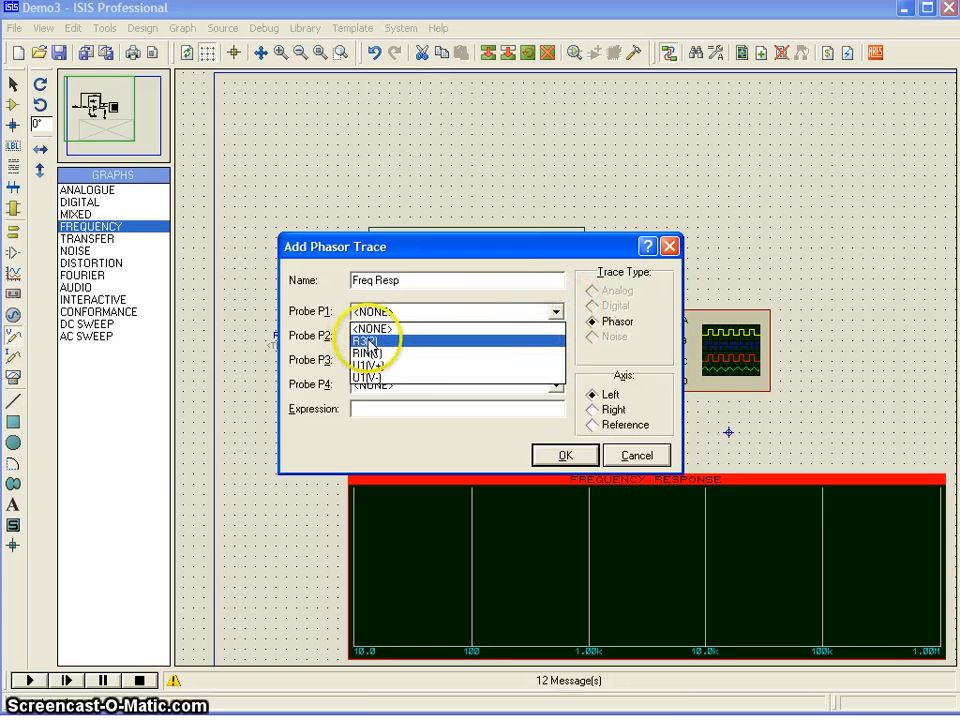
pyautogui.click(364, 340)
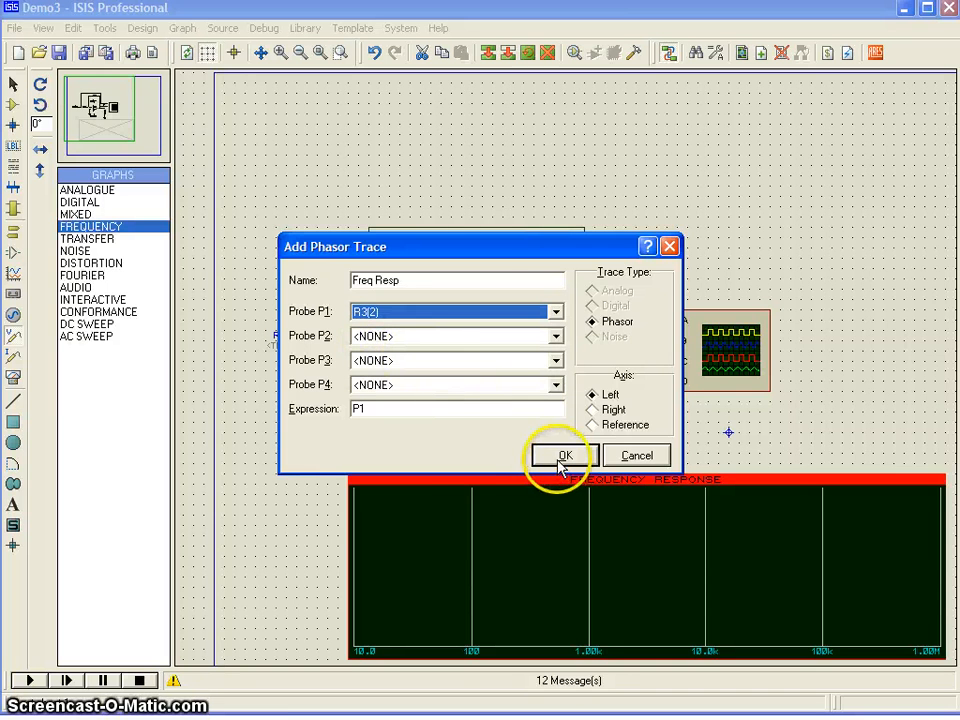
pyautogui.click(562, 456)
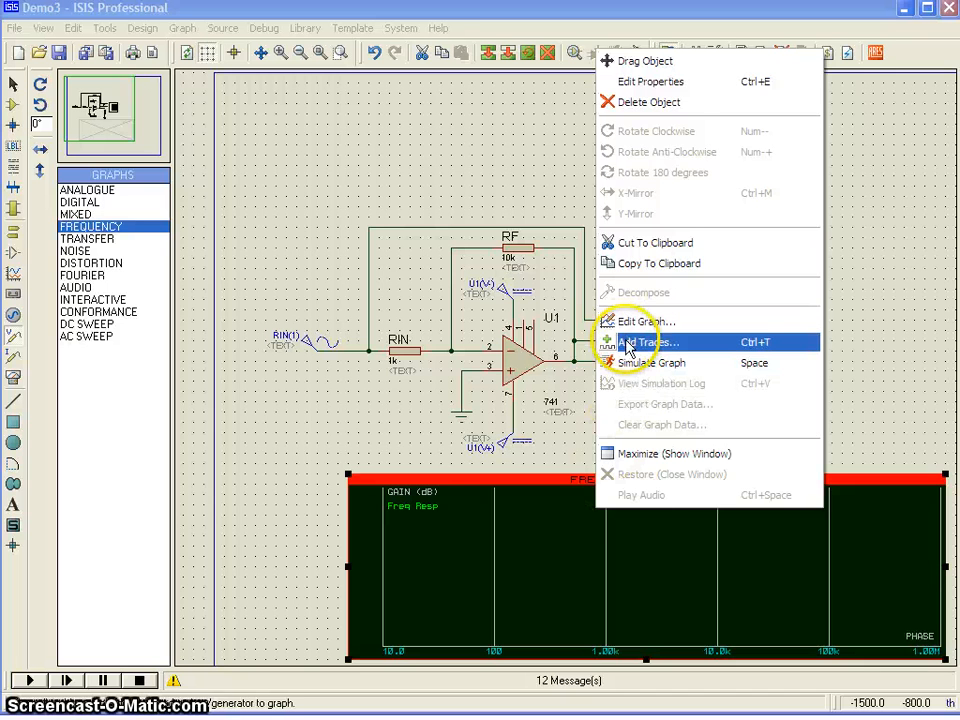
# Step: Set the frequency graph's reference probe to RIN(1) in Edit Frequency Graph
pyautogui.click(644, 320)
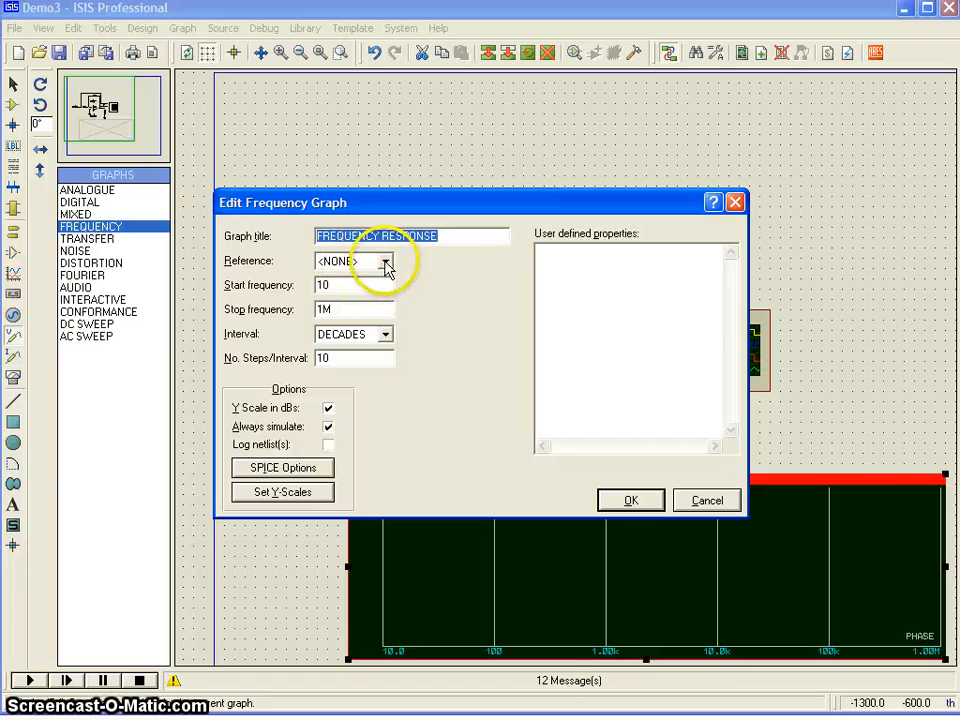
pyautogui.click(384, 260)
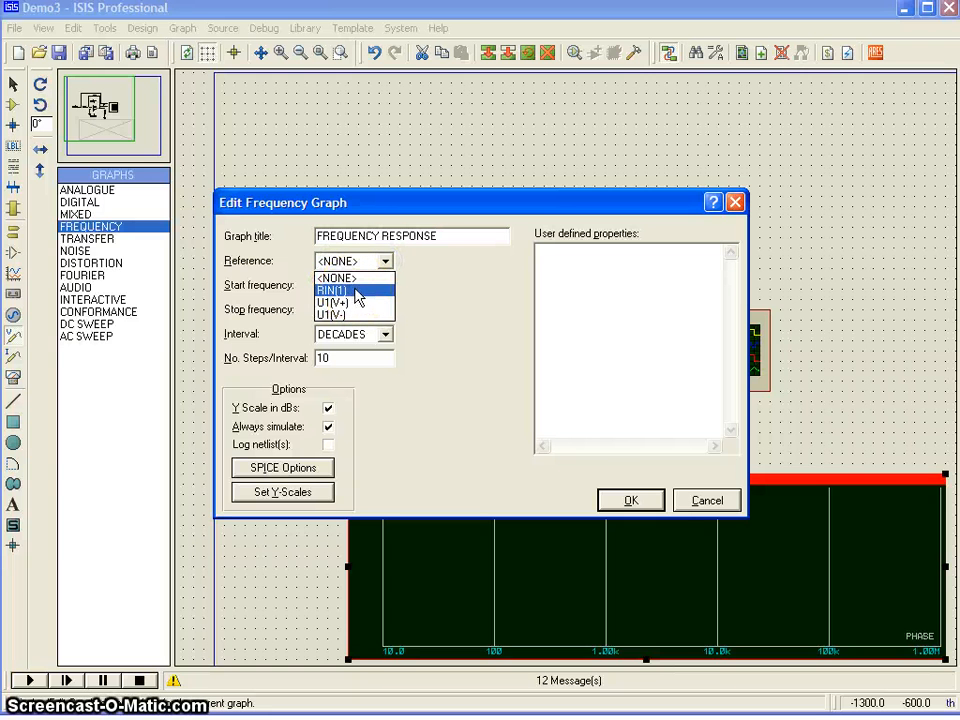
pyautogui.click(332, 292)
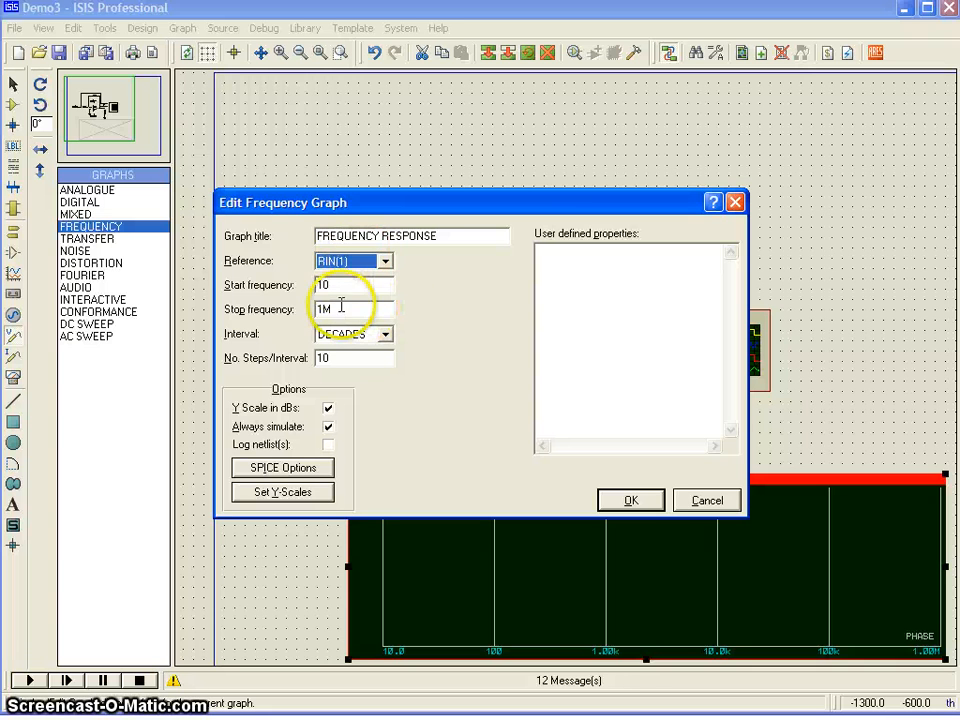
# Step: Set the sweep from 1 Hz to 10M in decades and accept the graph settings
pyautogui.click(352, 284)
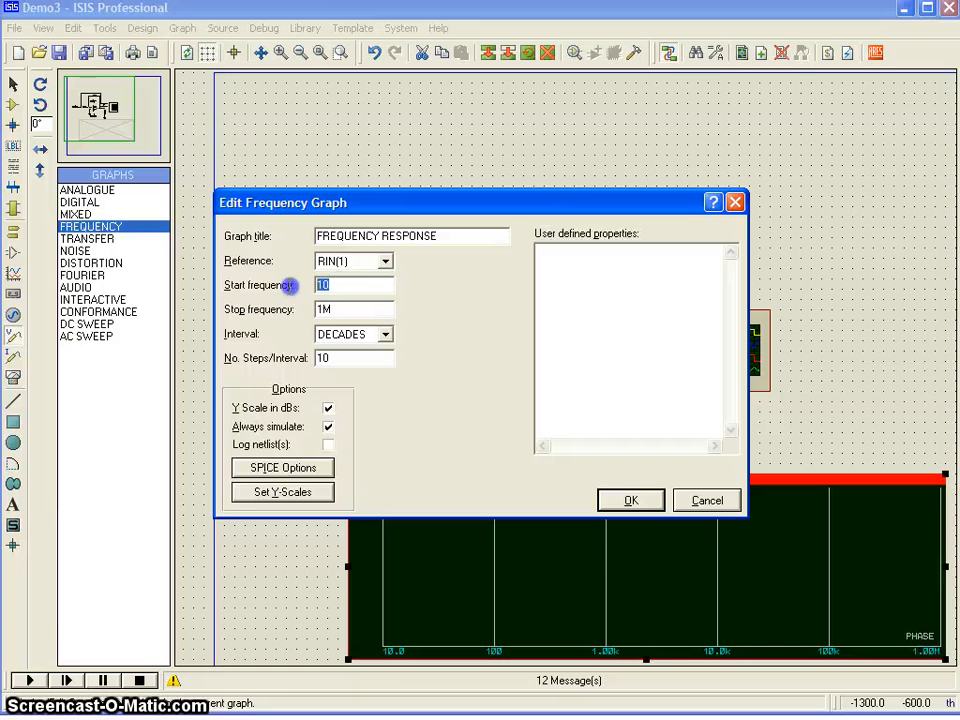
pyautogui.write('1')
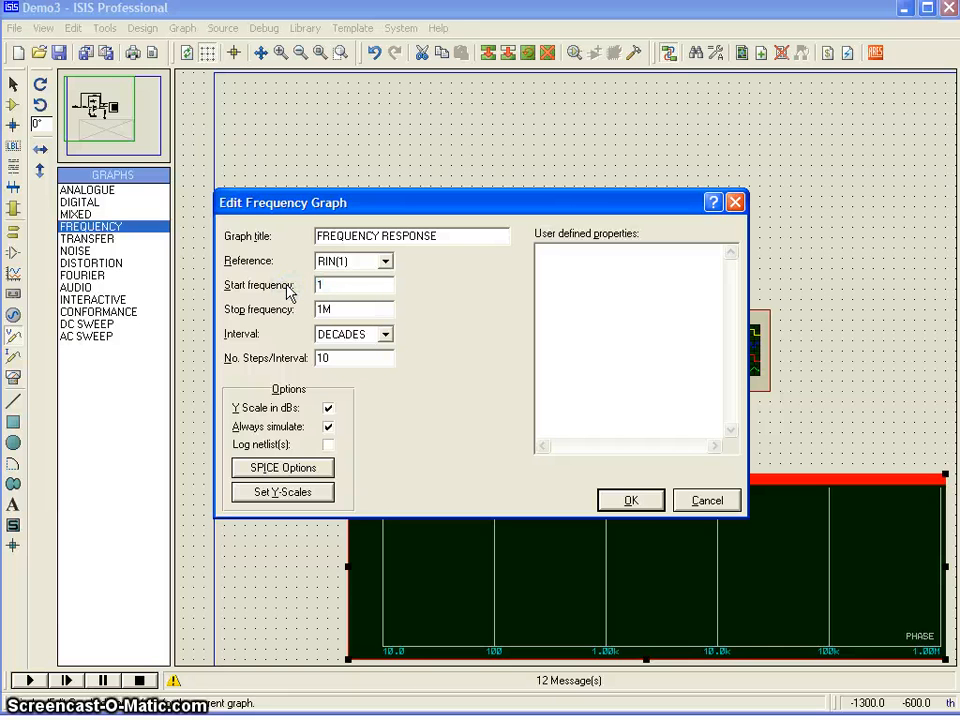
pyautogui.click(352, 308)
pyautogui.write('0')
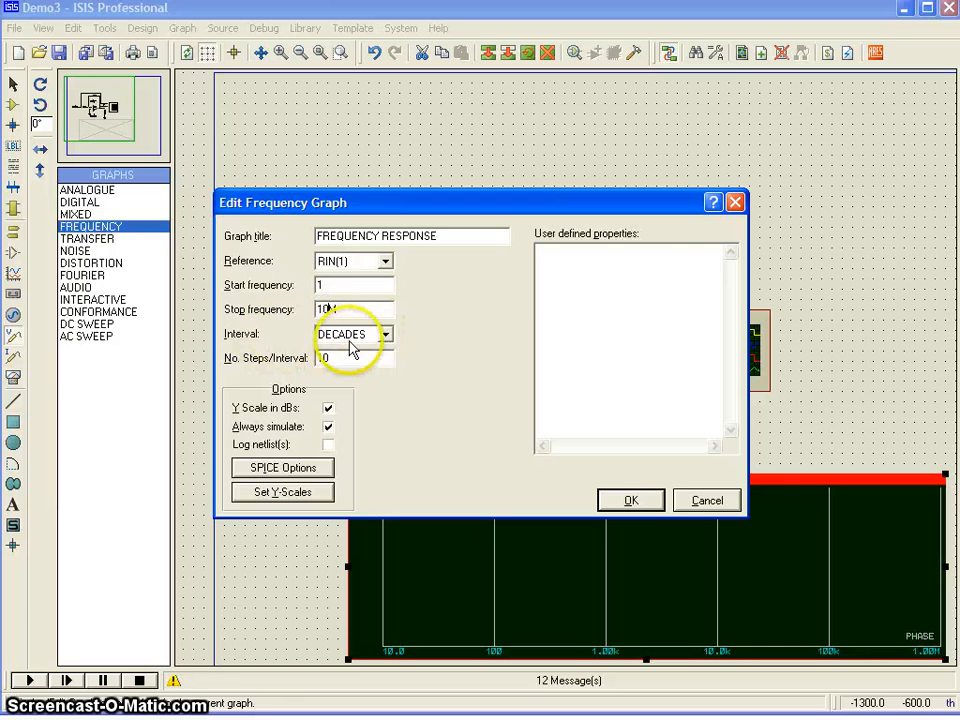
pyautogui.click(384, 332)
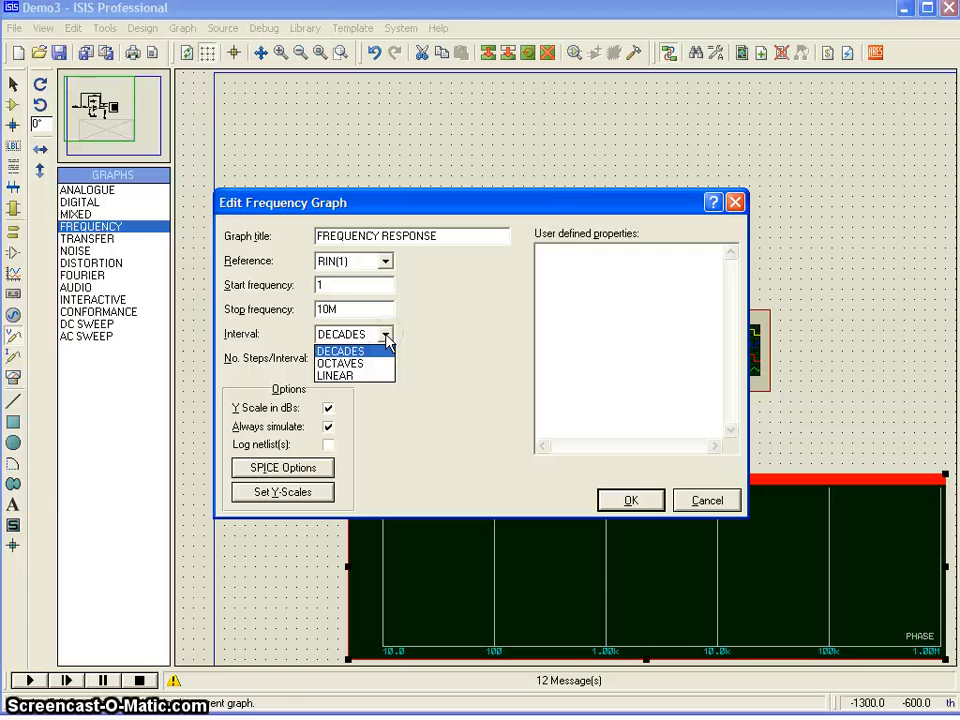
pyautogui.click(340, 350)
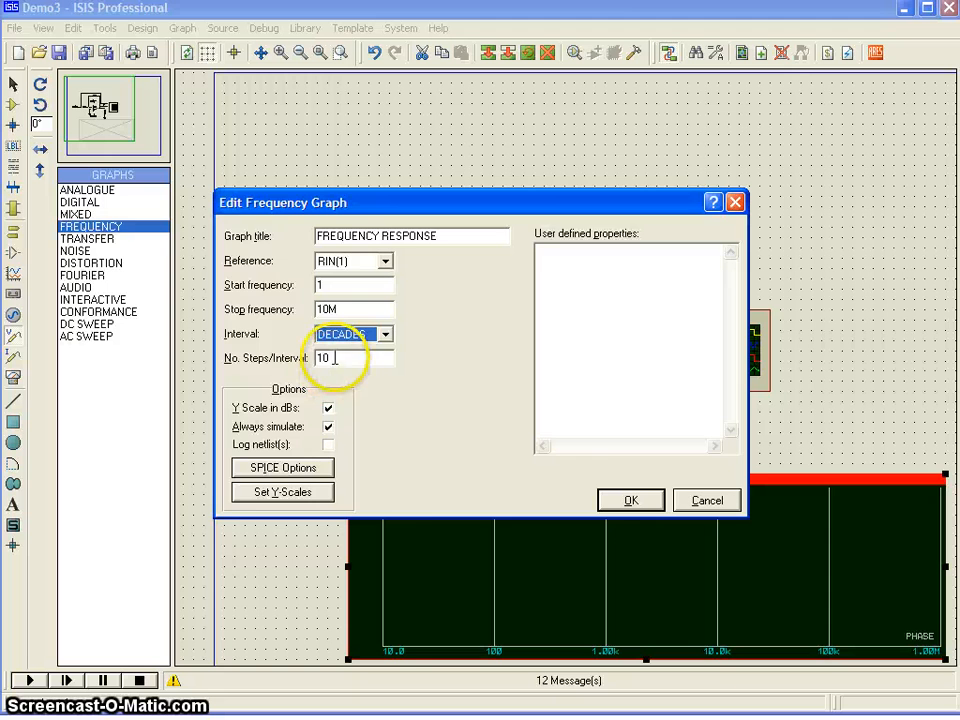
pyautogui.click(630, 500)
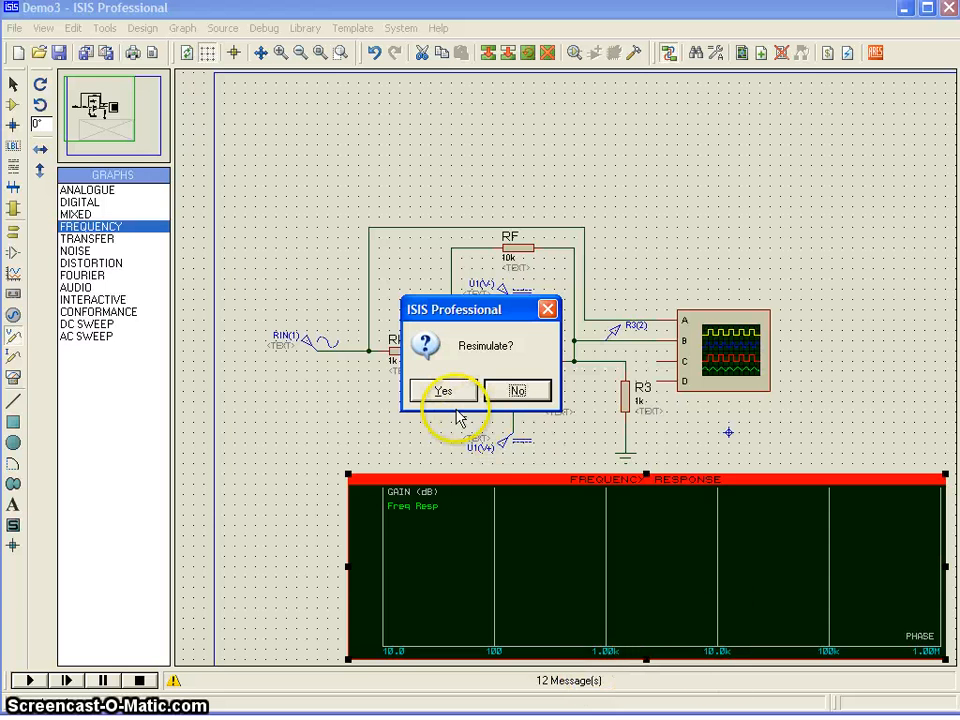
# Step: Resimulate the sweep and view the gain roll-off curve full-size in the PROSPICE window
pyautogui.click(444, 390)
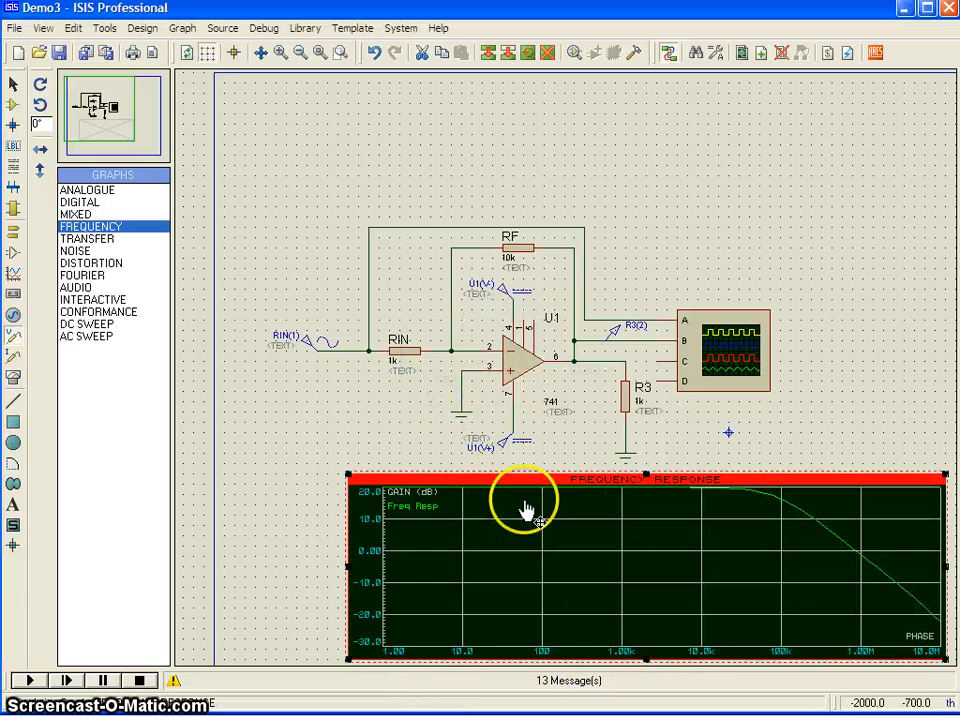
pyautogui.doubleClick(524, 500)
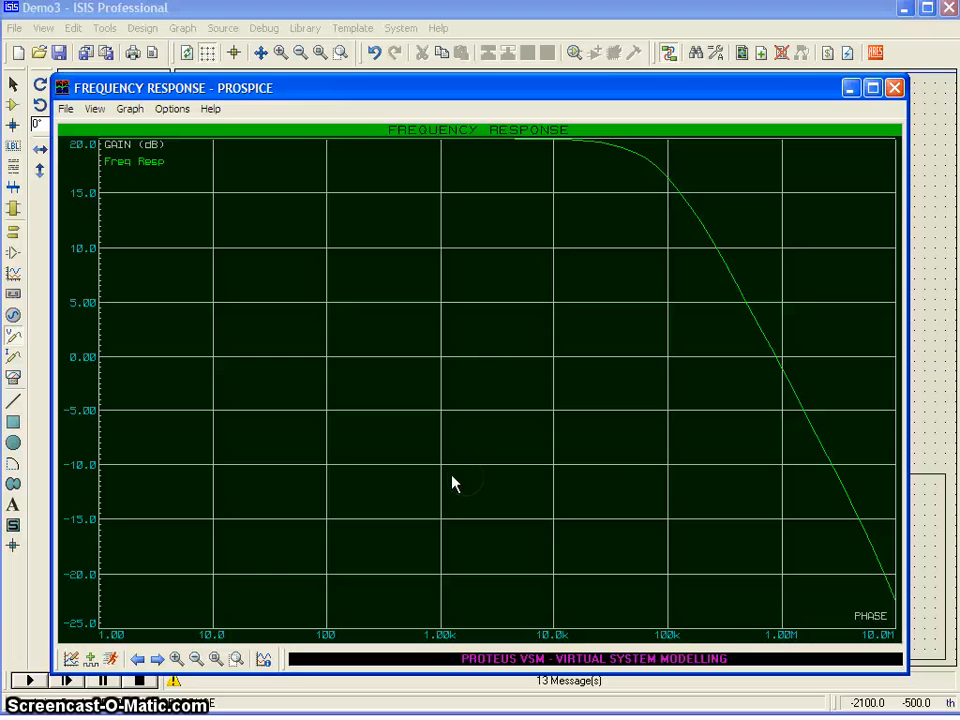
pyautogui.moveTo(156, 206)
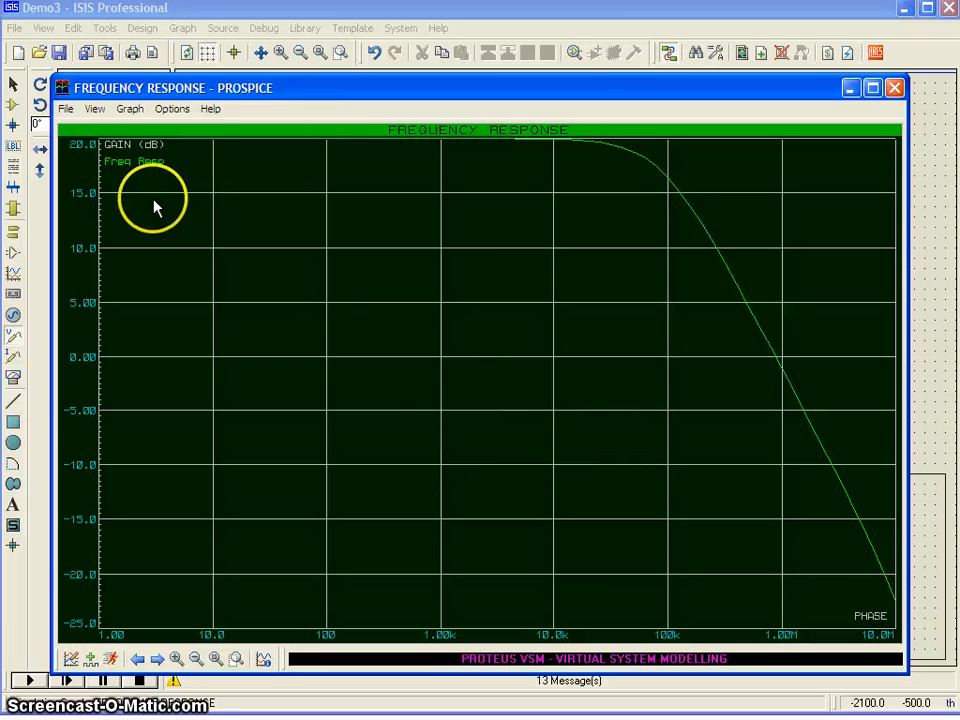
pyautogui.moveTo(116, 144)
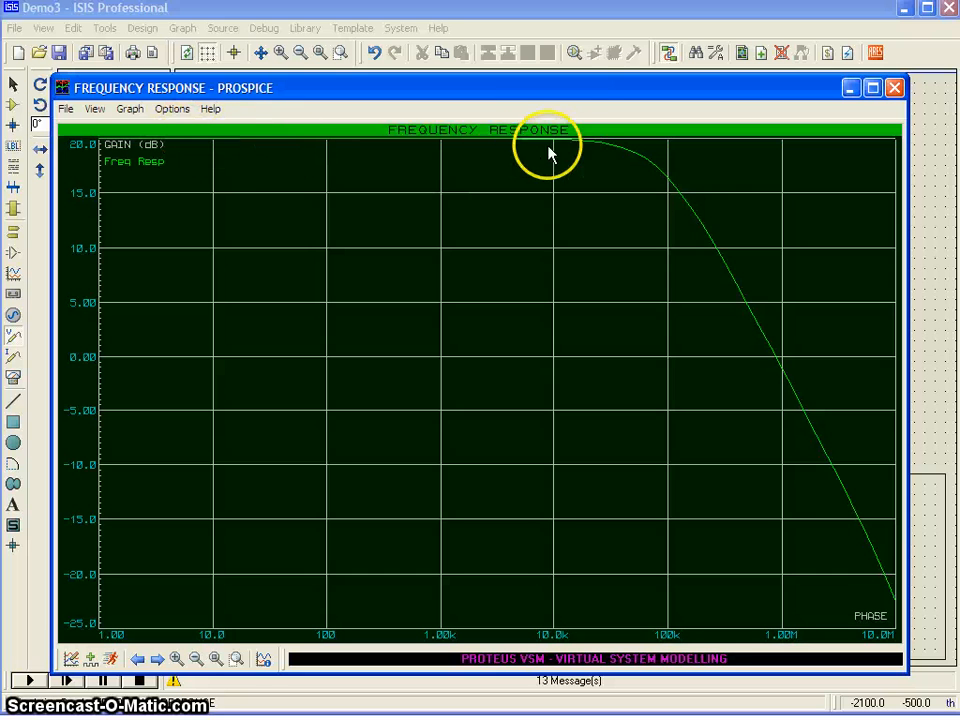
pyautogui.moveTo(668, 188)
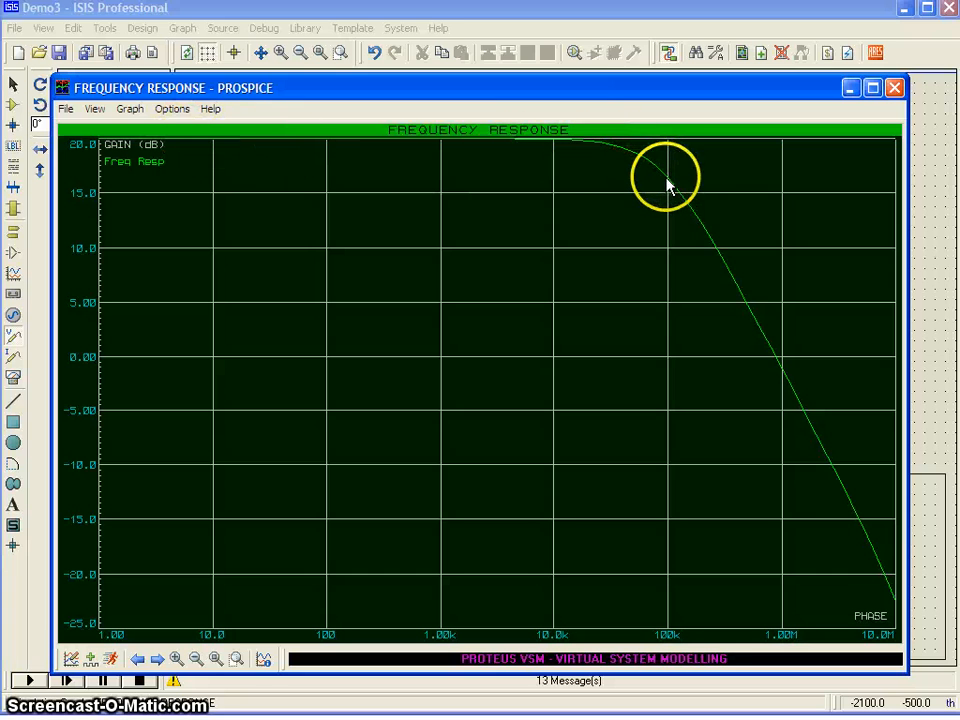
pyautogui.moveTo(840, 544)
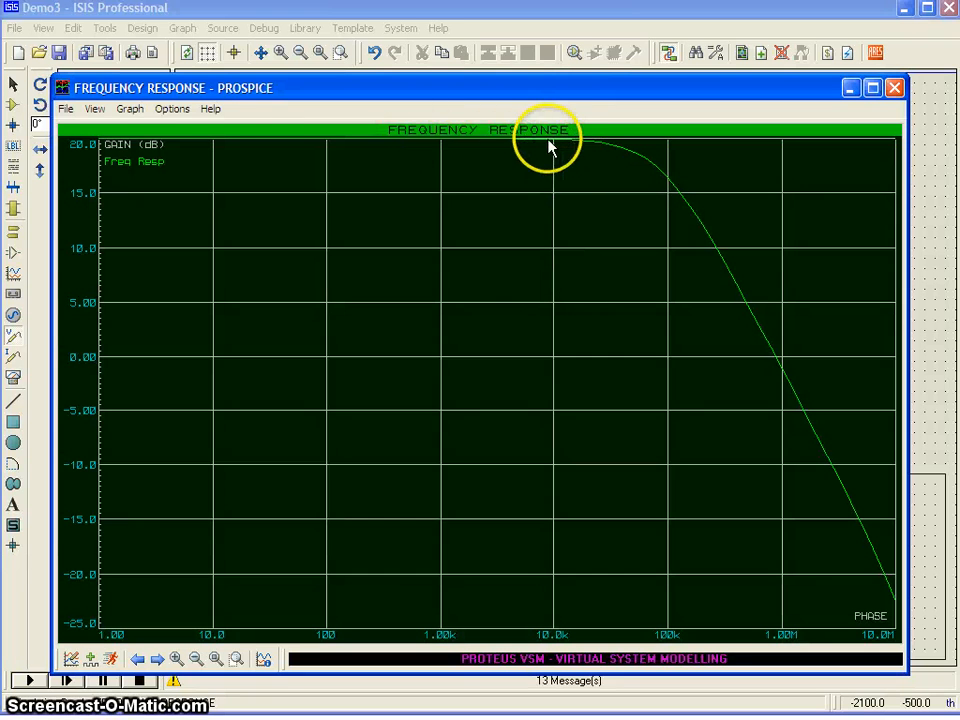
pyautogui.moveTo(556, 150)
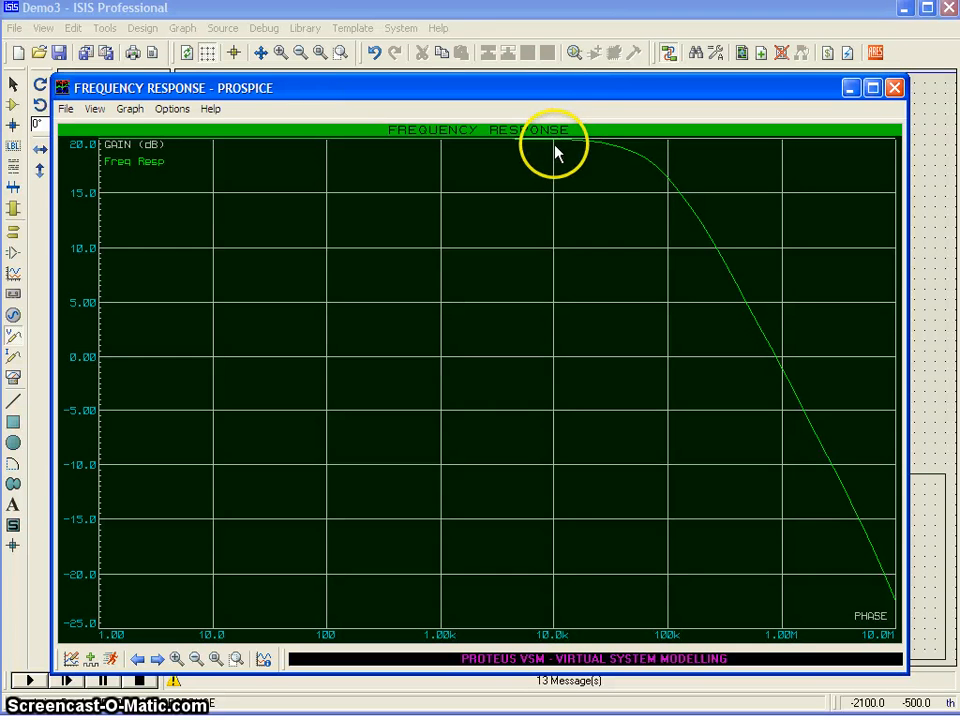
pyautogui.moveTo(884, 576)
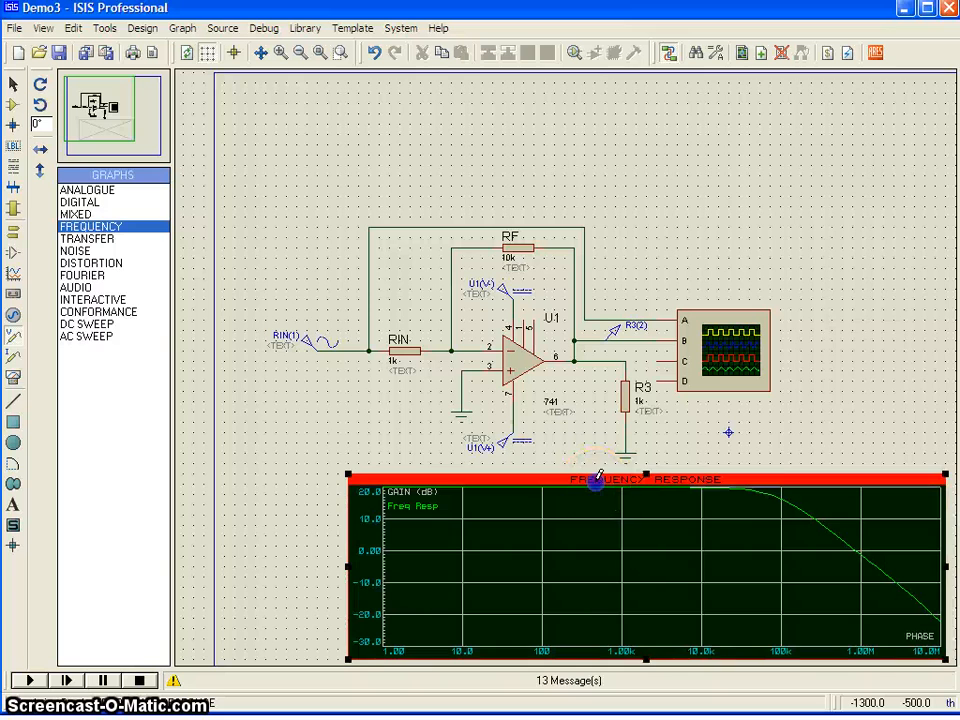
pyautogui.doubleClick(598, 478)
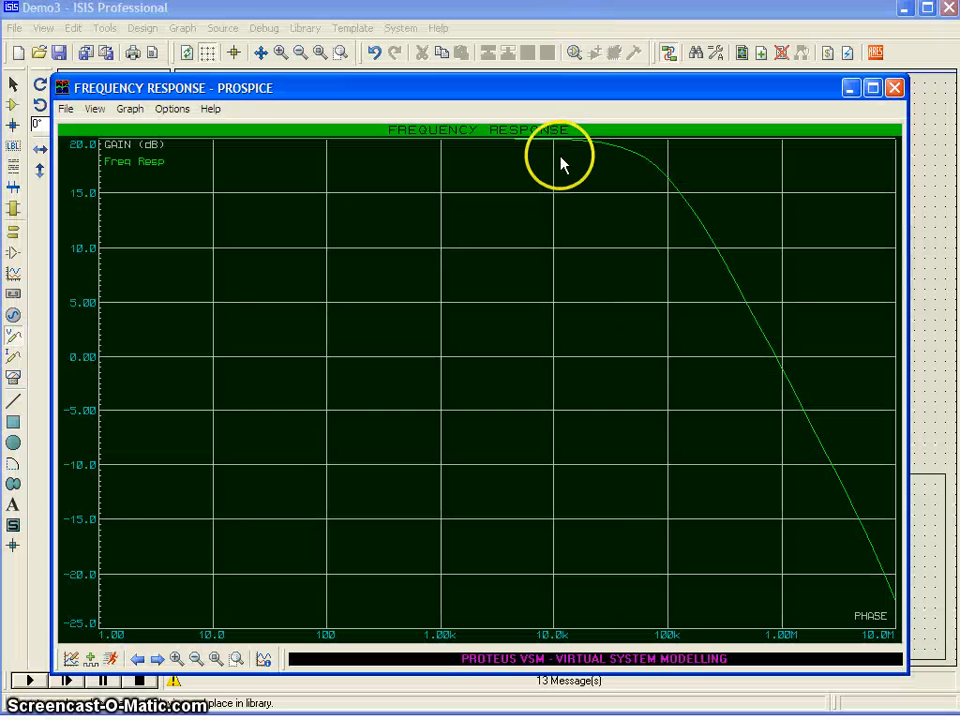
pyautogui.moveTo(850, 170)
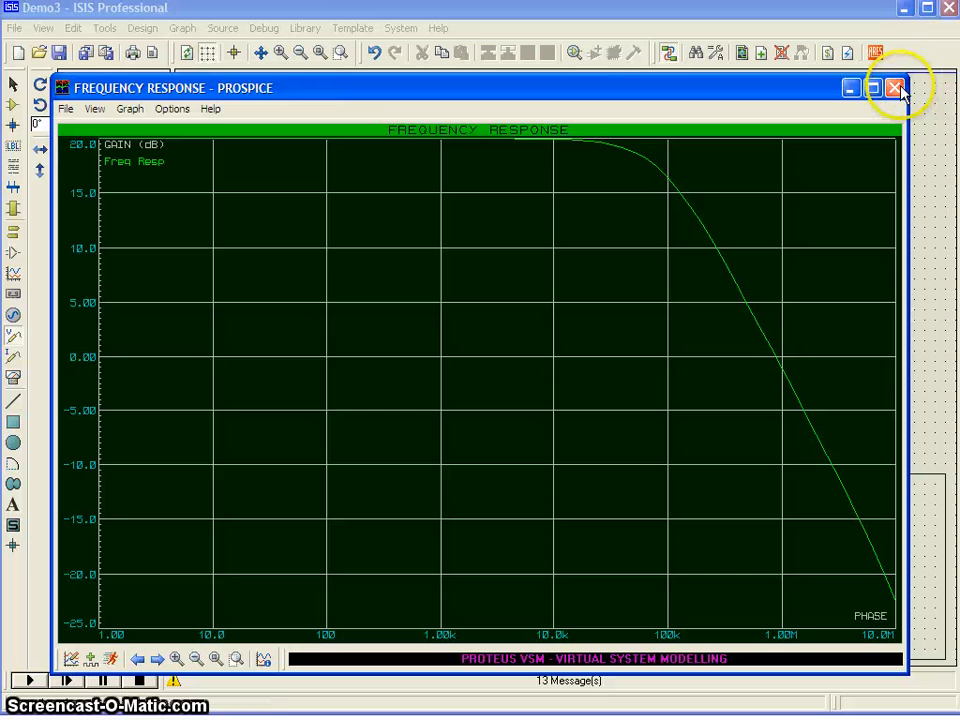
pyautogui.moveTo(896, 88)
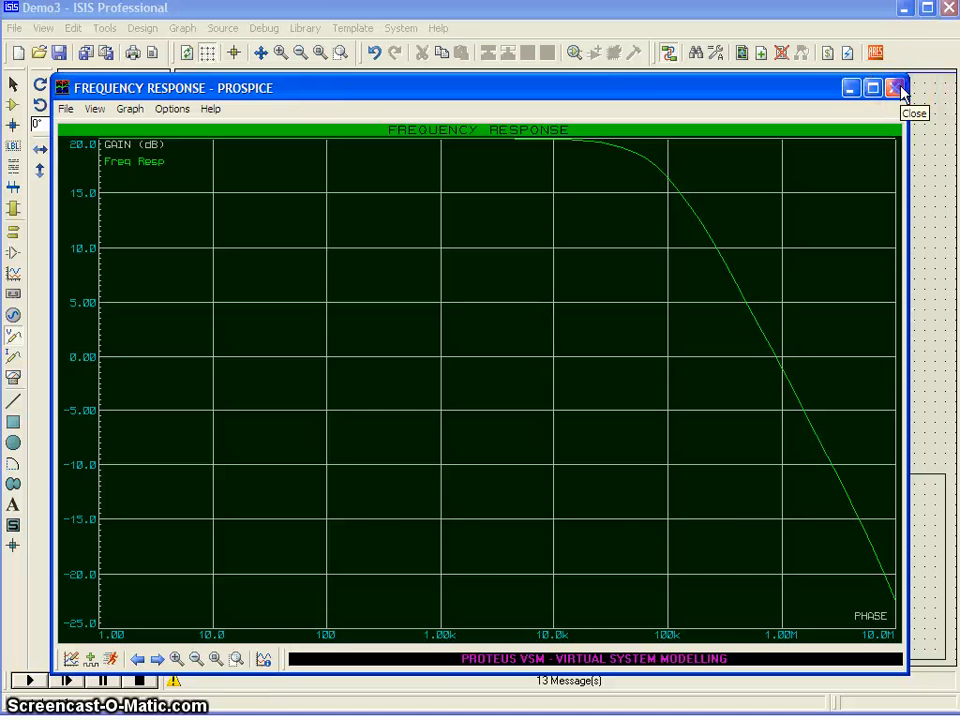
# Step: Resimulate the embedded graph so the roll-off curve shows beneath the op-amp schematic
pyautogui.rightClick(512, 530)
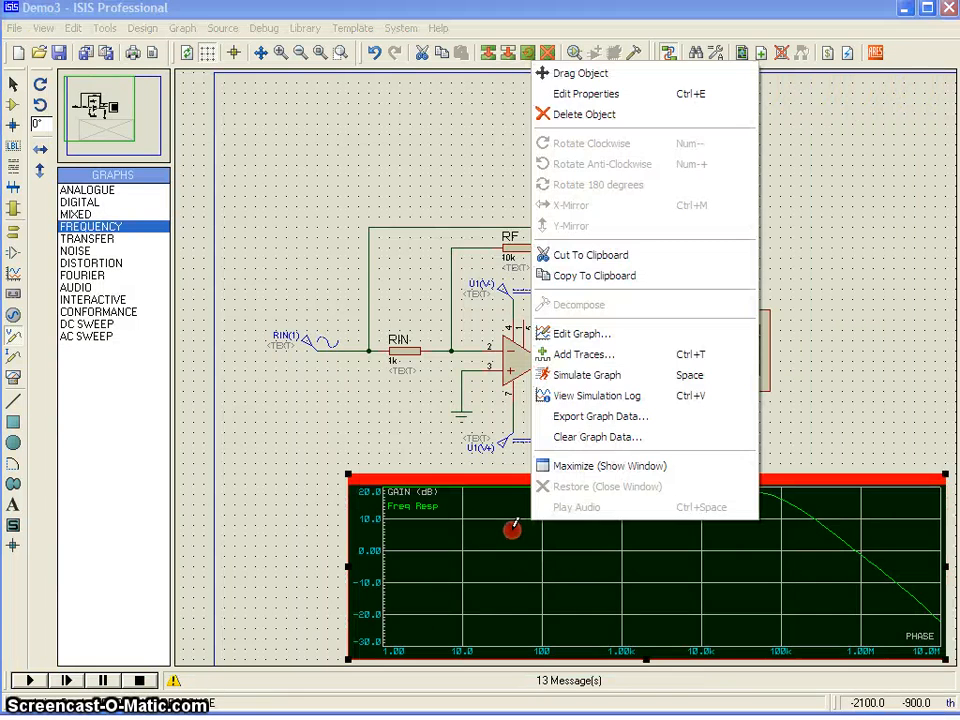
pyautogui.moveTo(600, 374)
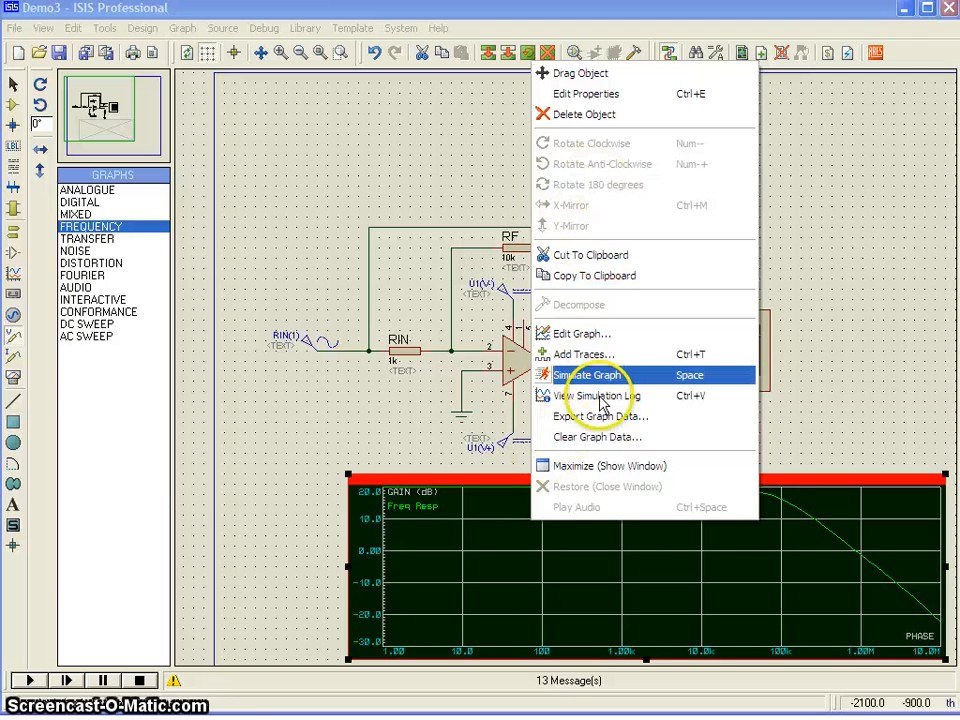
pyautogui.click(590, 376)
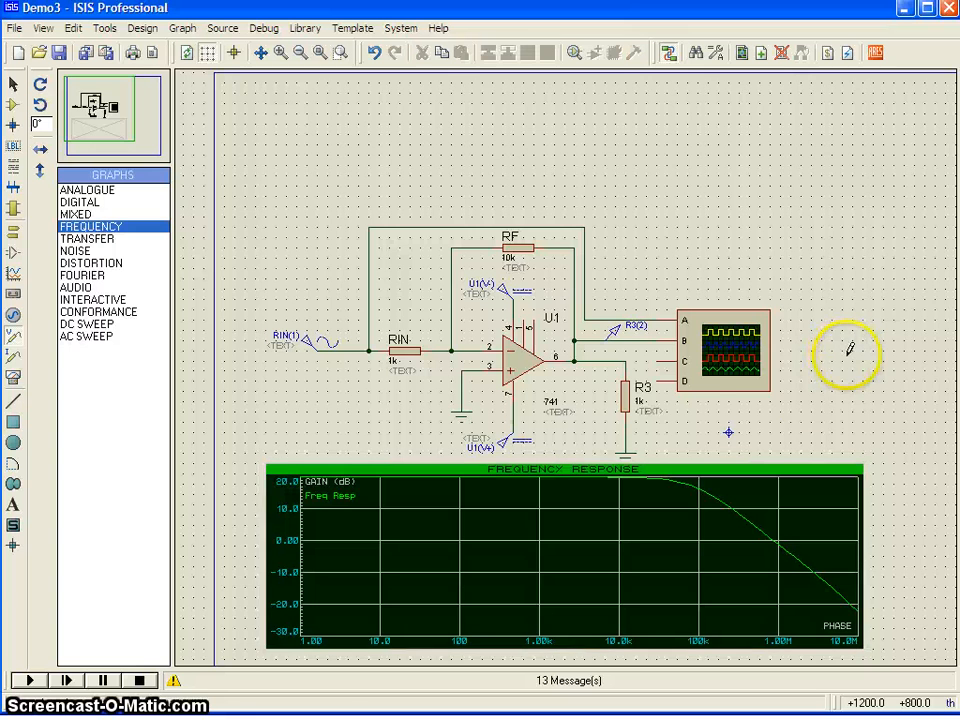
pyautogui.moveTo(424, 270)
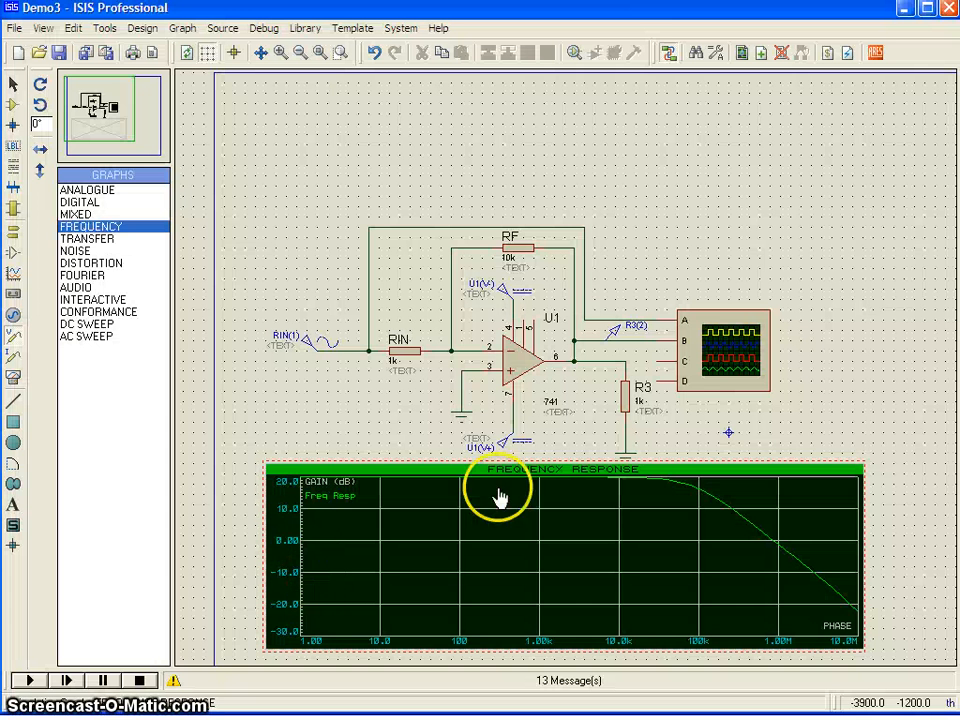
pyautogui.click(520, 376)
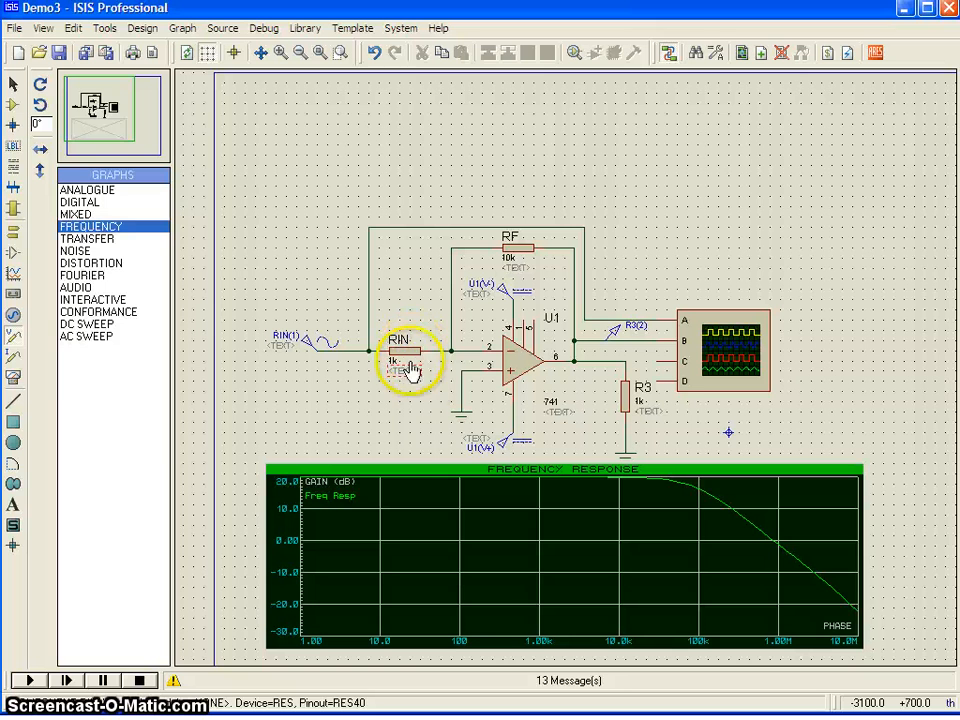
pyautogui.moveTo(512, 236)
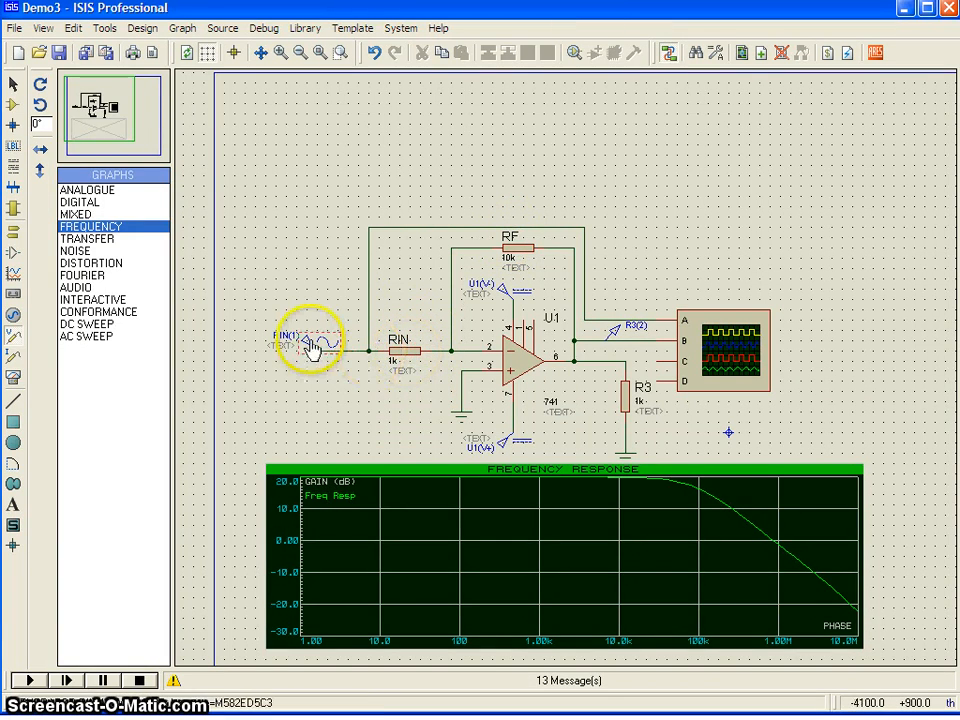
pyautogui.doubleClick(302, 338)
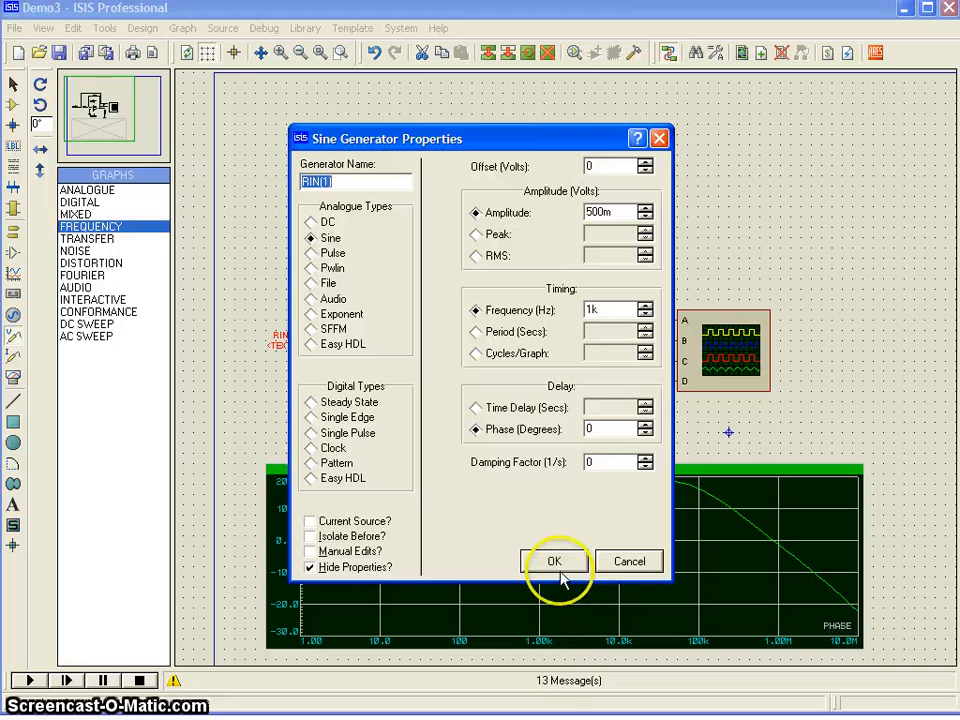
pyautogui.click(556, 560)
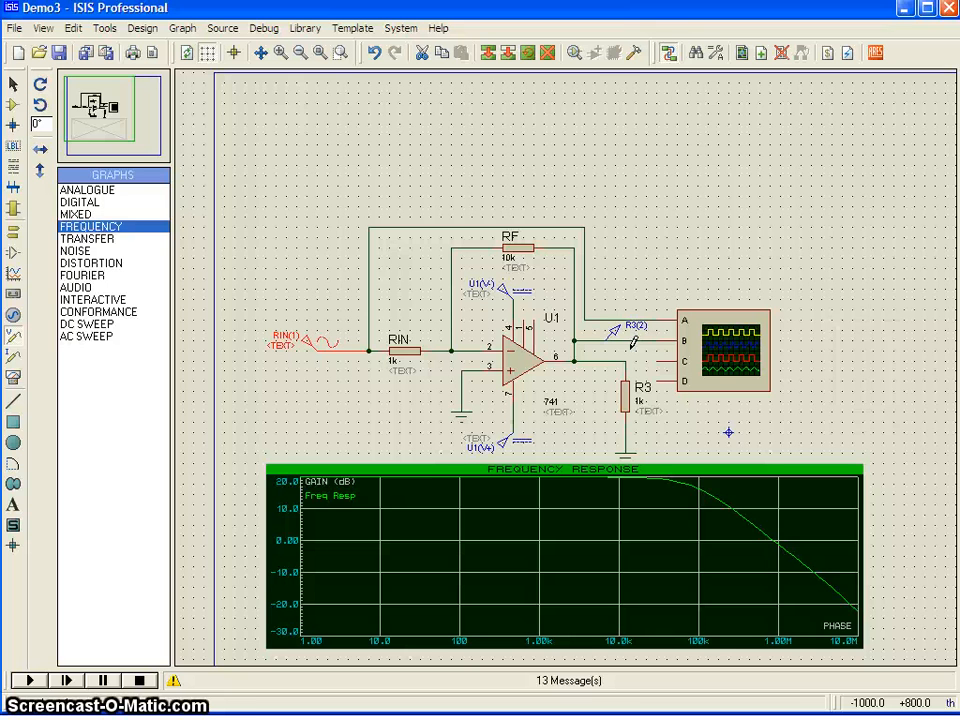
pyautogui.click(528, 468)
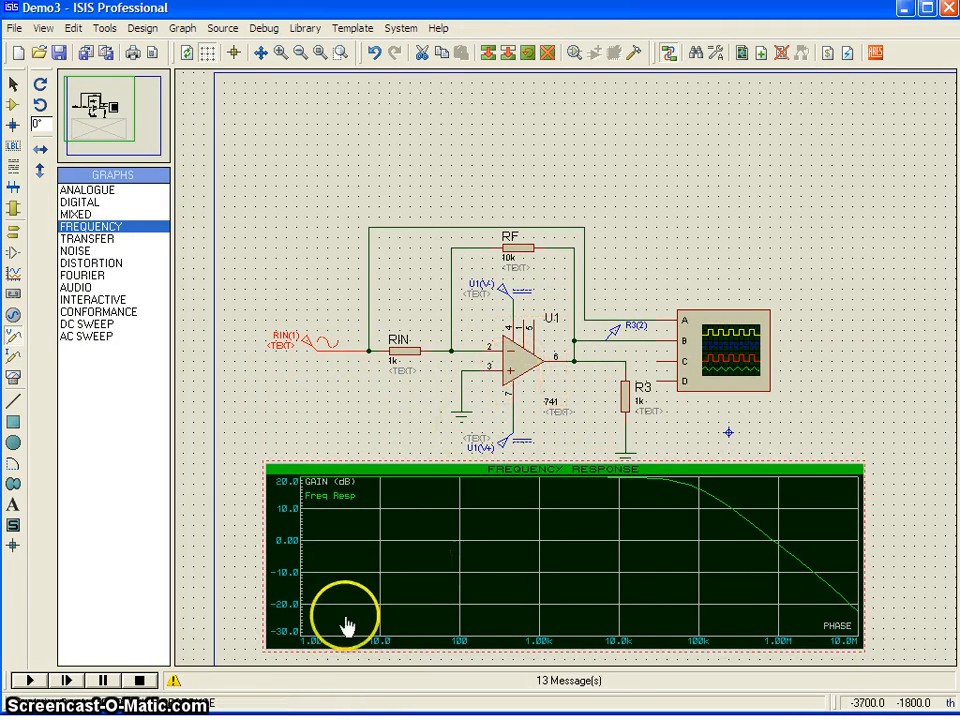
pyautogui.moveTo(824, 696)
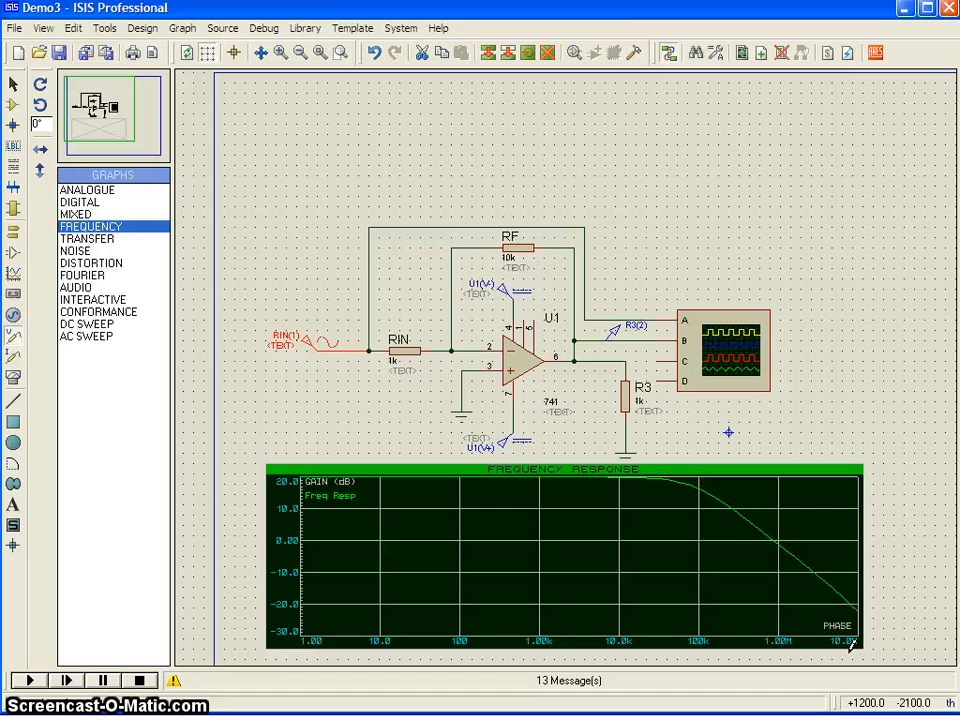
pyautogui.click(564, 576)
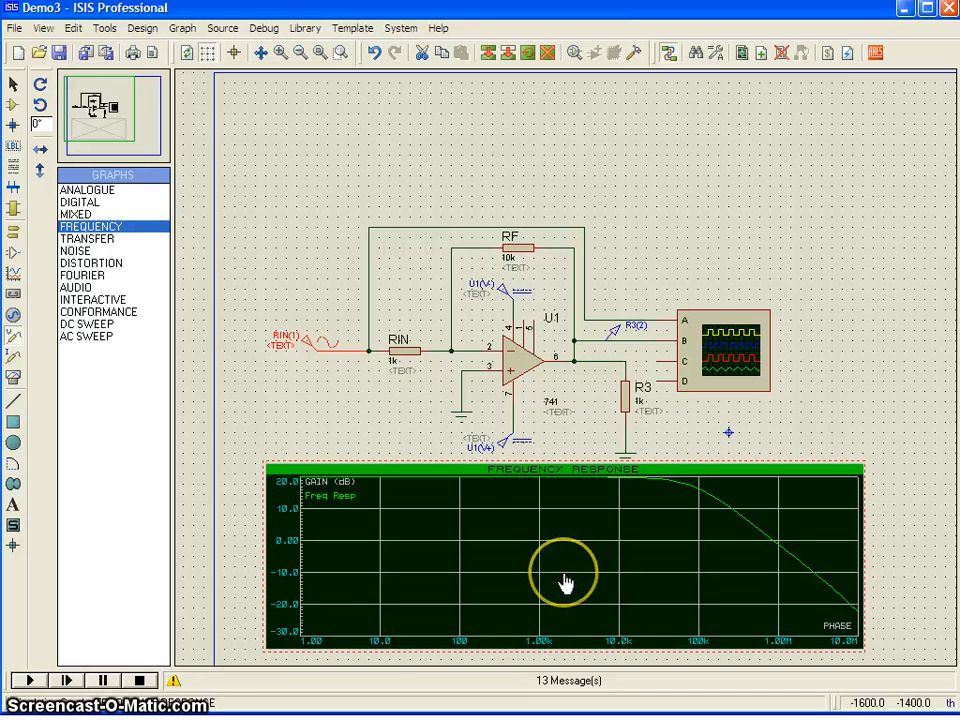